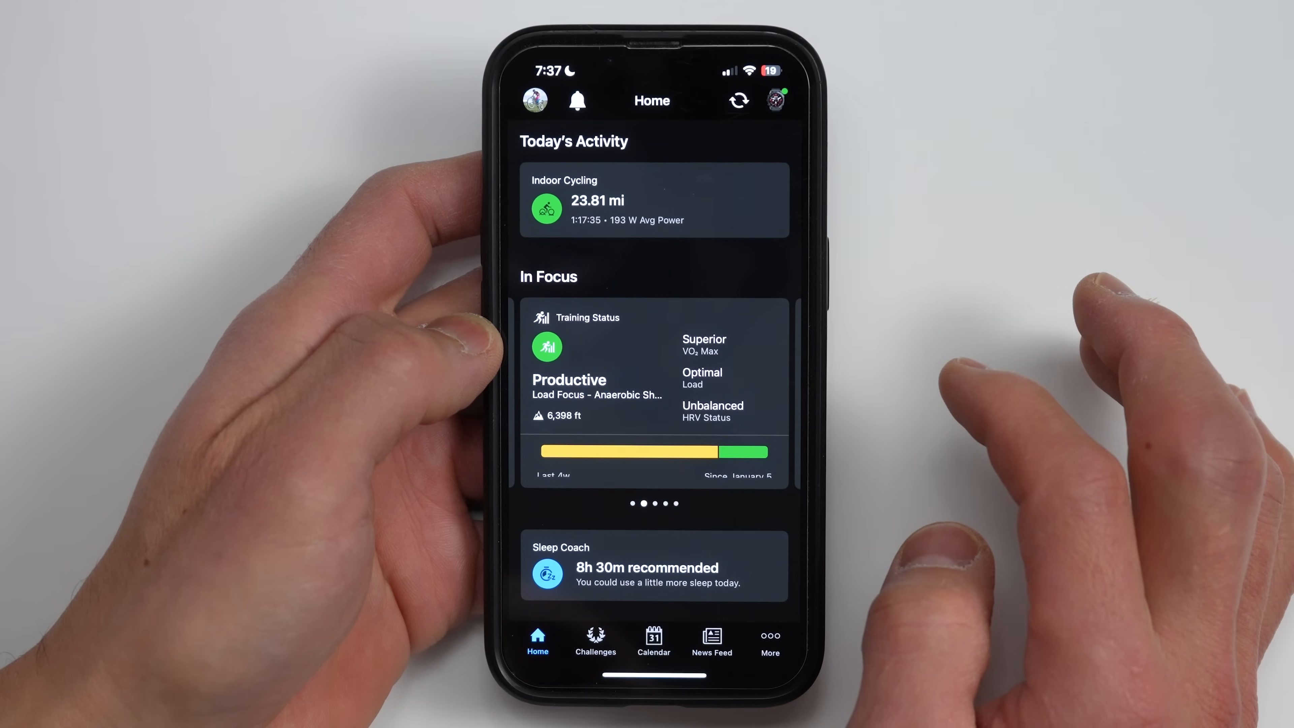
Step: Swipe the In Focus carousel from the Training Status card across to Body Battery
{"action": "scroll", "scroll_direction": "left", "scroll_amount": 3}
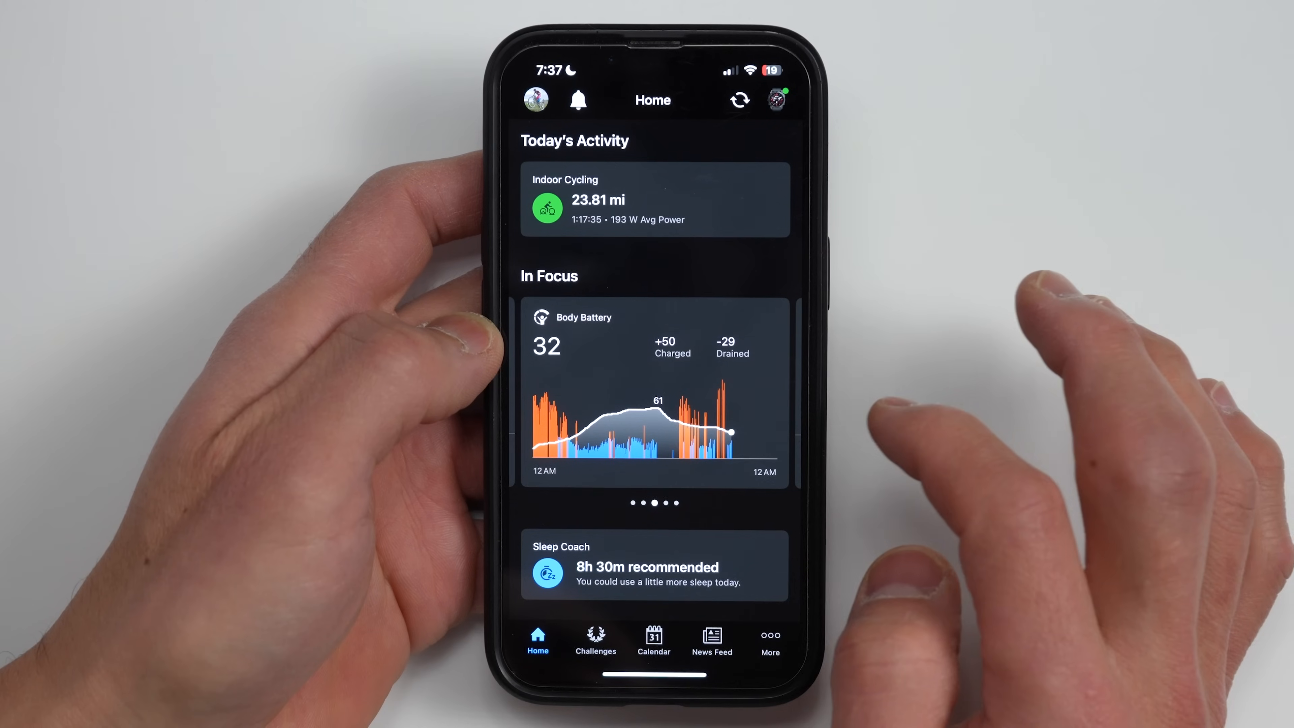
{"action": "scroll", "scroll_direction": "left", "scroll_amount": 3}
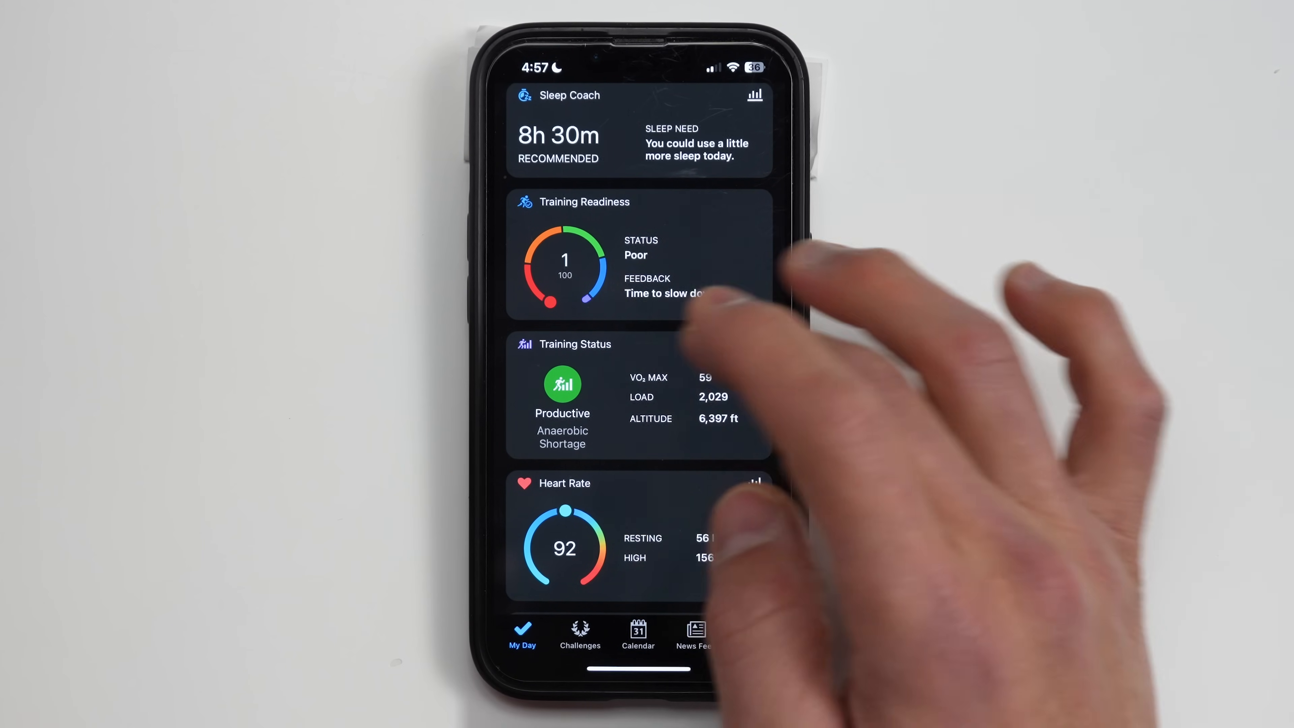
Step: Scroll My Day past Sleep Coach, Training Status and Heart Rate to the Weight card, Add Data and Yesterday
{"action": "scroll", "scroll_direction": "down", "scroll_amount": 3}
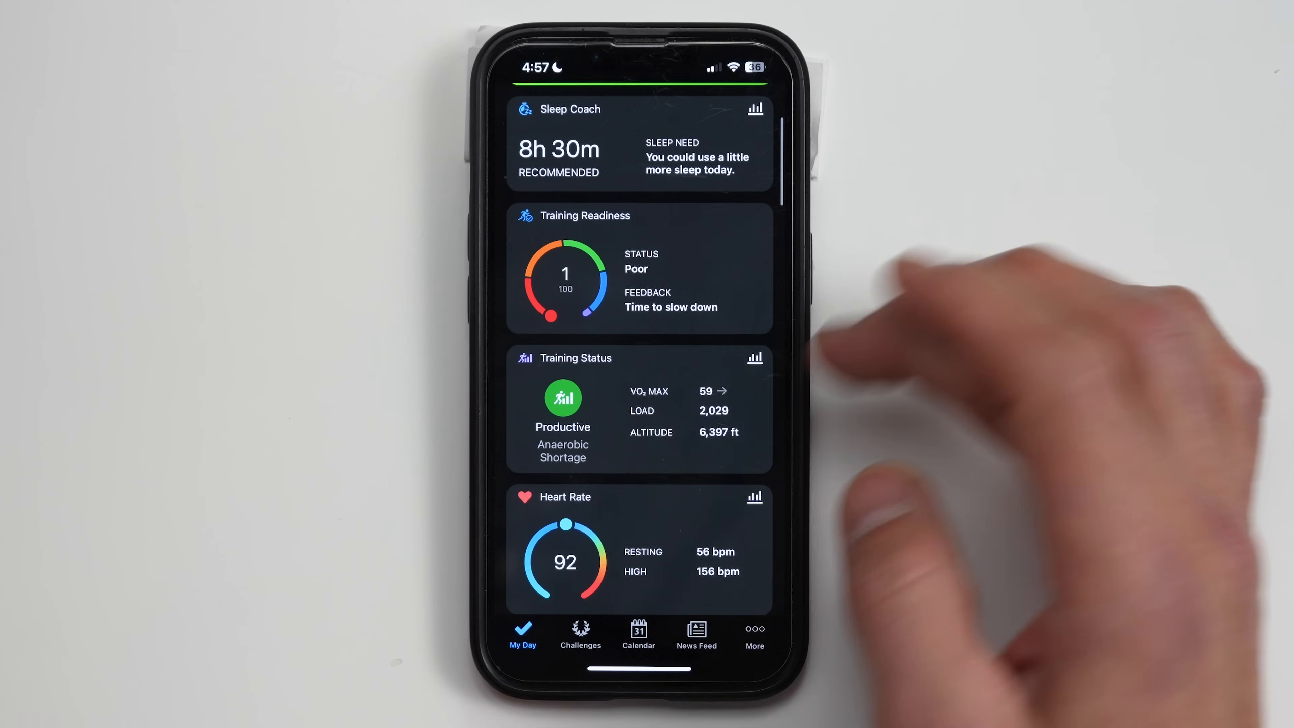
{"action": "scroll", "scroll_direction": "down", "scroll_amount": 3}
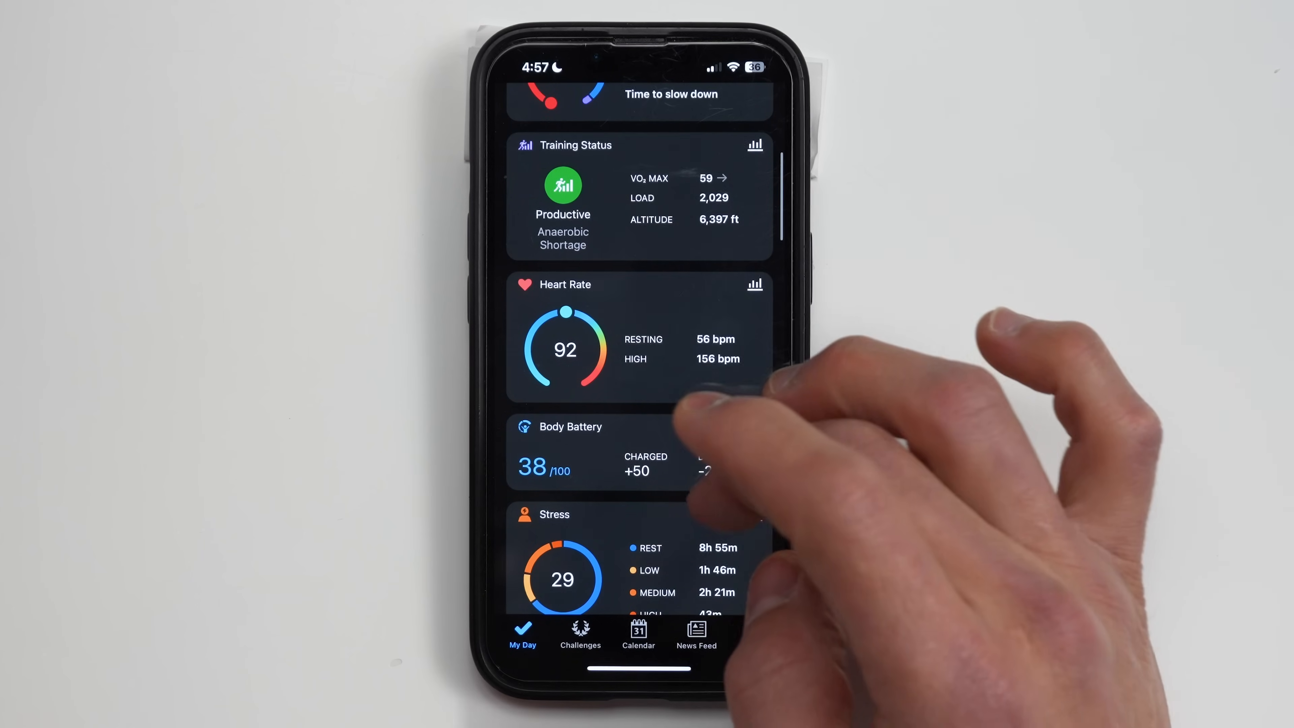
{"action": "scroll", "scroll_direction": "down", "scroll_amount": 3}
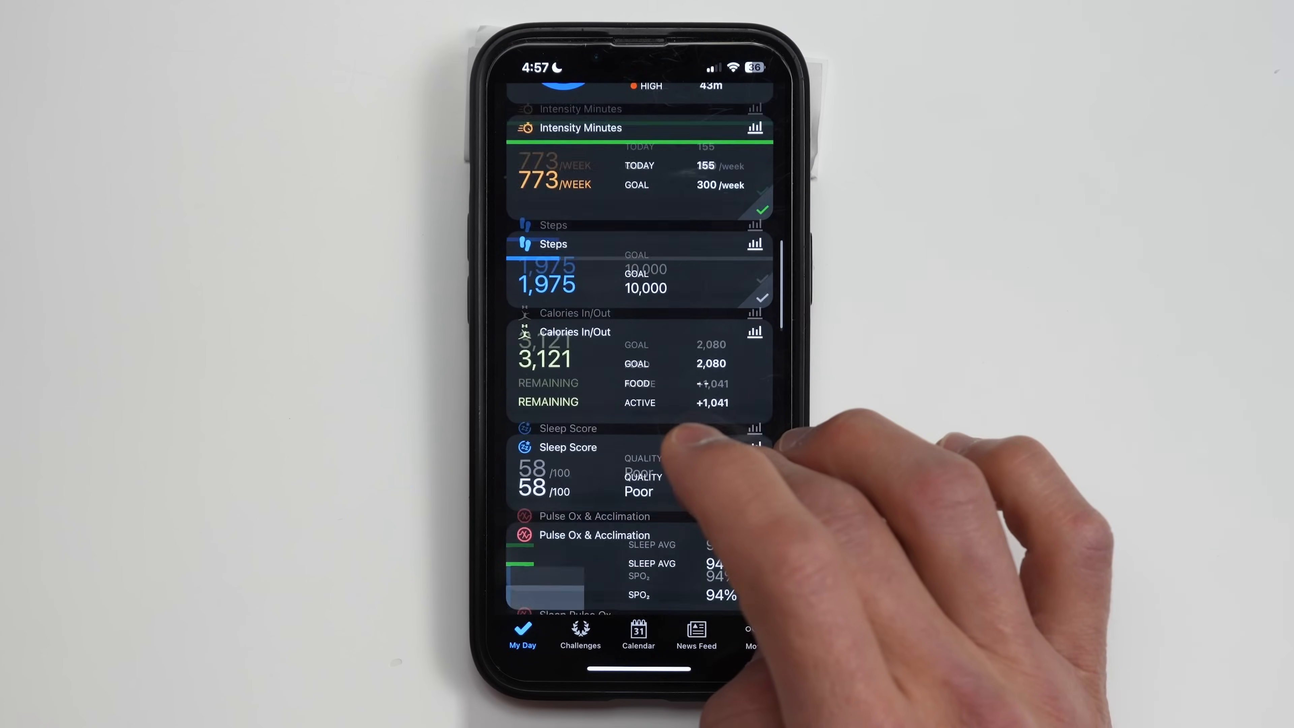
{"action": "scroll", "scroll_direction": "up", "scroll_amount": 3}
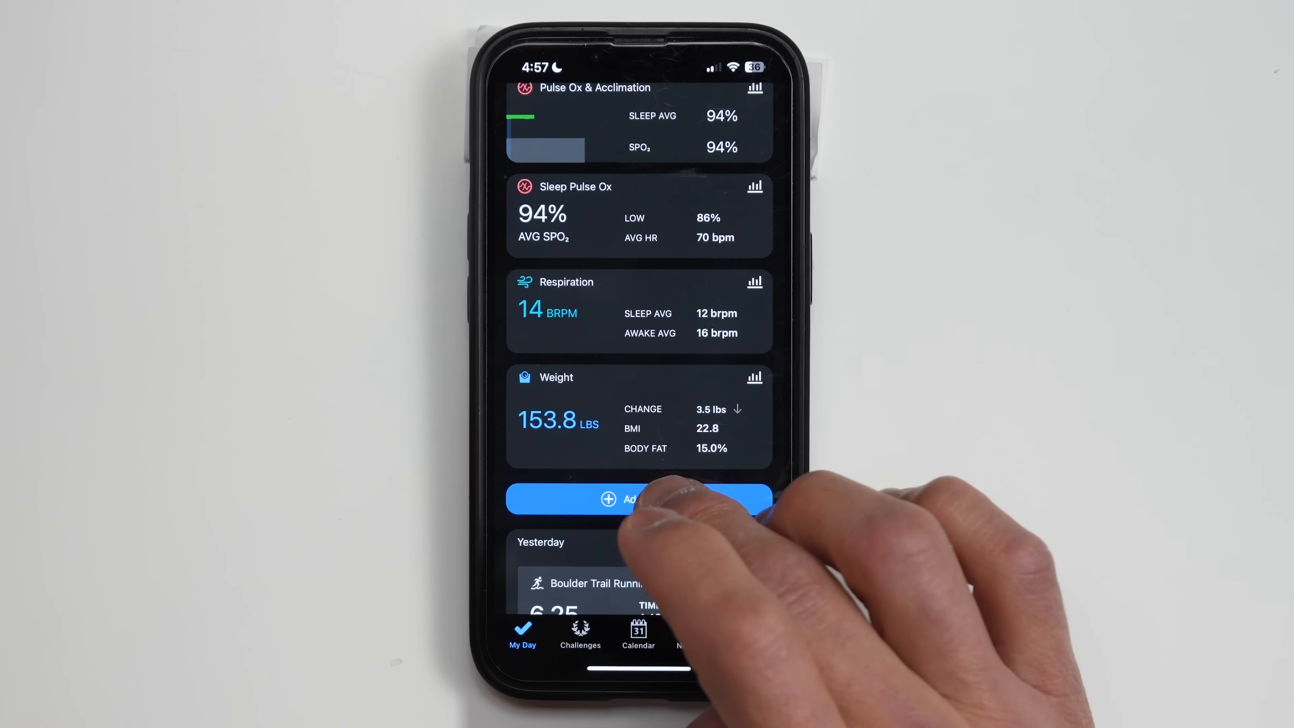
{"action": "left_click", "coordinate": [639, 499]}
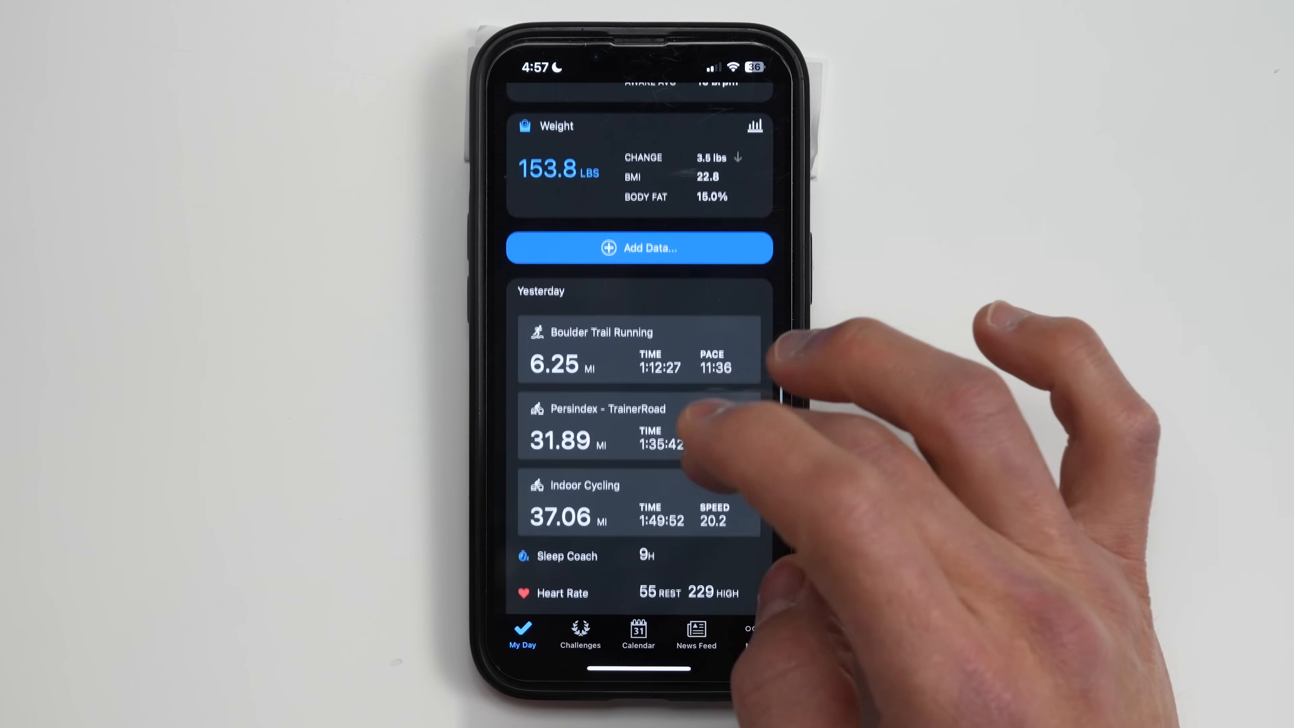
Step: Scroll through Yesterday's summary and the Last 7 Days averages down to hydration and Edit My Day
{"action": "scroll", "scroll_direction": "down", "scroll_amount": 3}
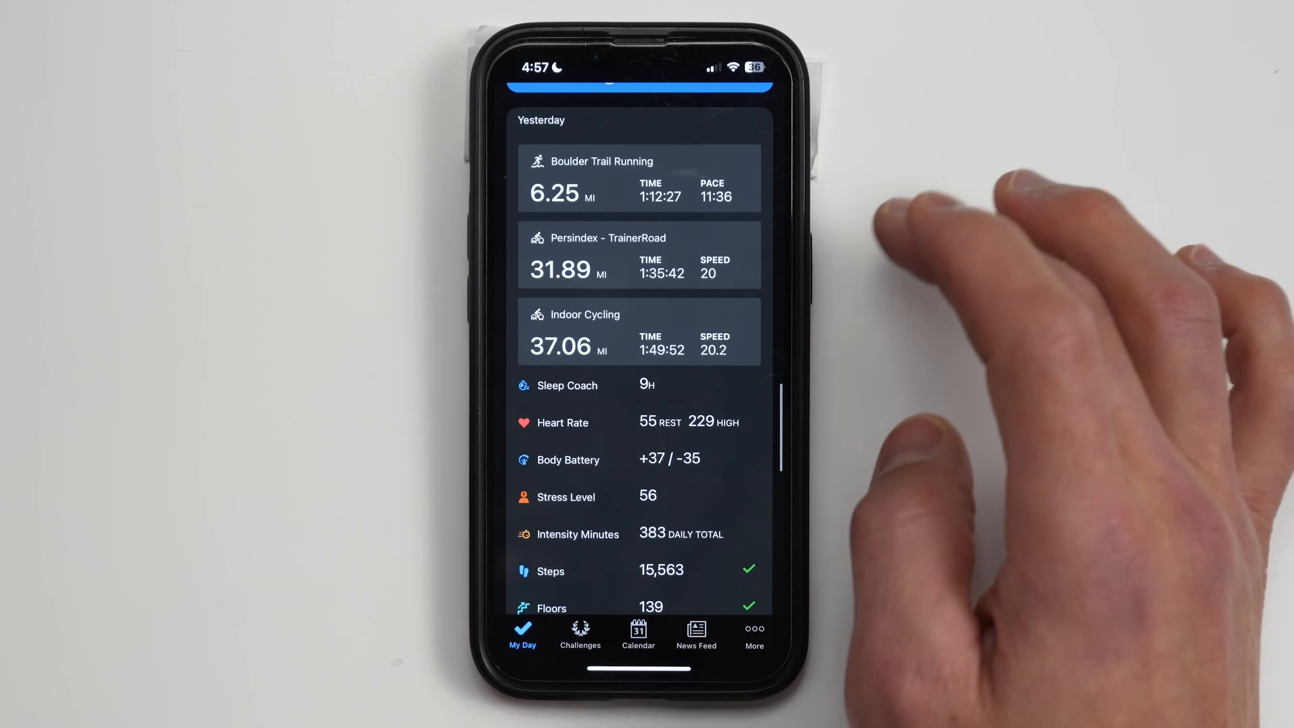
{"action": "scroll", "scroll_direction": "down", "scroll_amount": 3}
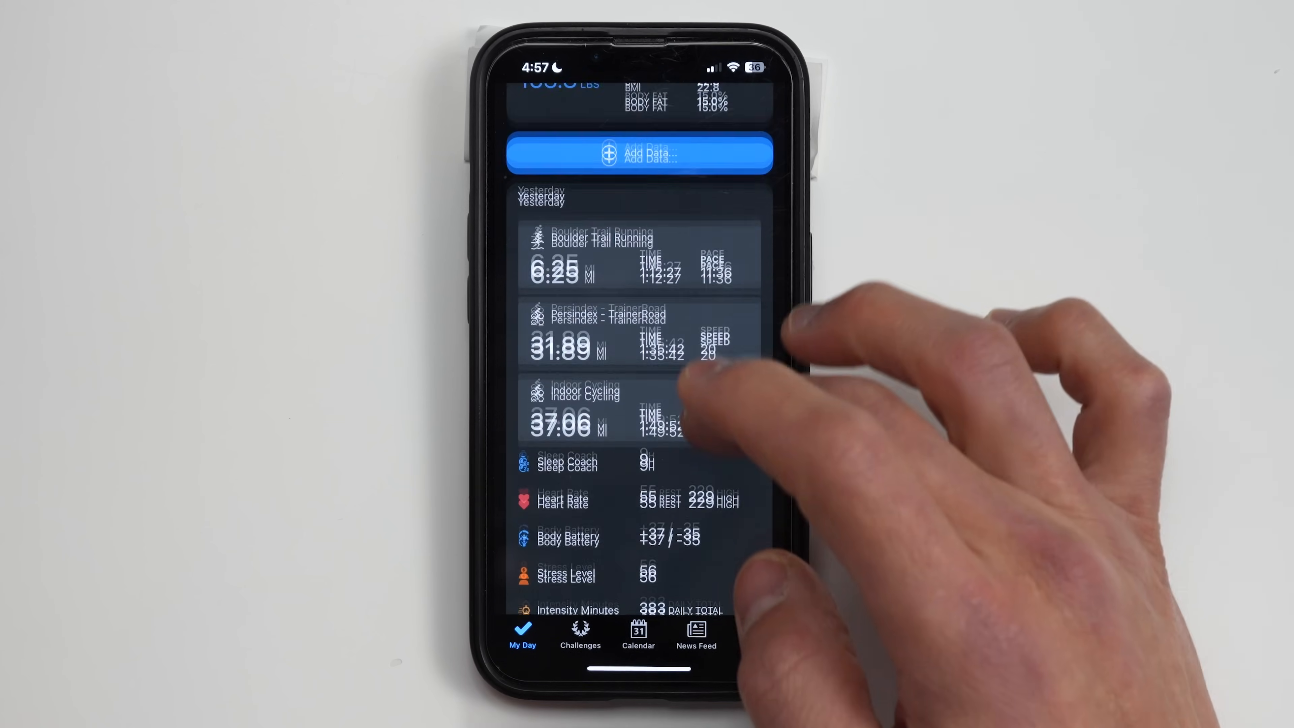
{"action": "scroll", "scroll_direction": "up", "scroll_amount": 3}
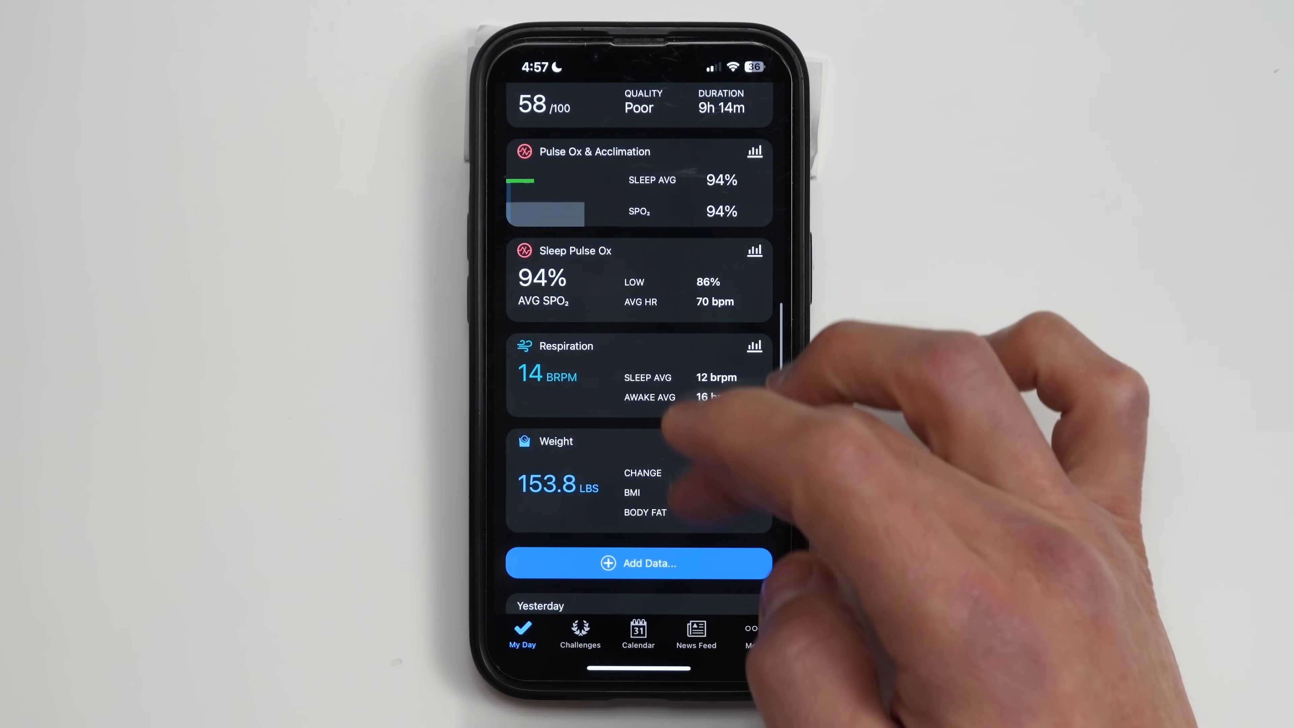
{"action": "scroll", "scroll_direction": "down", "scroll_amount": 3}
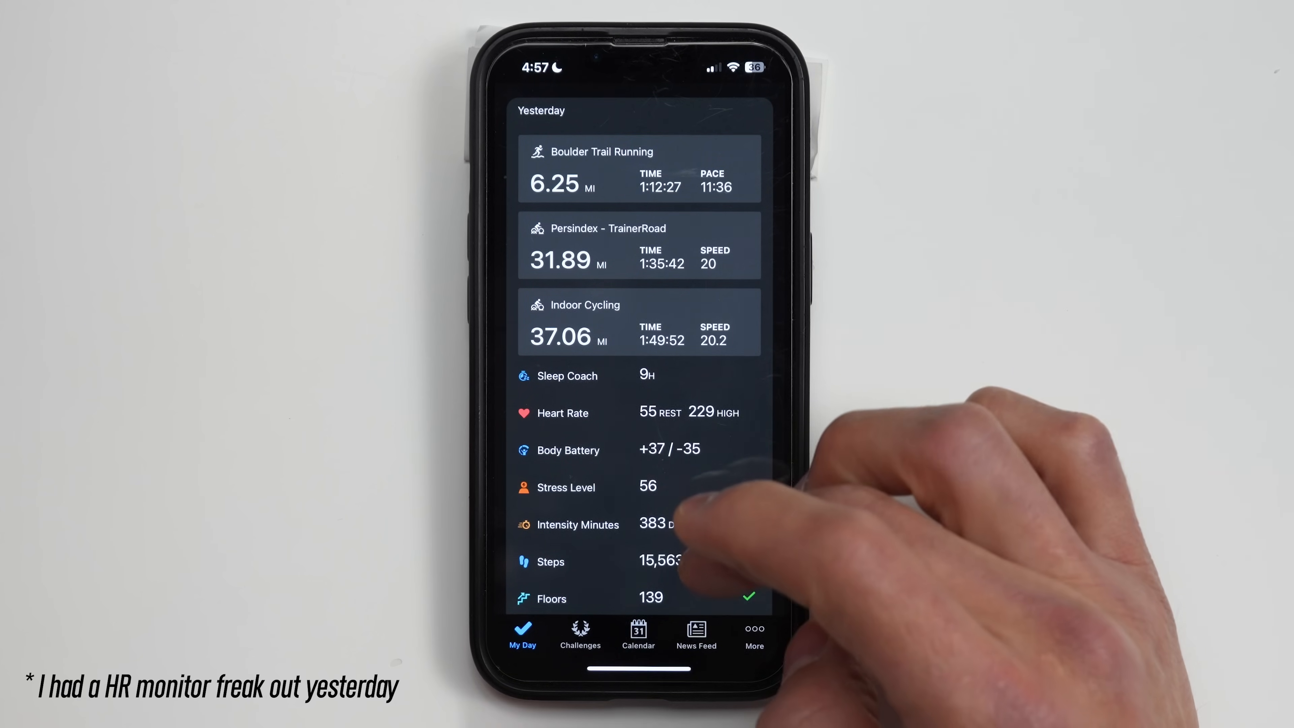
{"action": "scroll", "scroll_direction": "down", "scroll_amount": 3}
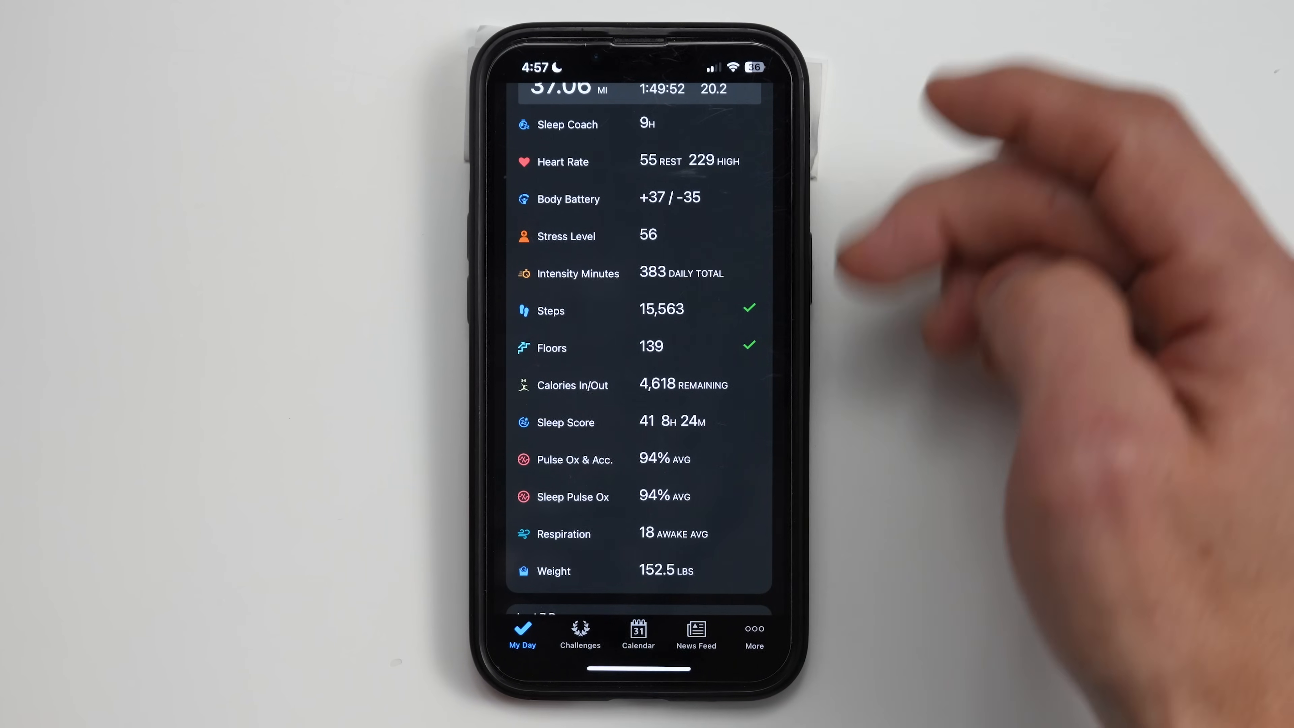
{"action": "scroll", "scroll_direction": "down", "scroll_amount": 3}
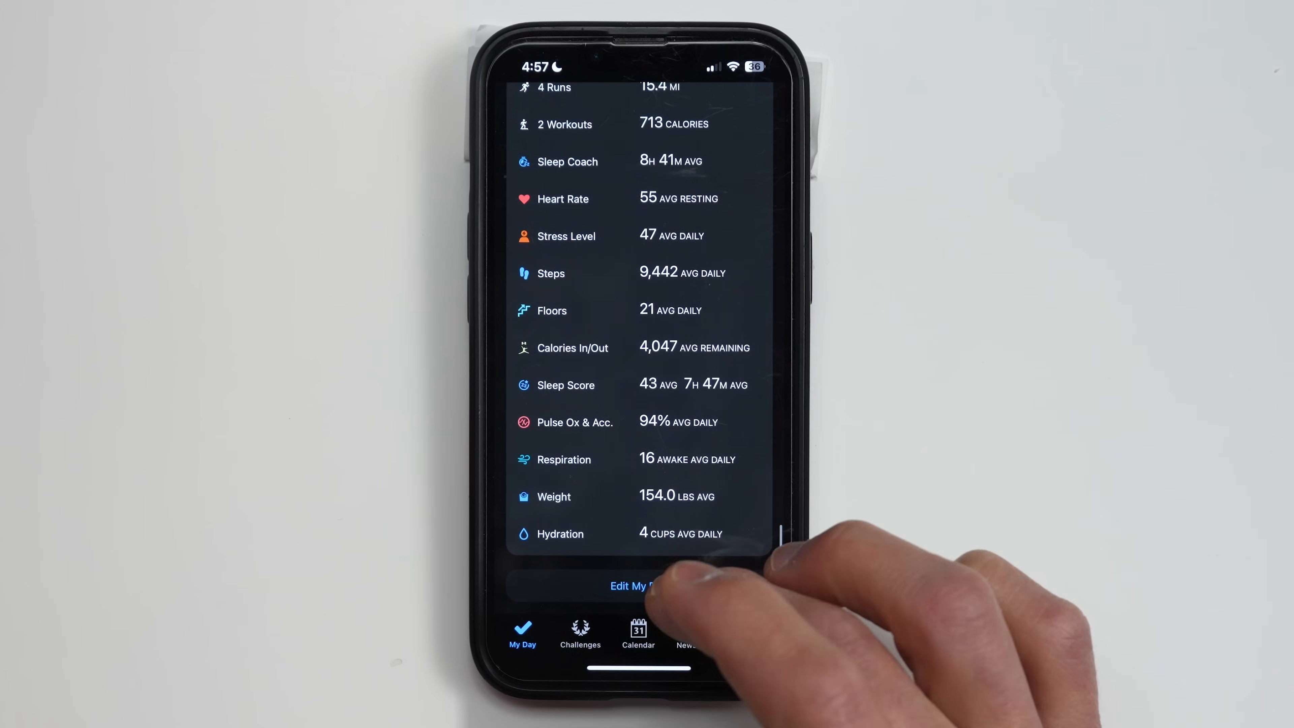
{"action": "left_click", "coordinate": [632, 586]}
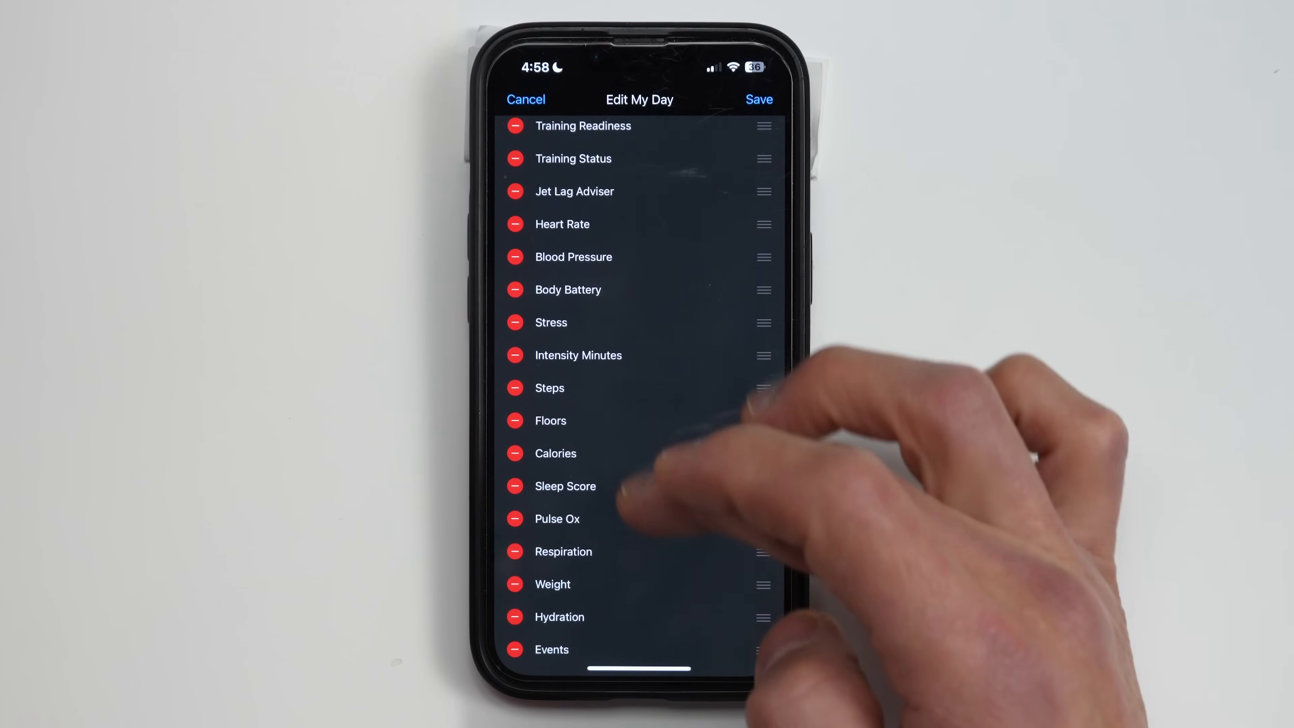
{"action": "scroll", "scroll_direction": "down", "scroll_amount": 3}
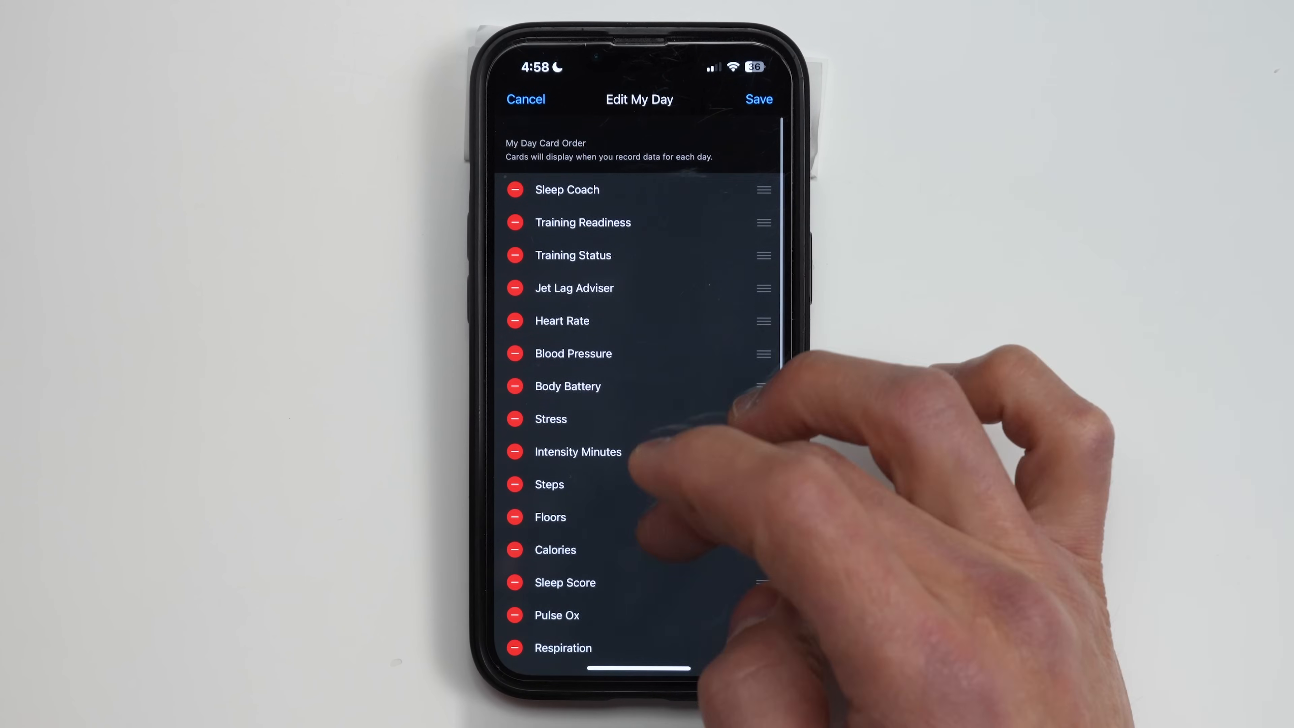
{"action": "scroll", "scroll_direction": "down", "scroll_amount": 3}
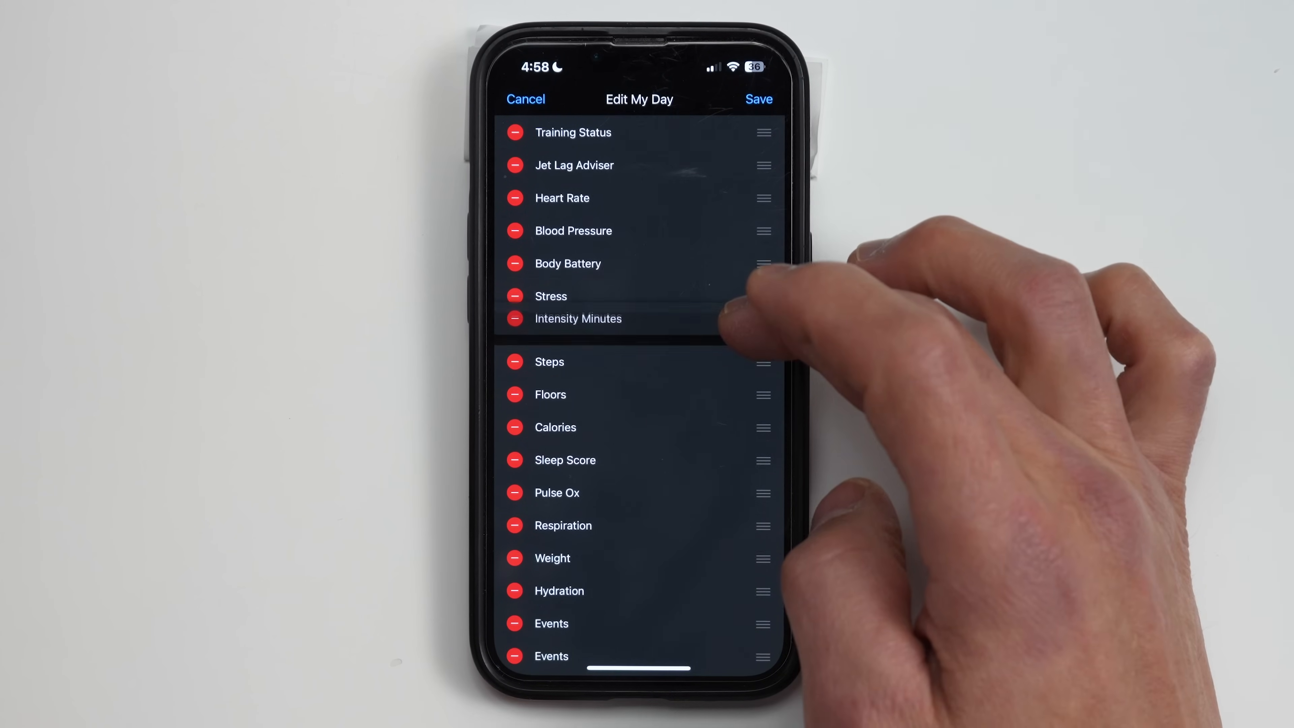
{"action": "scroll", "scroll_direction": "down", "scroll_amount": 3}
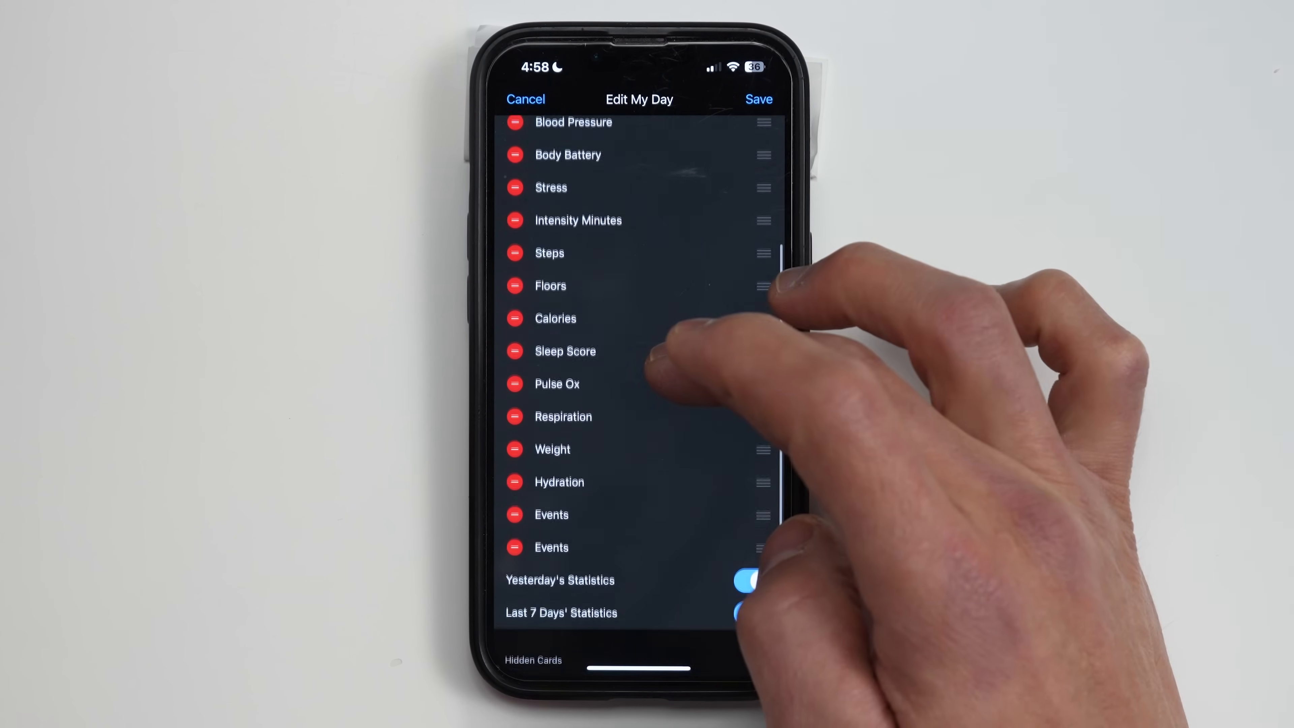
{"action": "left_click", "coordinate": [751, 611]}
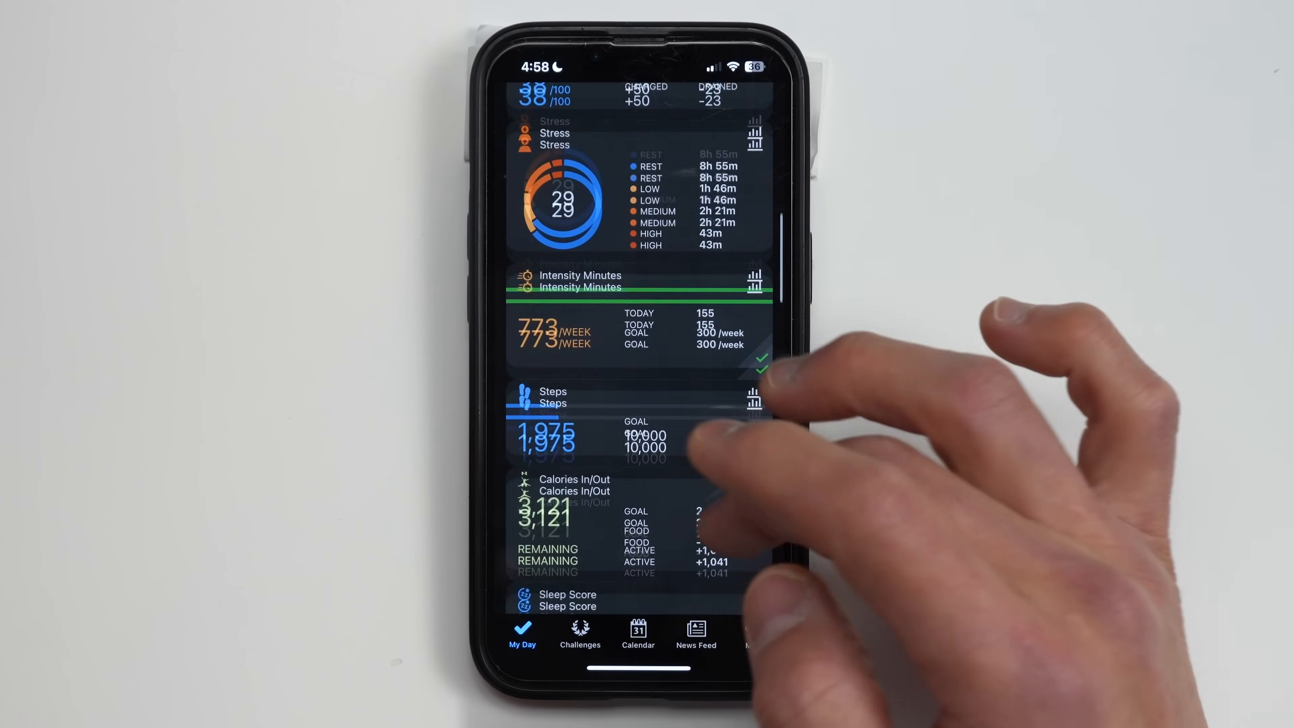
Step: Join the beta program and acknowledge the confirmation so the new Home screen appears
{"action": "scroll", "scroll_direction": "down", "scroll_amount": 3}
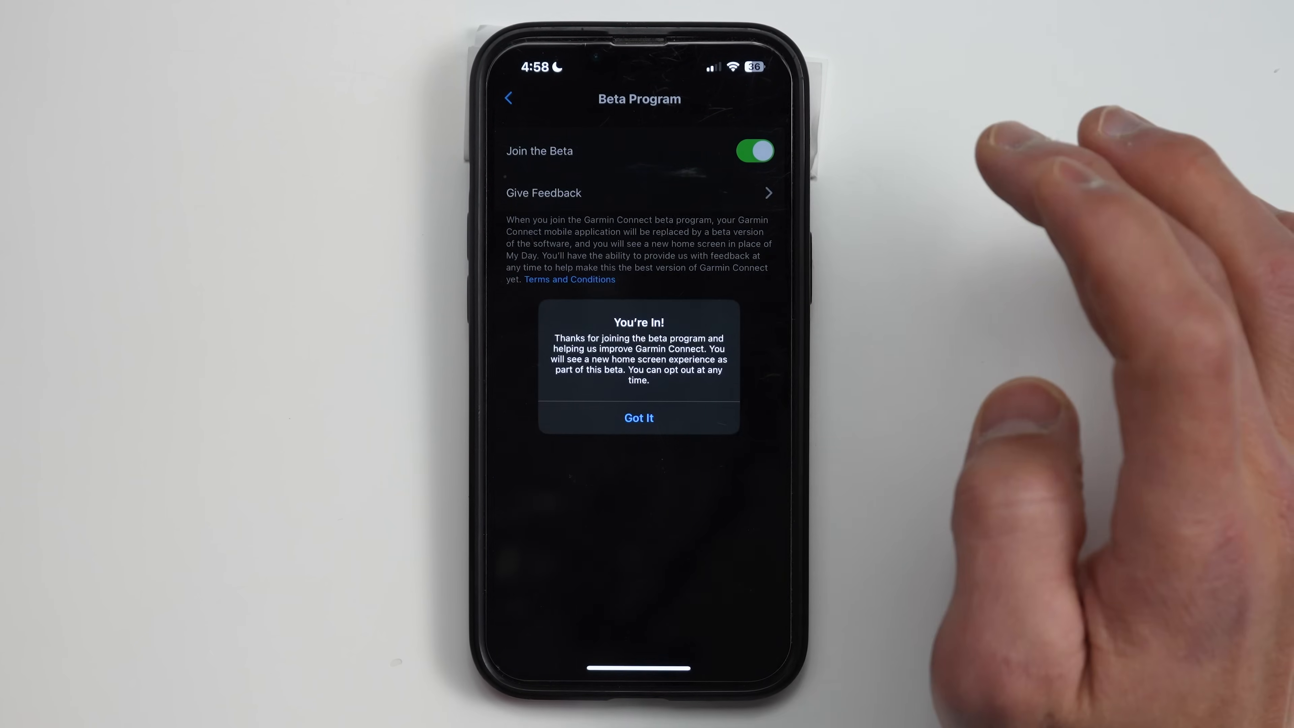
{"action": "left_click", "coordinate": [638, 418]}
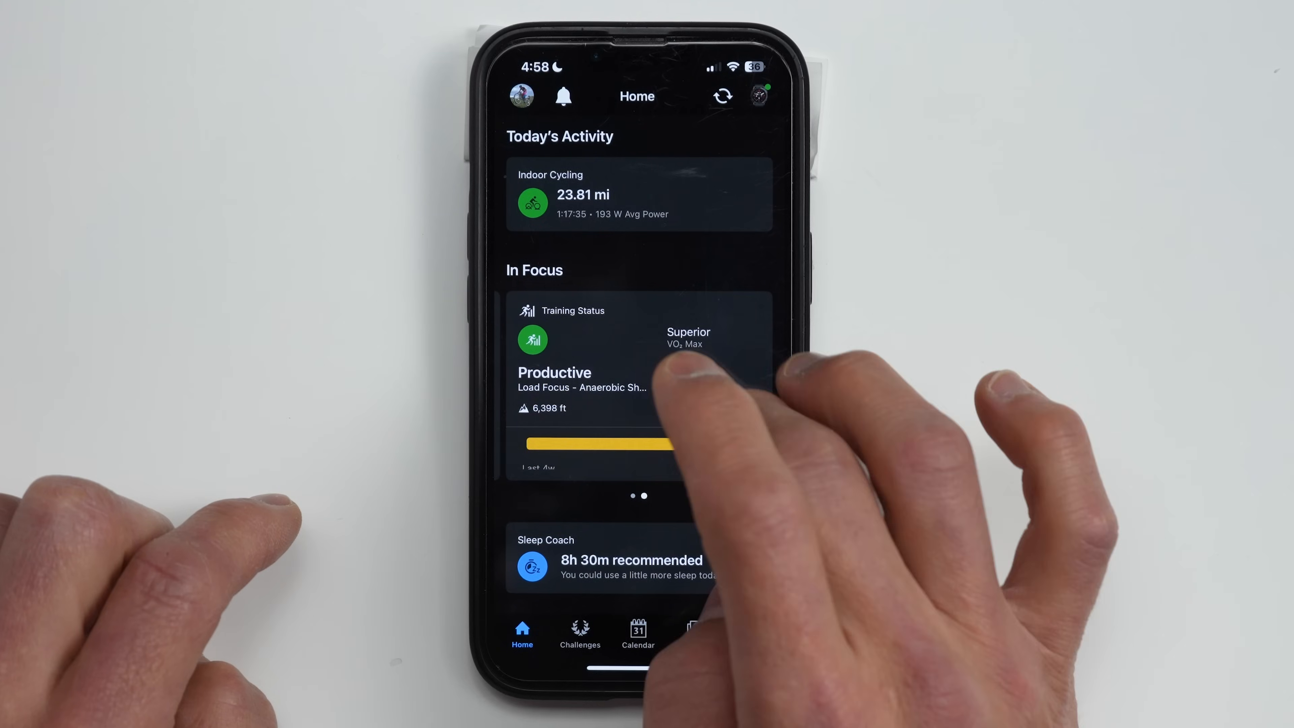
Step: Swipe the In Focus cards, then scroll the Home screen down to the At a Glance grid of health tiles
{"action": "scroll", "scroll_direction": "down", "scroll_amount": 3}
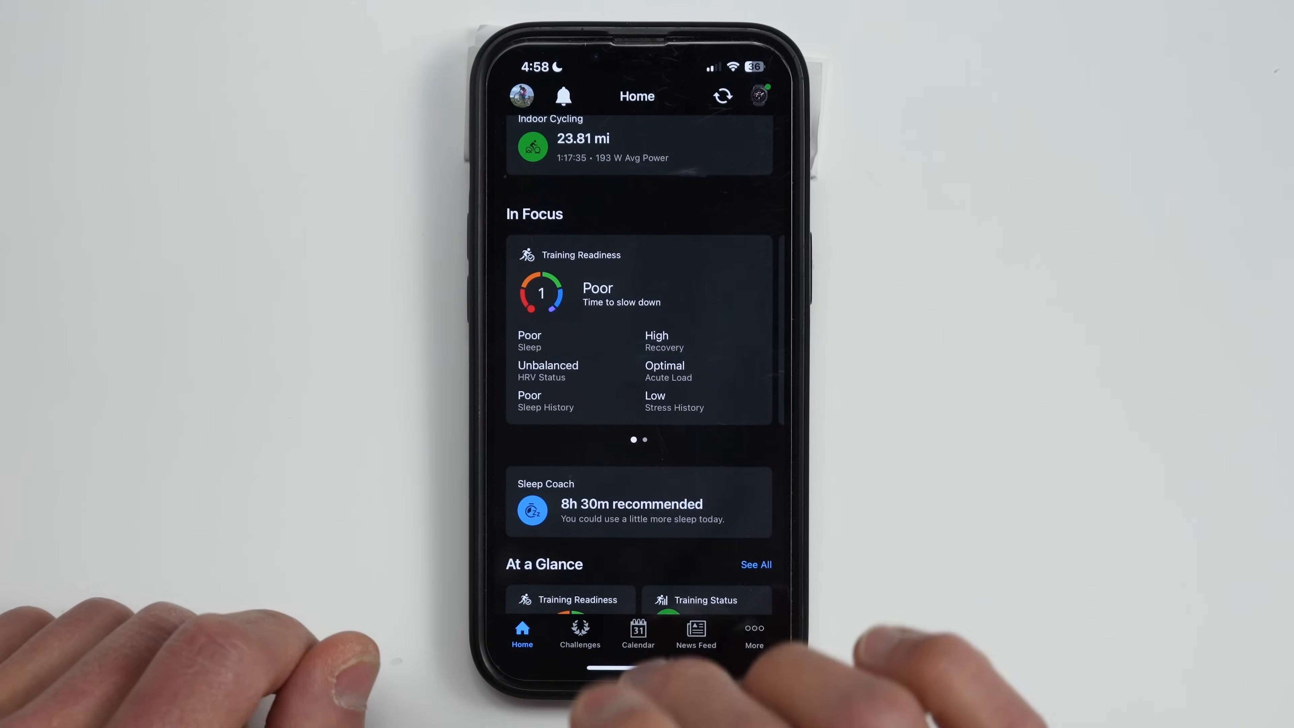
{"action": "scroll", "scroll_direction": "left", "scroll_amount": 3}
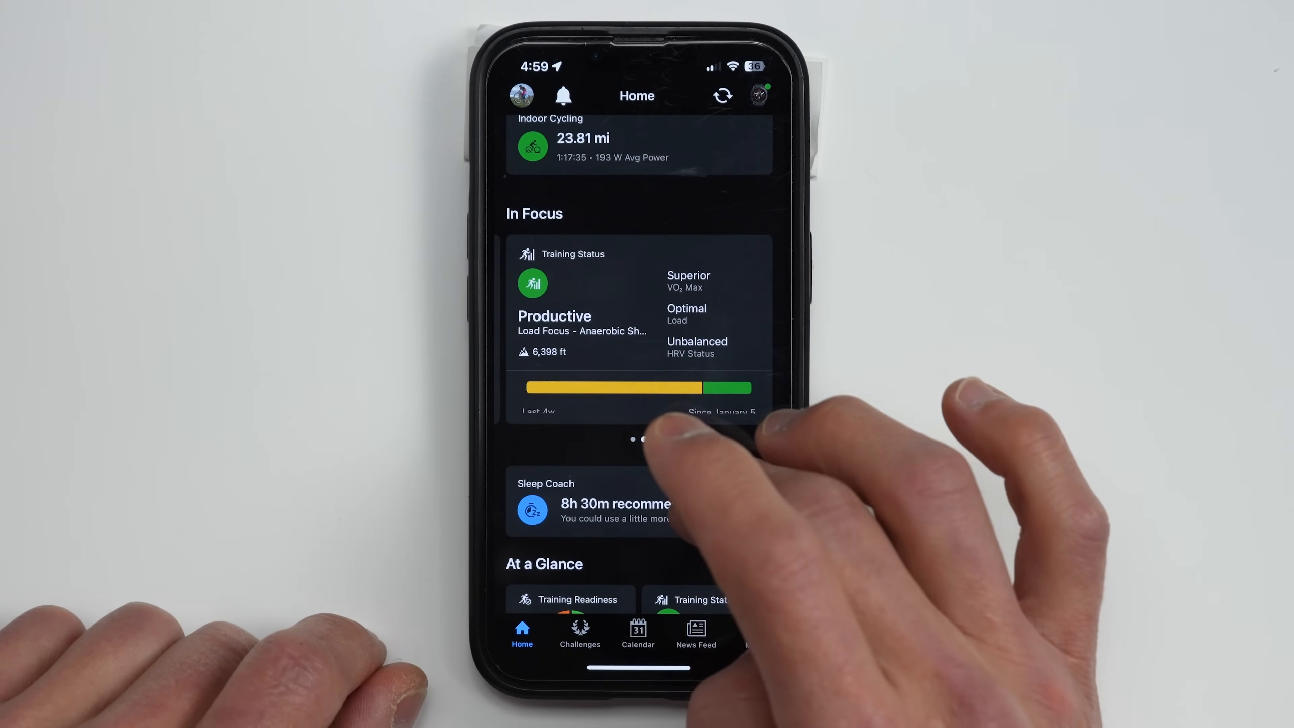
{"action": "scroll", "scroll_direction": "down", "scroll_amount": 3}
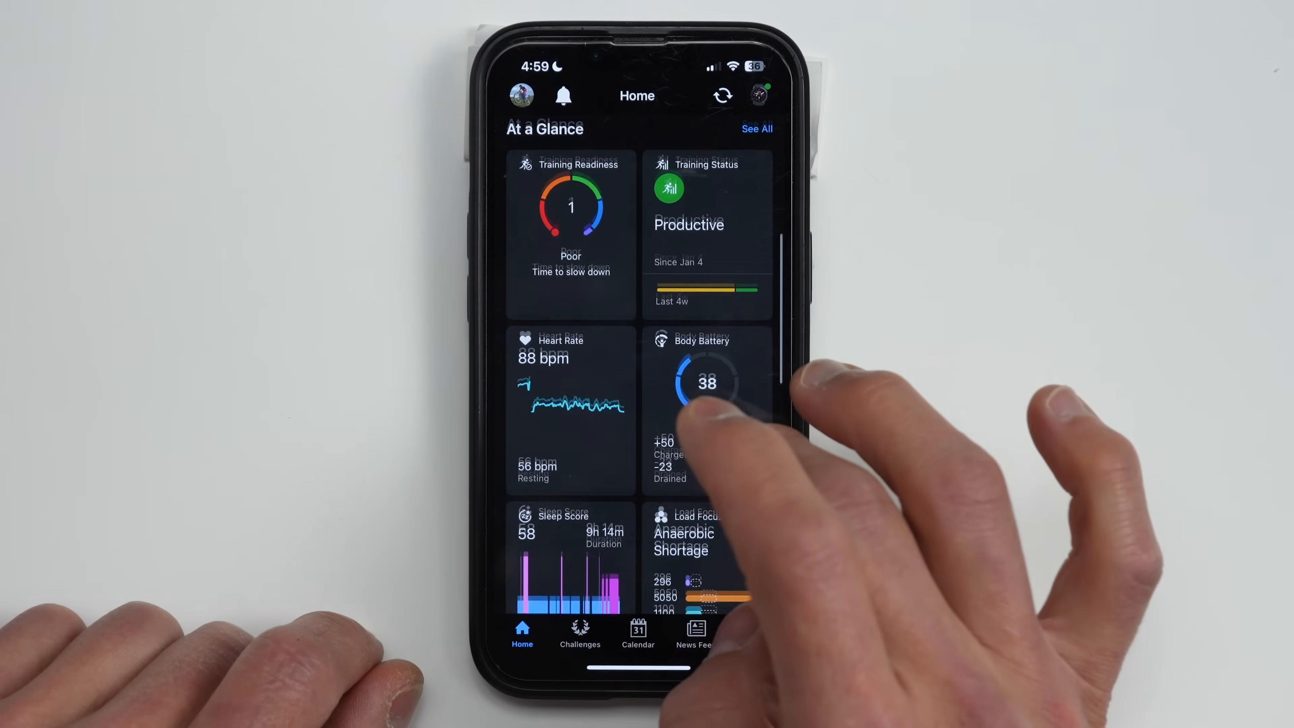
{"action": "scroll", "scroll_direction": "down", "scroll_amount": 3}
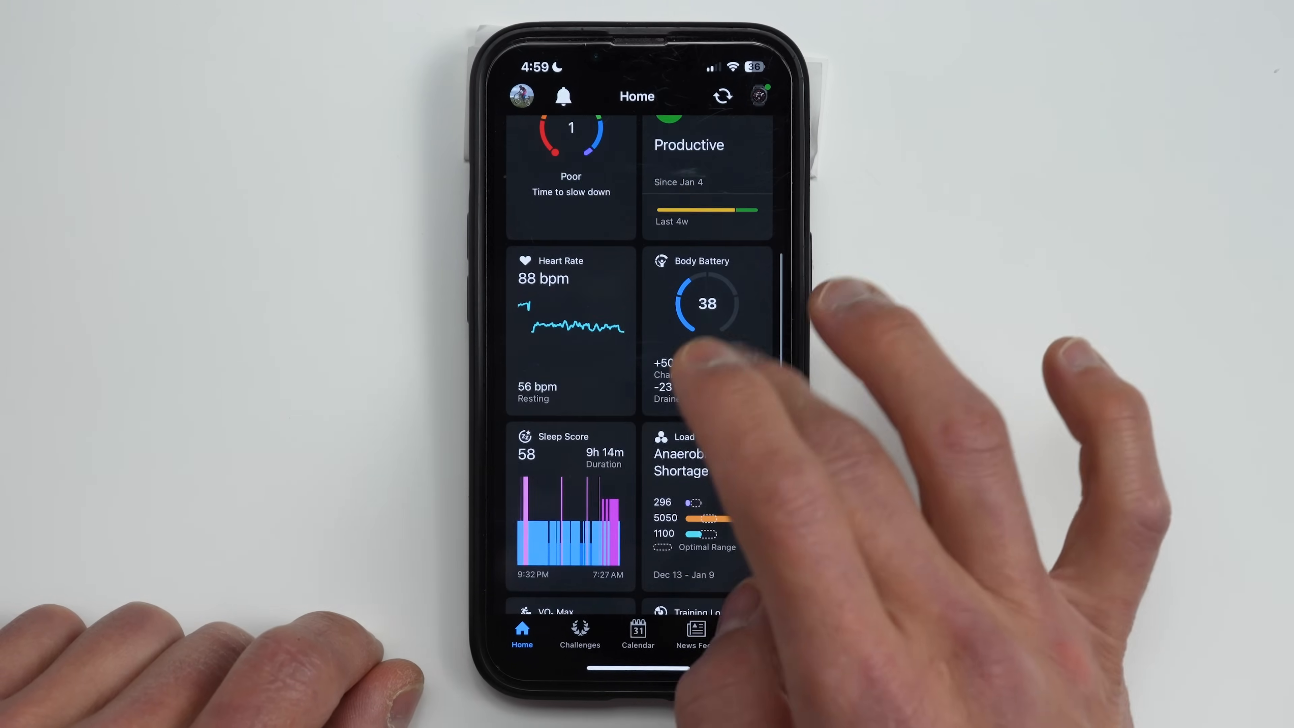
{"action": "scroll", "scroll_direction": "down", "scroll_amount": 3}
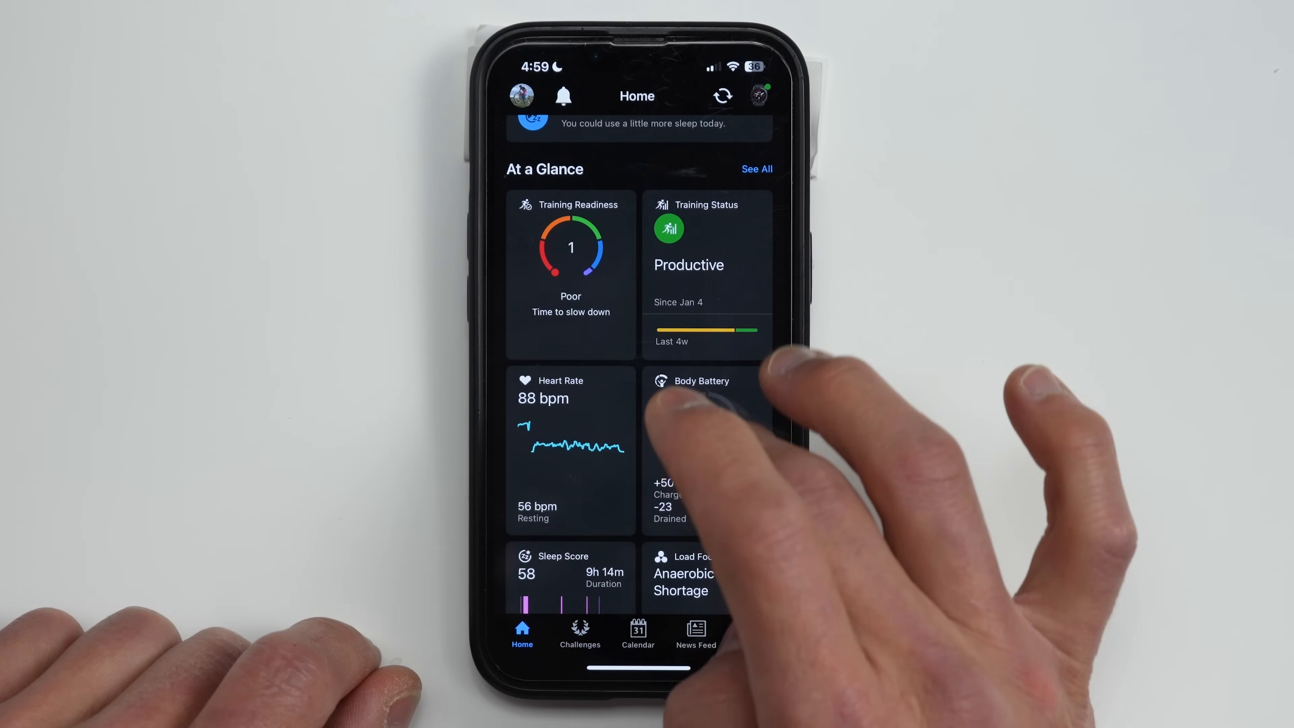
{"action": "scroll", "scroll_direction": "down", "scroll_amount": 3}
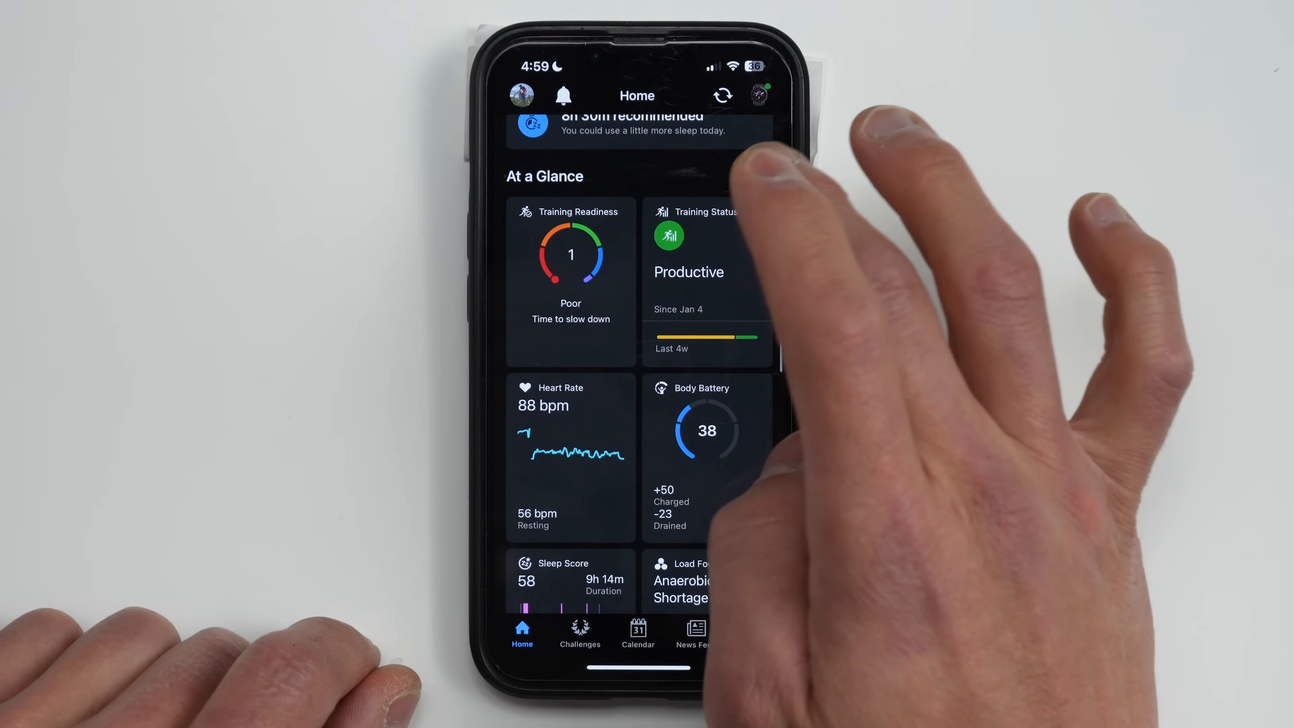
Step: View the full See All page of At a Glance cards, then bring up its Edit screen
{"action": "left_click", "coordinate": [544, 176]}
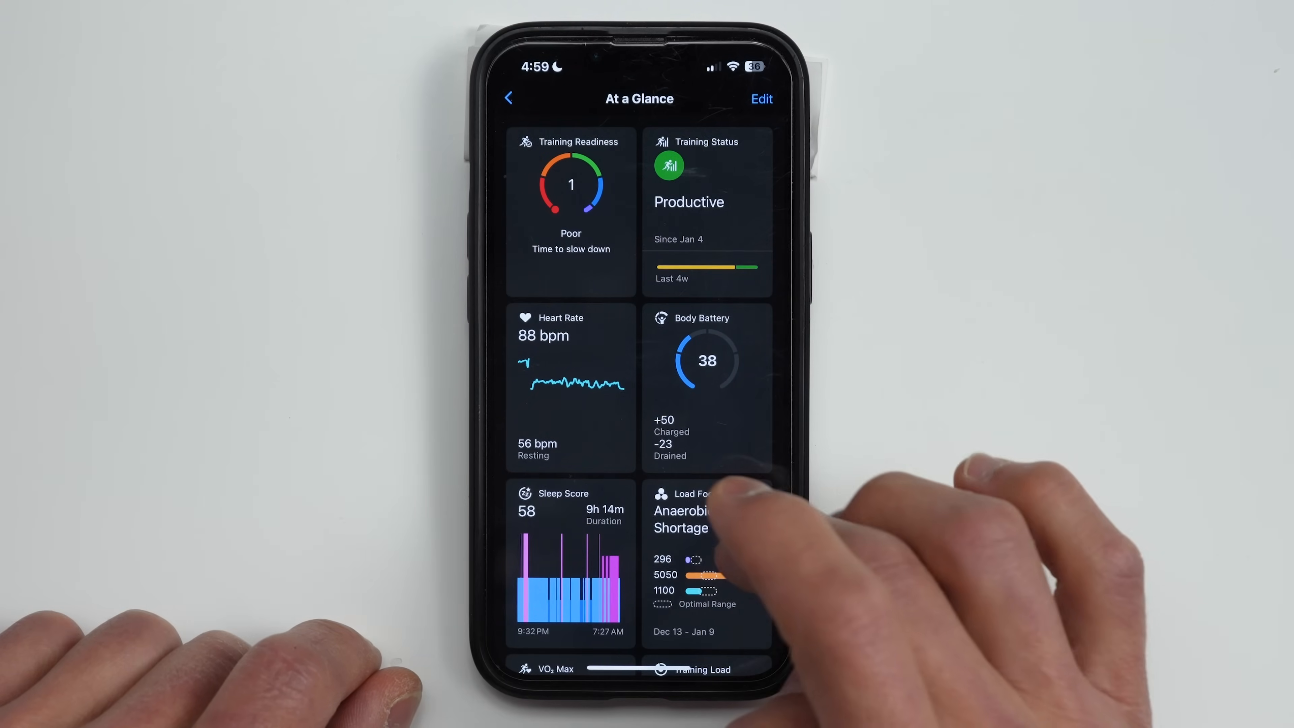
{"action": "scroll", "scroll_direction": "down", "scroll_amount": 3}
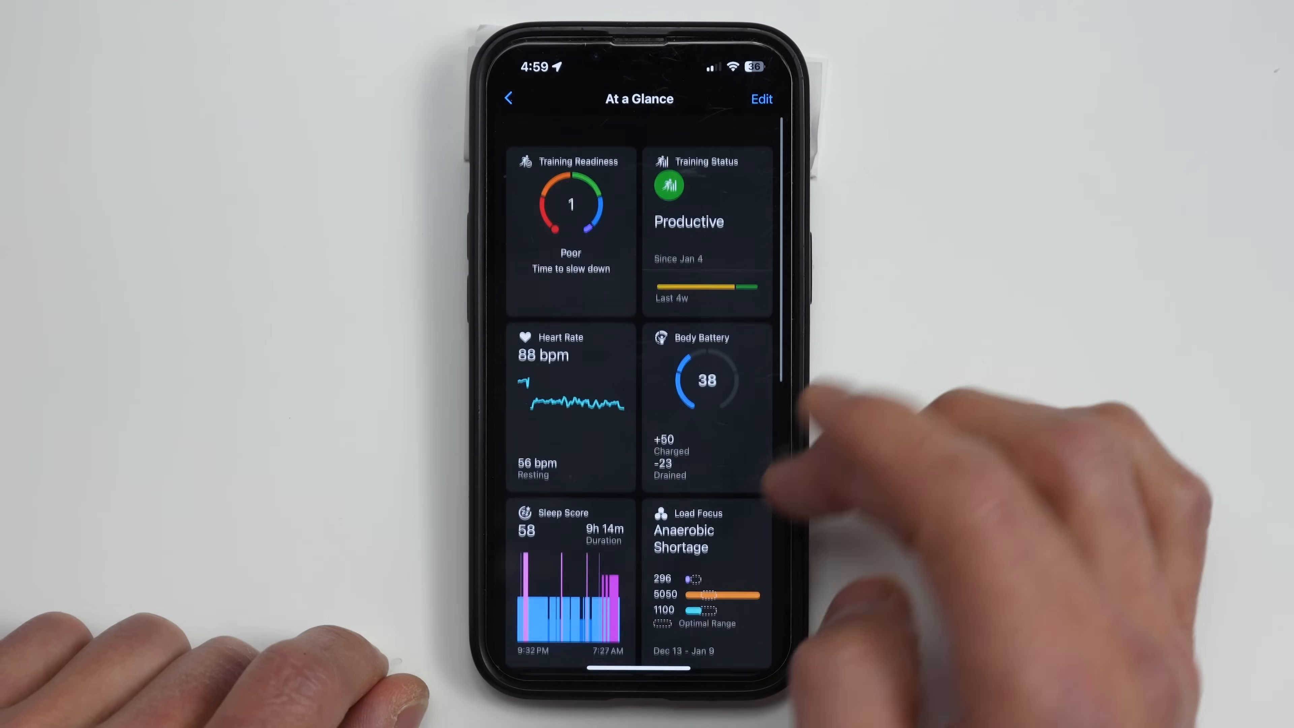
{"action": "scroll", "scroll_direction": "down", "scroll_amount": 3}
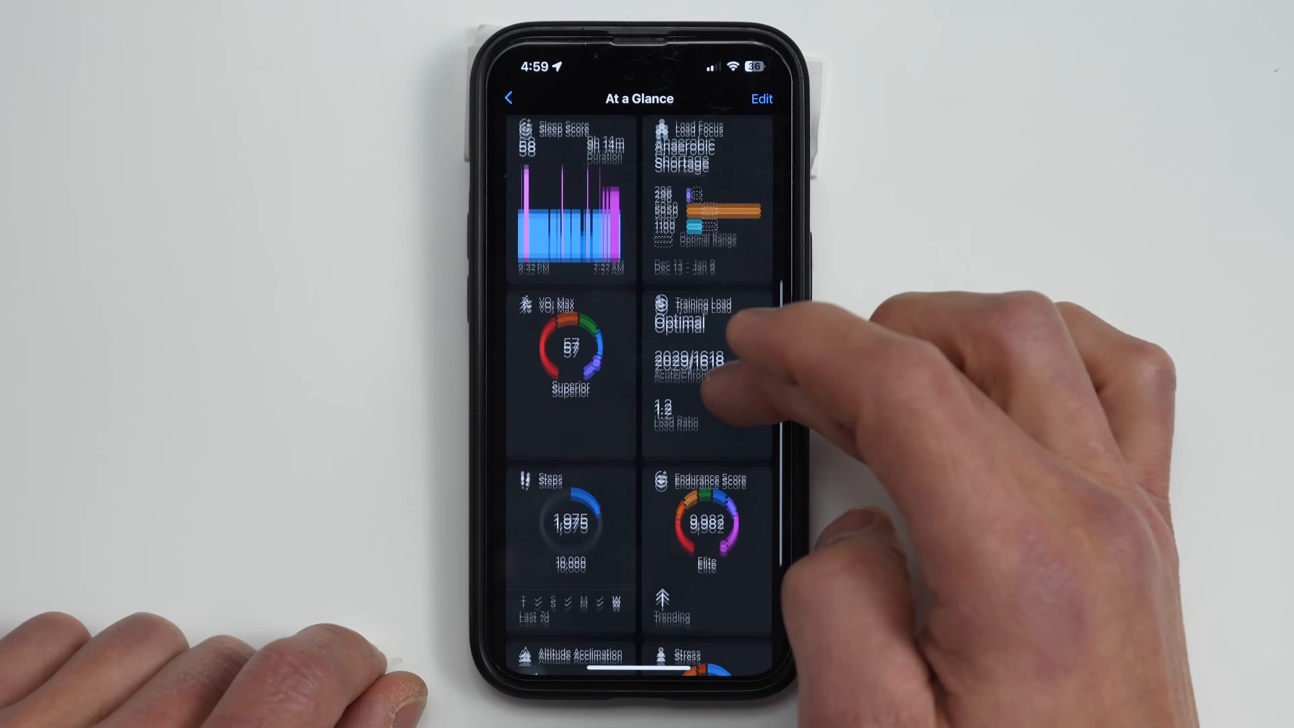
{"action": "scroll", "scroll_direction": "down", "scroll_amount": 3}
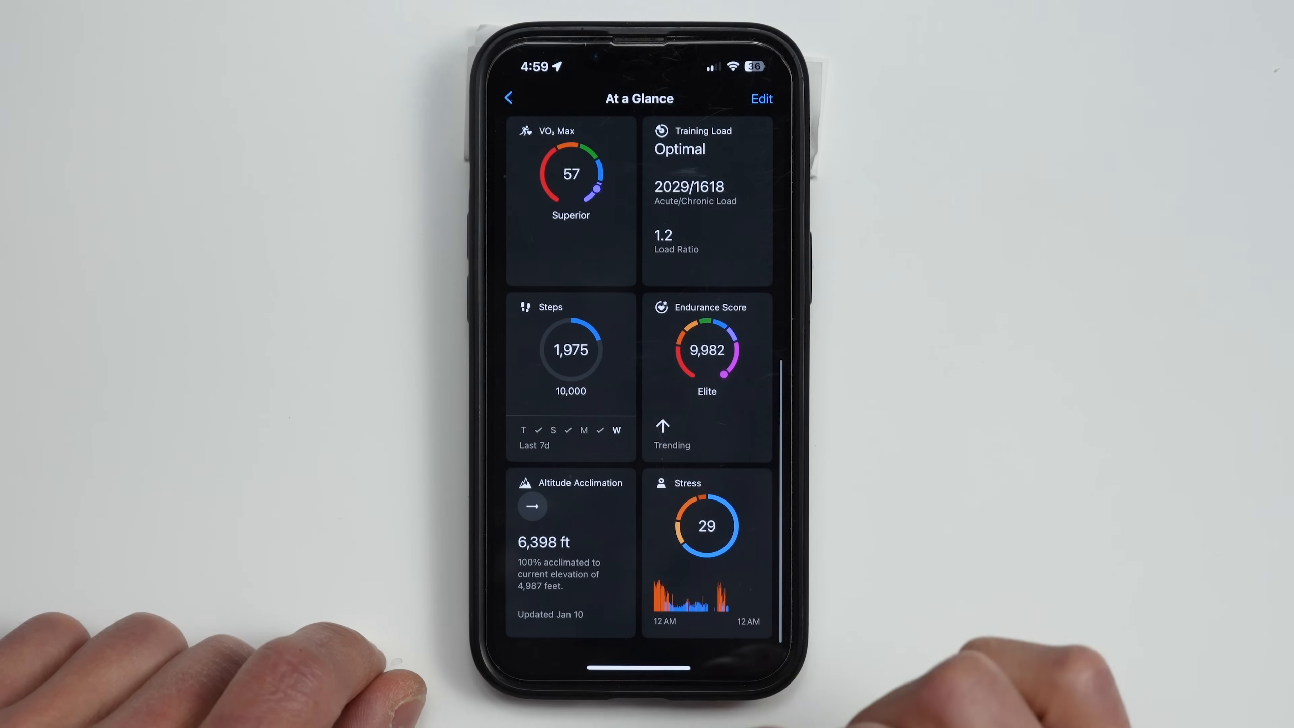
{"action": "left_click", "coordinate": [760, 99]}
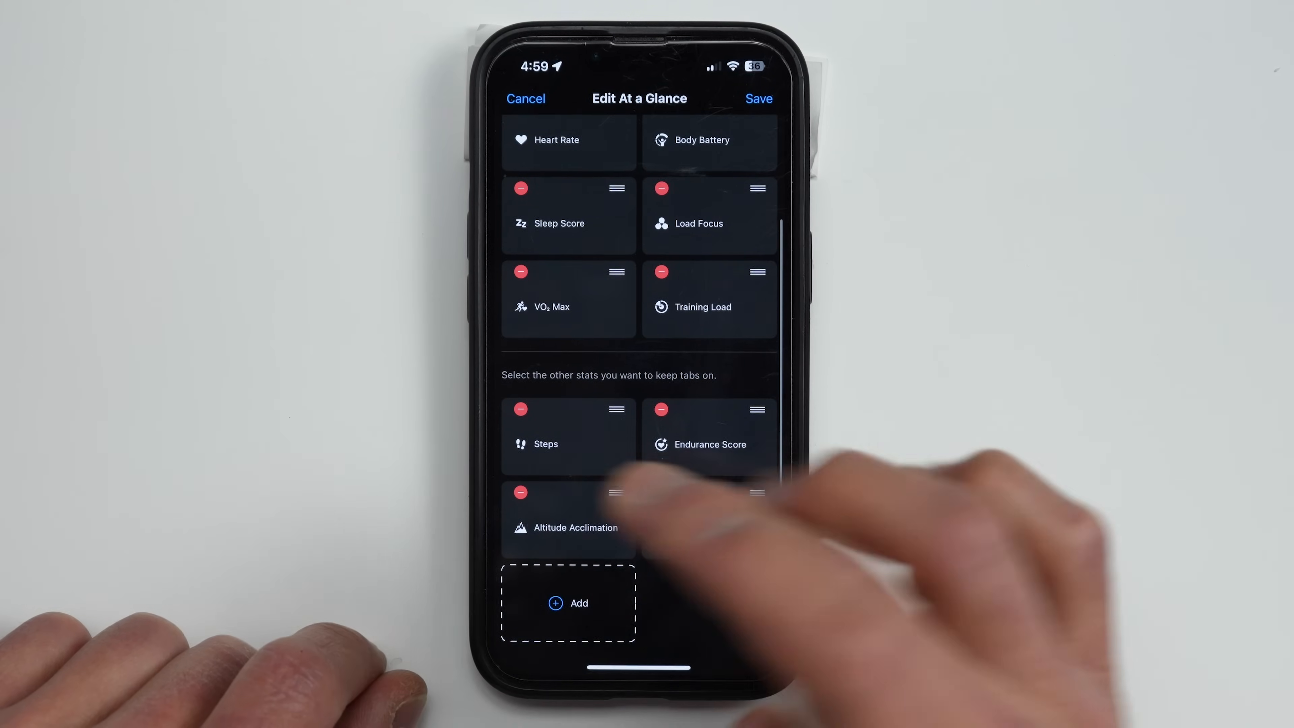
Step: Add Cycling FTP, Hill Score and Pulse Ox from Add a Stat and save the At a Glance layout
{"action": "left_click", "coordinate": [567, 602]}
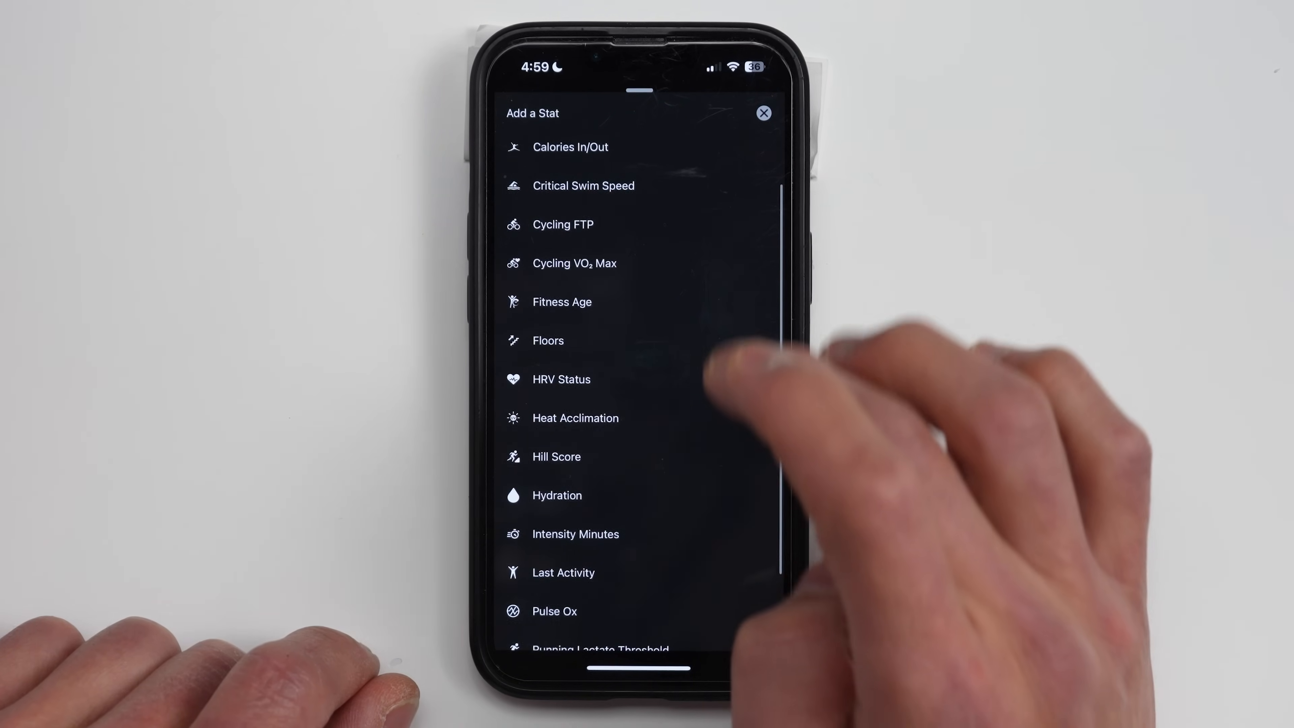
{"action": "left_click", "coordinate": [762, 114]}
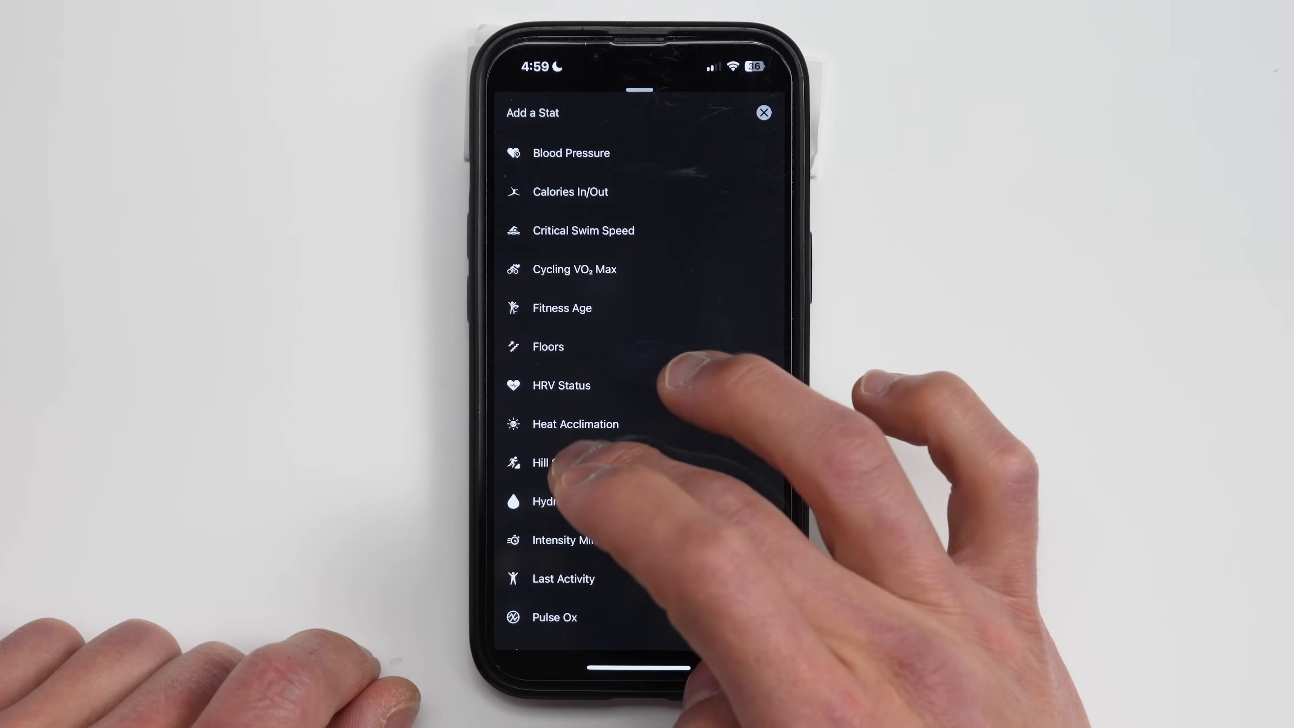
{"action": "left_click", "coordinate": [762, 112]}
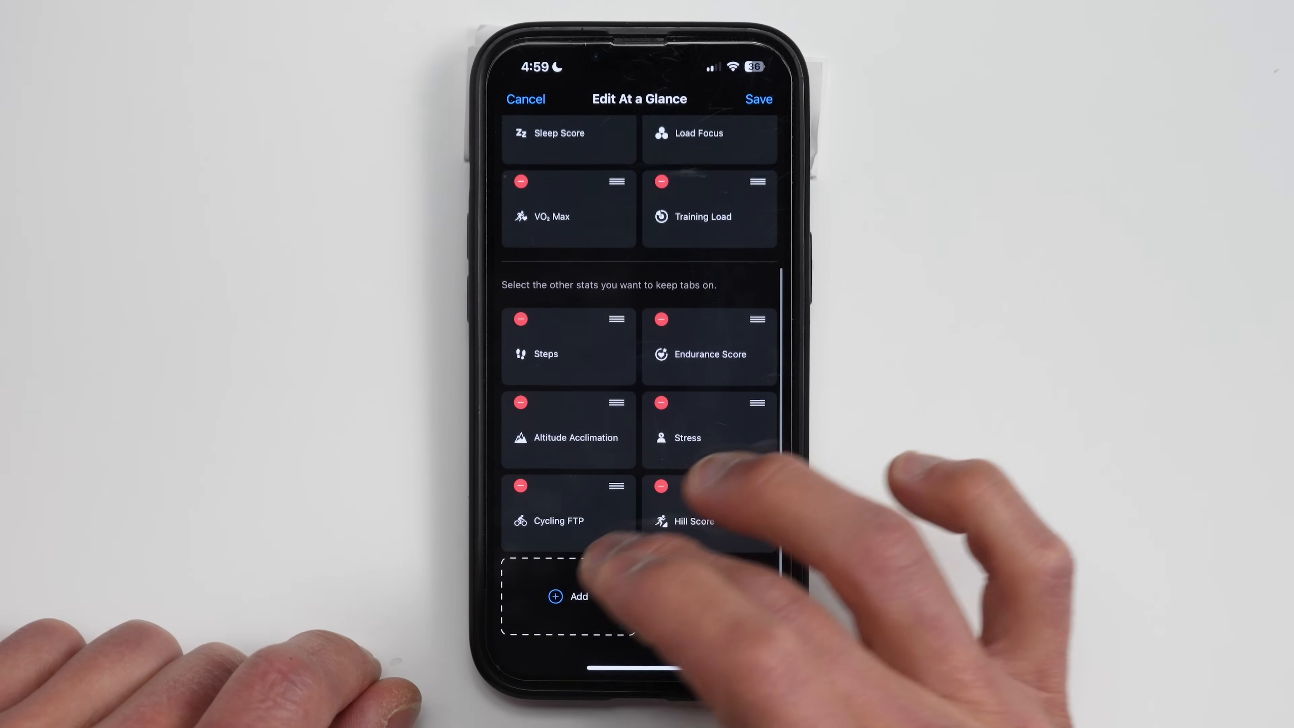
{"action": "left_click", "coordinate": [568, 596]}
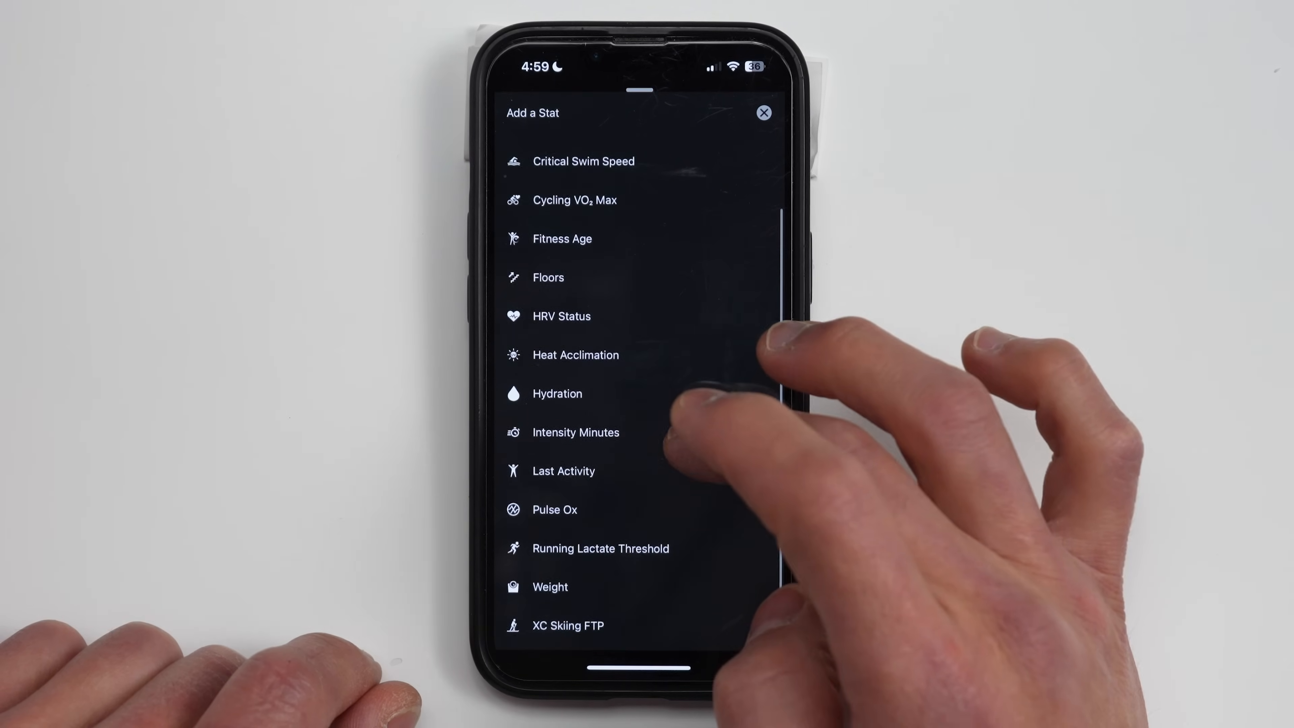
{"action": "left_click", "coordinate": [764, 113]}
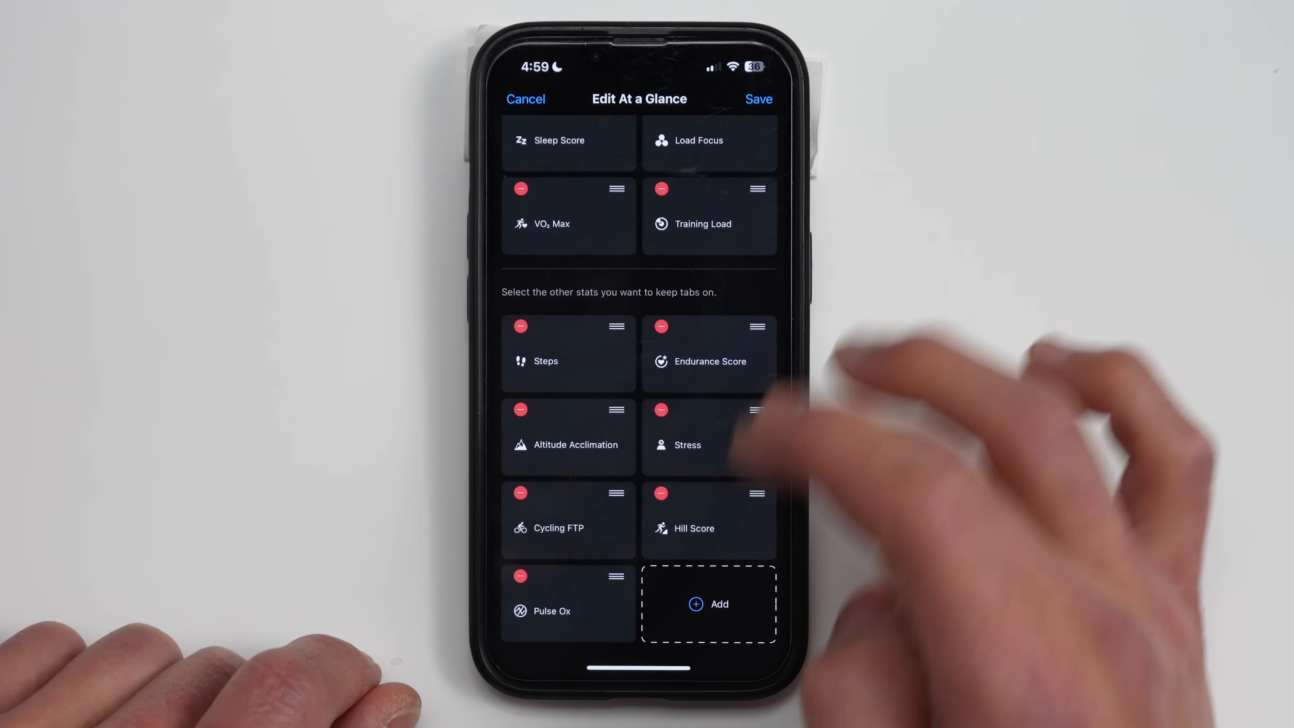
{"action": "left_click", "coordinate": [758, 99]}
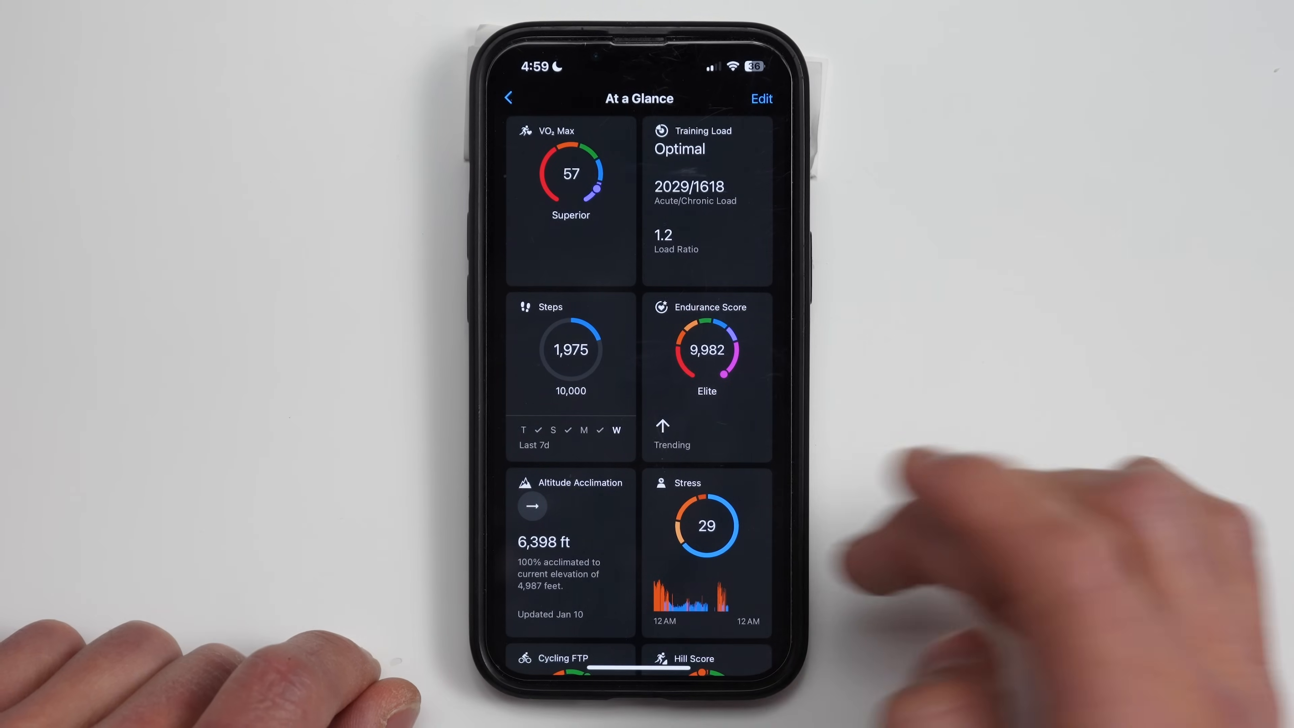
Step: Check the new At a Glance tiles, go back to Home and scroll down to Home Settings
{"action": "scroll", "scroll_direction": "down", "scroll_amount": 3}
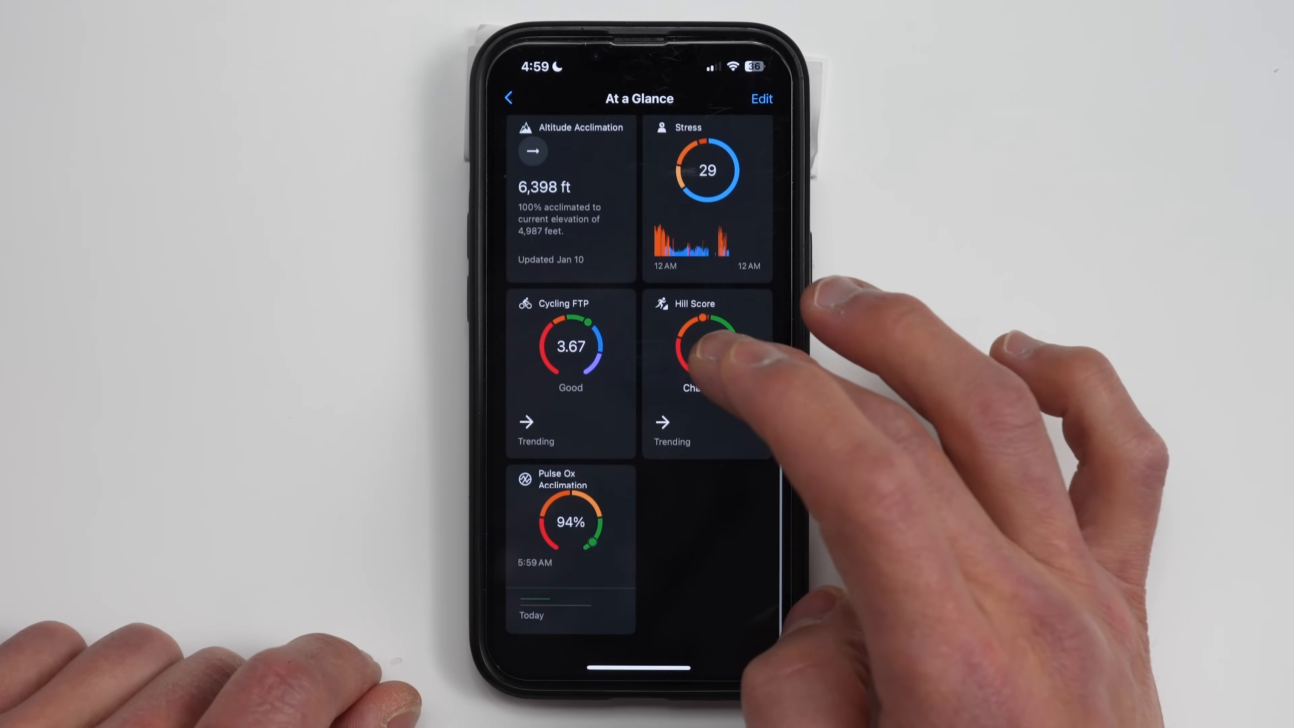
{"action": "left_click", "coordinate": [508, 97]}
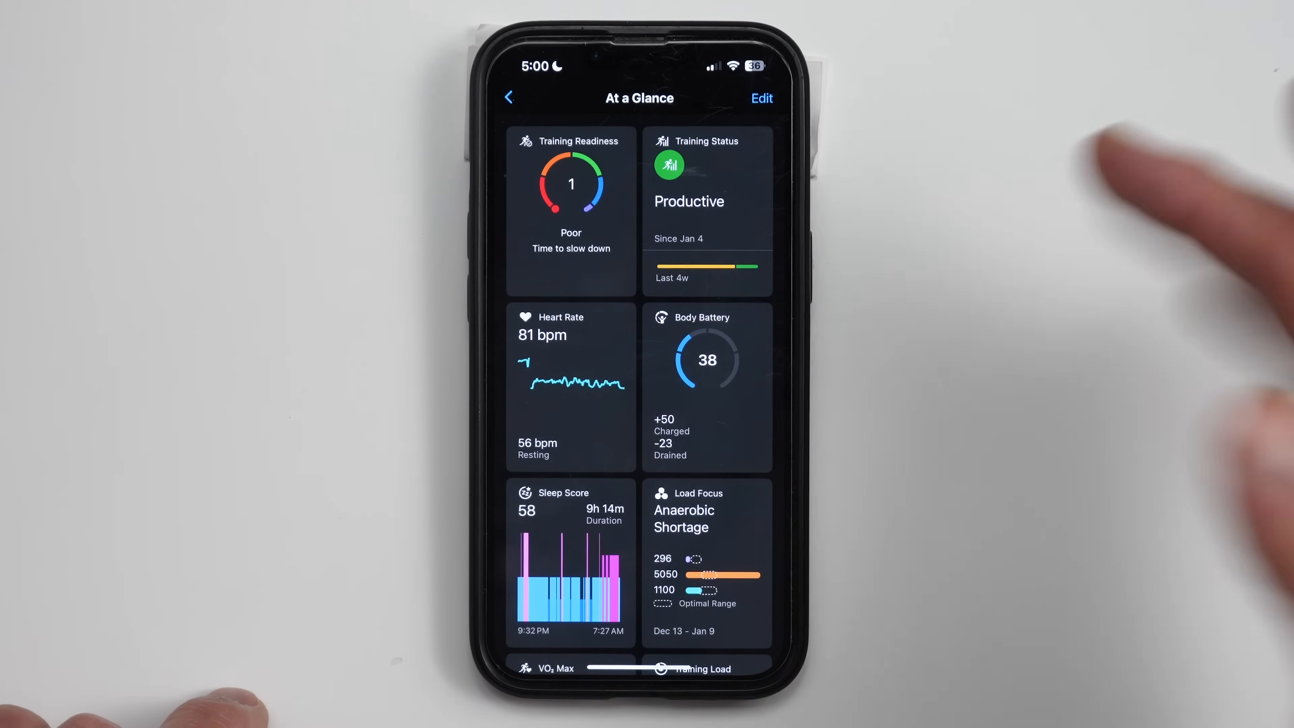
{"action": "scroll", "scroll_direction": "down", "scroll_amount": 3}
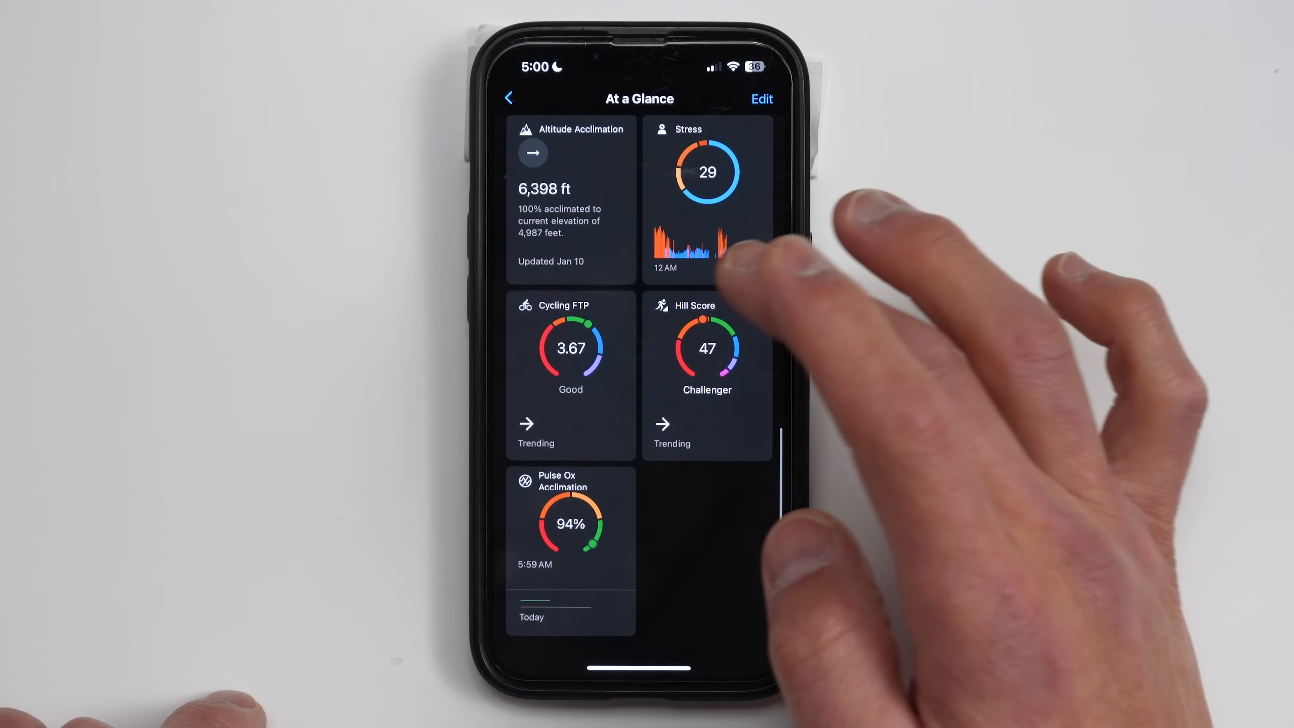
{"action": "left_click", "coordinate": [510, 97]}
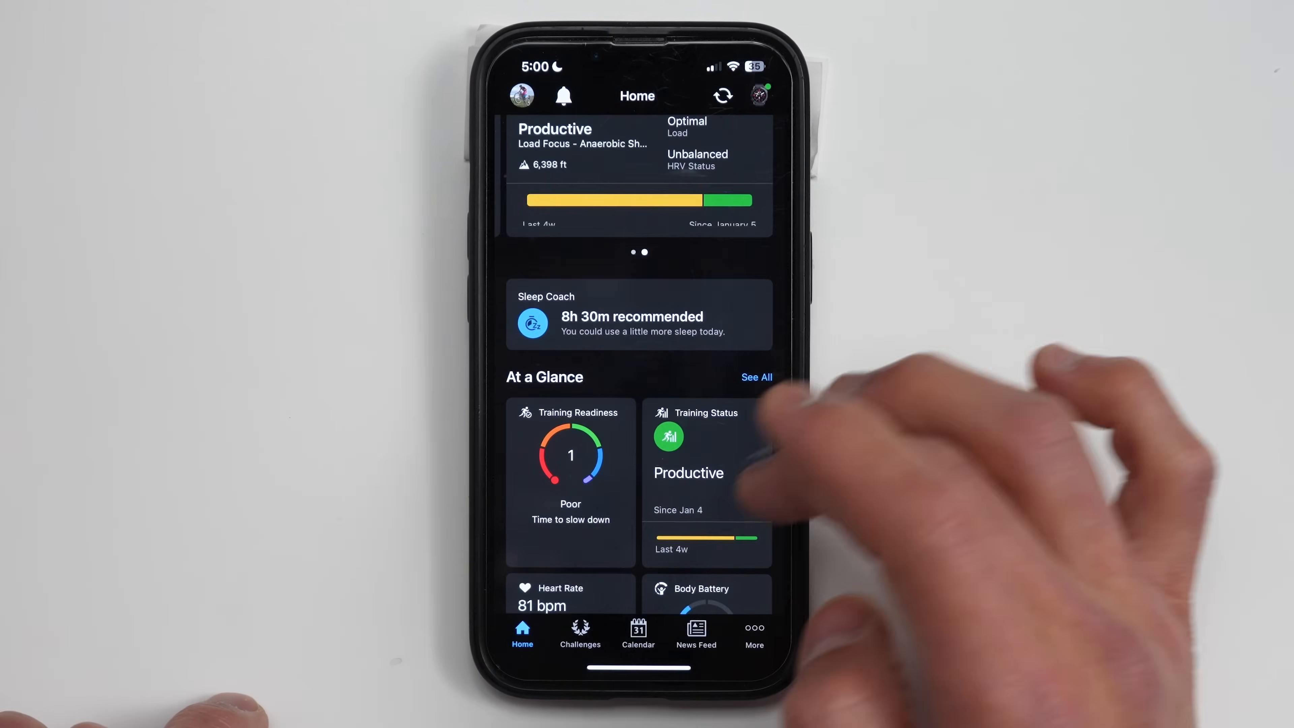
{"action": "scroll", "scroll_direction": "down", "scroll_amount": 3}
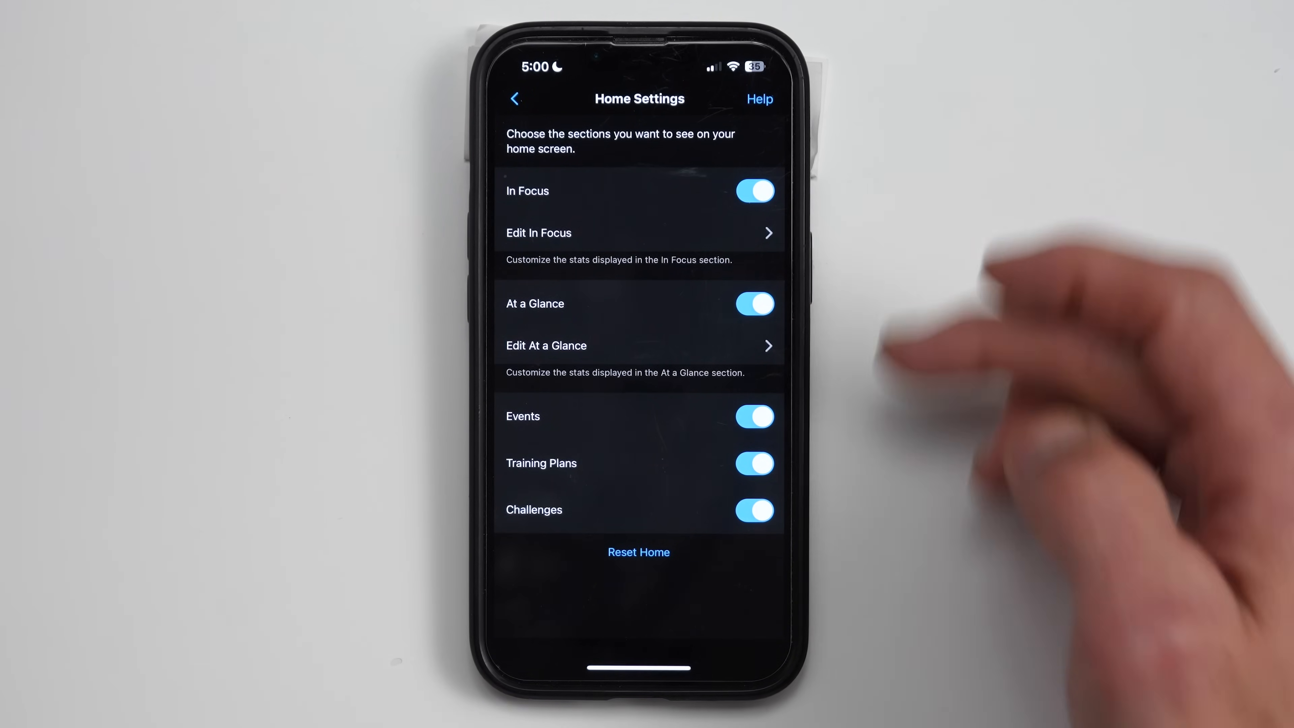
Step: In Edit In Focus, add Body Battery and All Activities Trends and keep the changes
{"action": "left_click", "coordinate": [638, 232]}
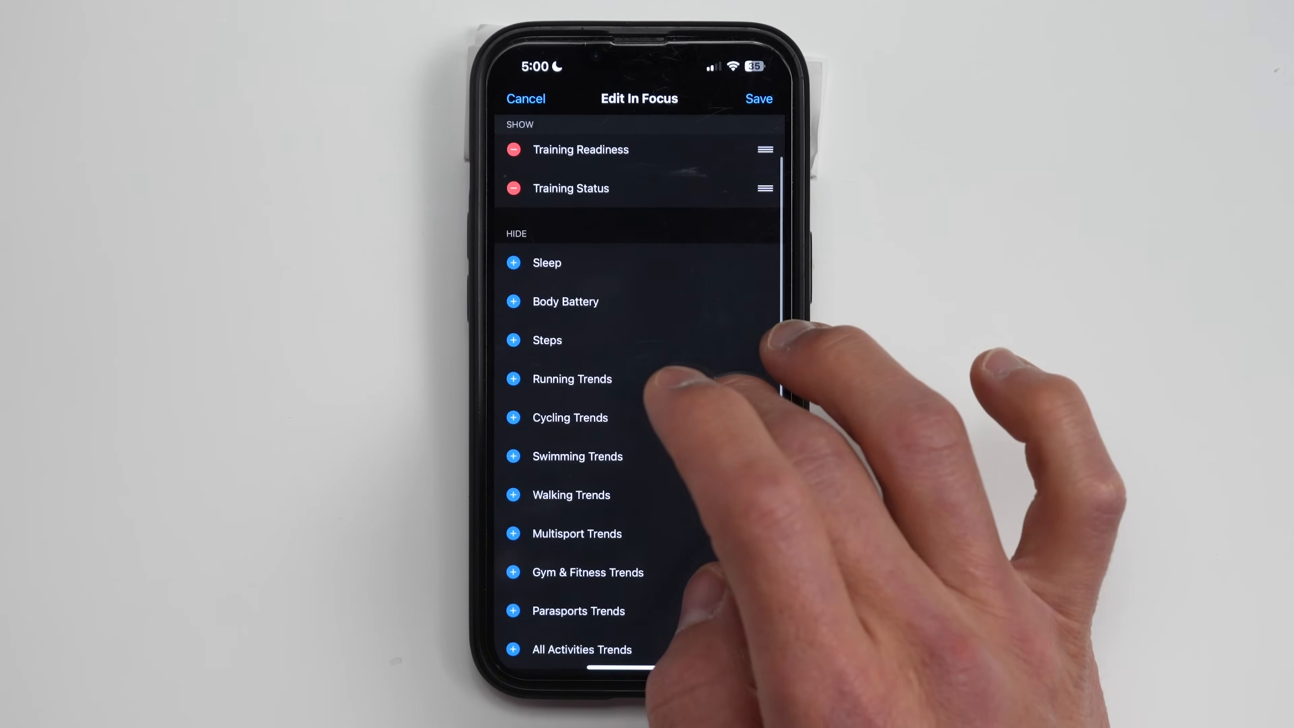
{"action": "left_click", "coordinate": [512, 301]}
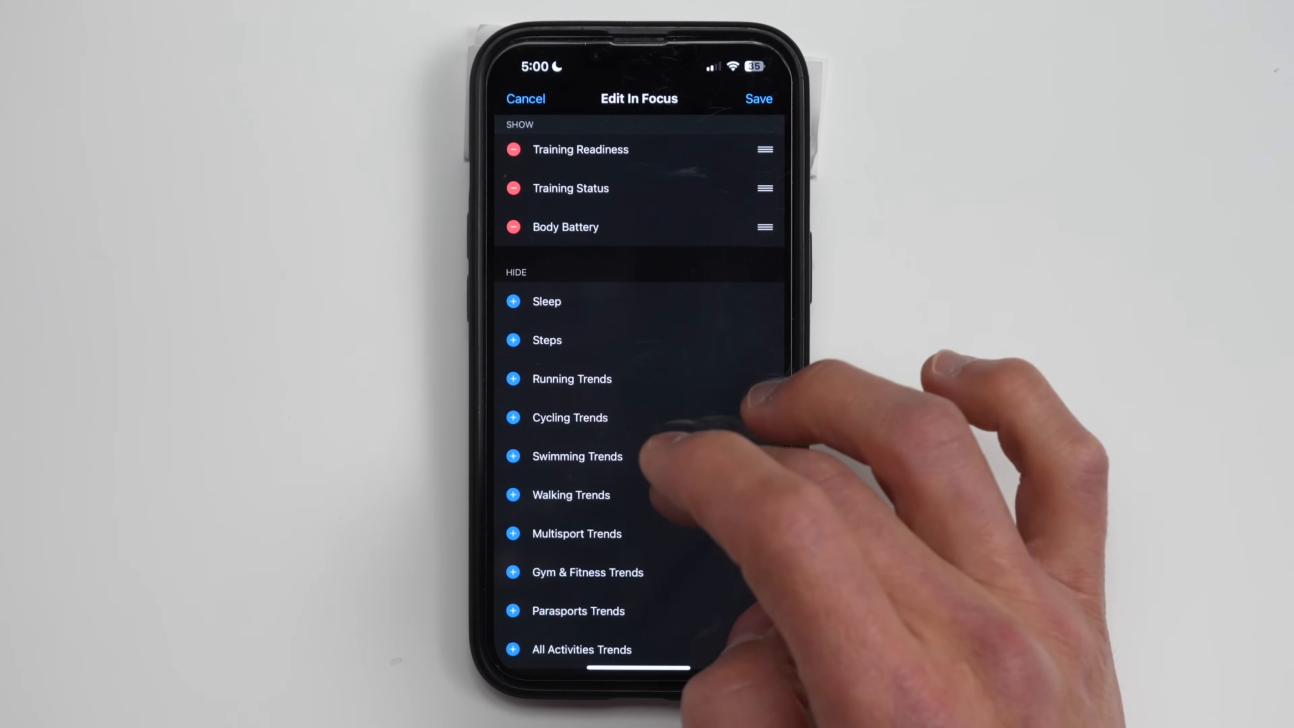
{"action": "left_click", "coordinate": [513, 650]}
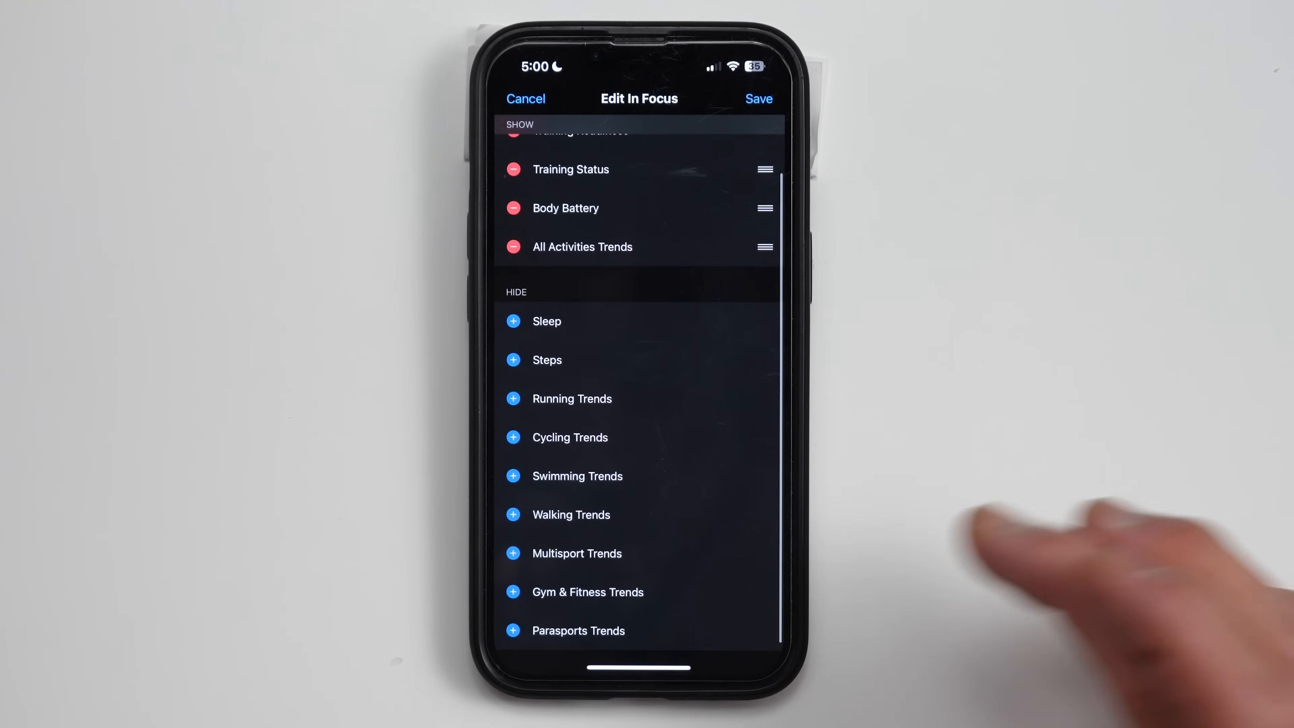
{"action": "scroll", "scroll_direction": "down", "scroll_amount": 3}
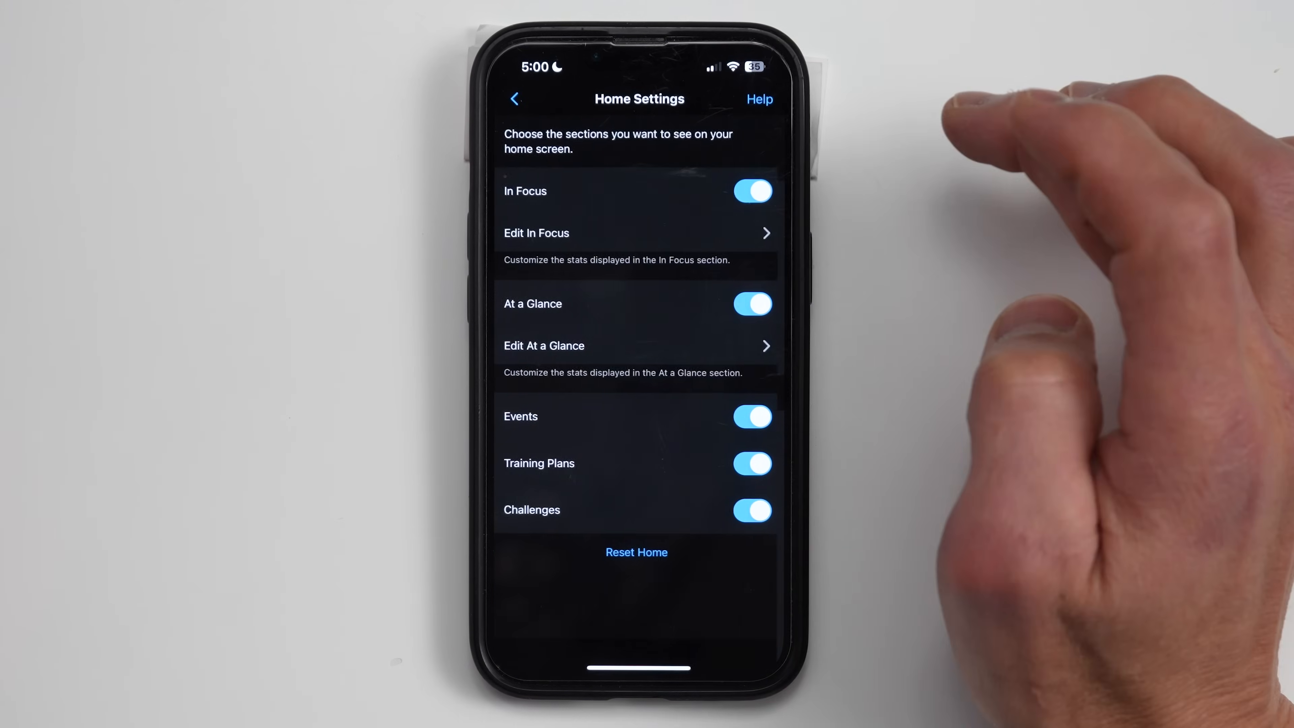
Step: Back on Home, review the updated In Focus cards and scroll down past Events and Training Plans
{"action": "left_click", "coordinate": [514, 99]}
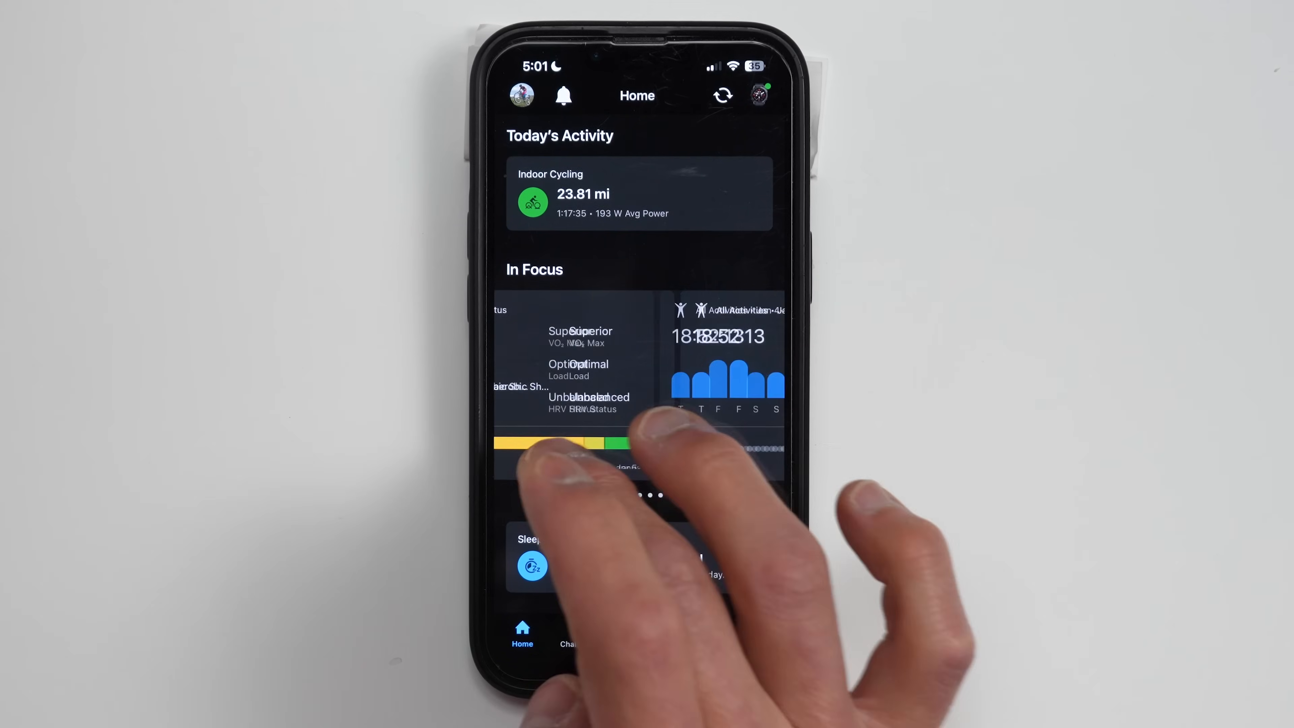
{"action": "scroll", "scroll_direction": "left", "scroll_amount": 3}
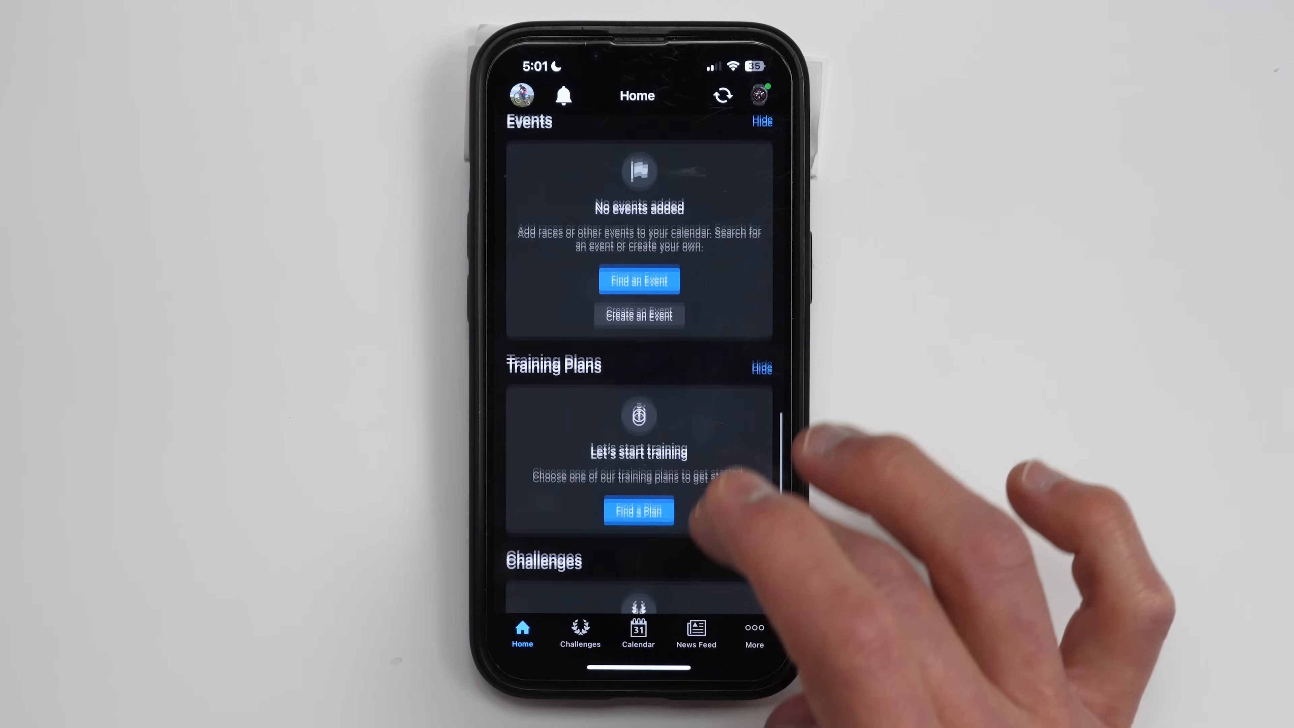
{"action": "scroll", "scroll_direction": "down", "scroll_amount": 3}
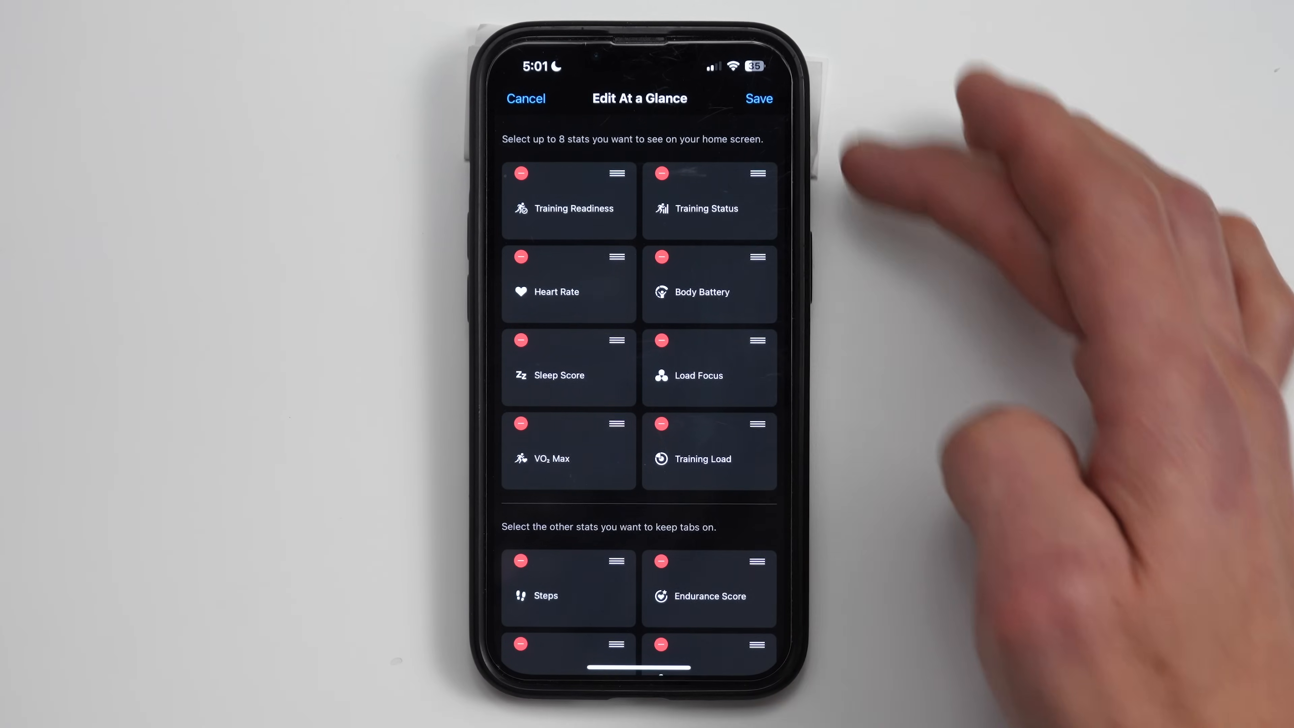
Step: Scroll down through the home settings toward the Reset Home presets
{"action": "scroll", "scroll_direction": "down", "scroll_amount": 3}
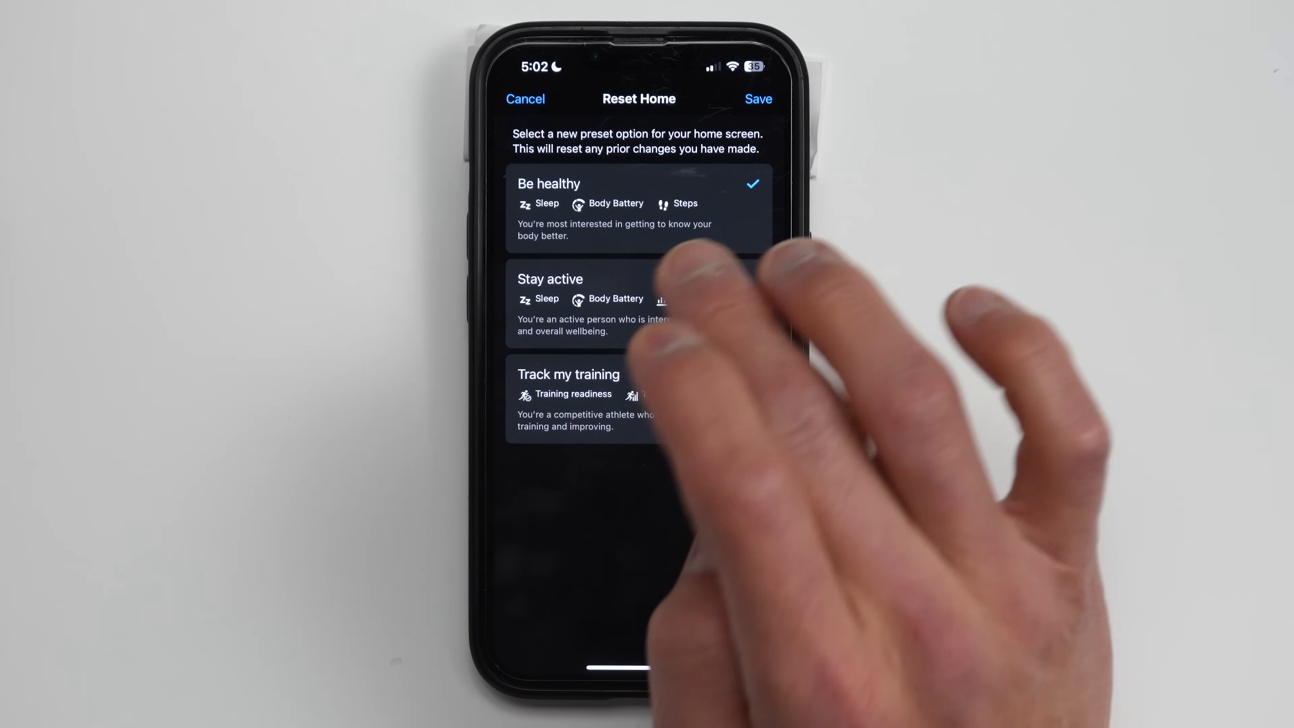
Step: Reset the home screen to Be healthy, then choose and save the Track my training preset
{"action": "left_click", "coordinate": [756, 99]}
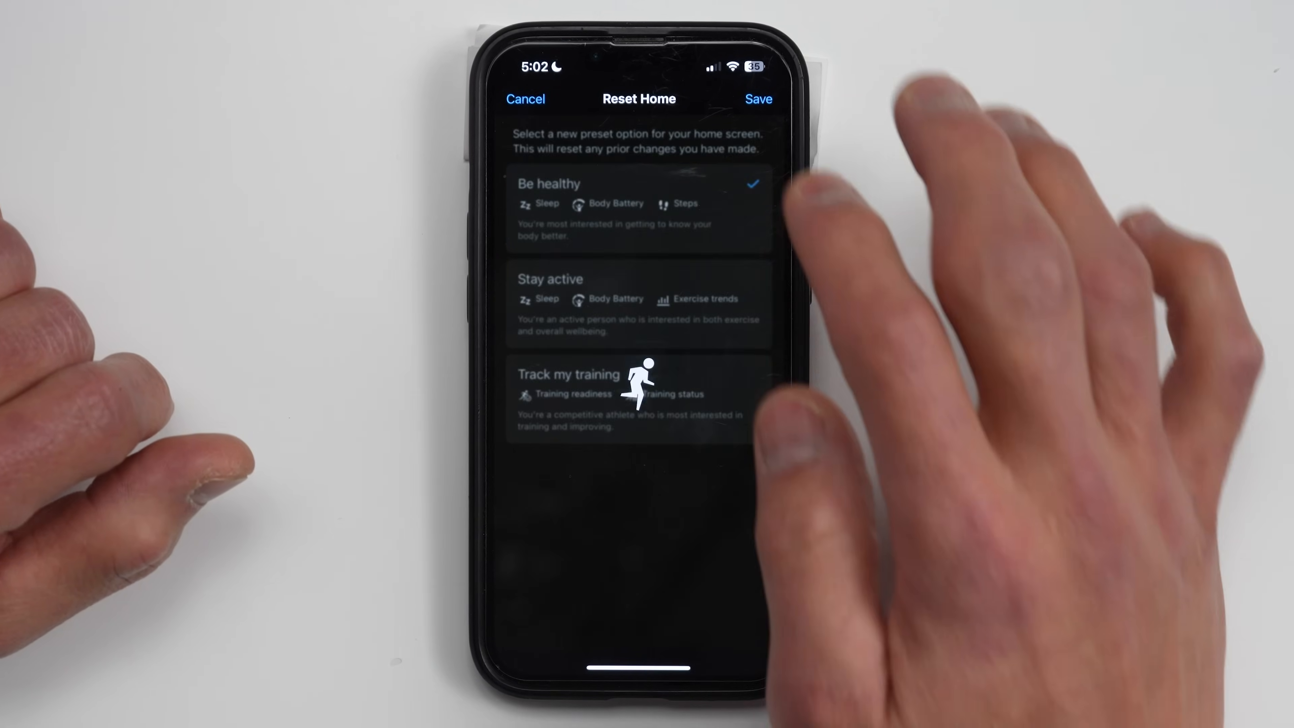
{"action": "left_click", "coordinate": [757, 100]}
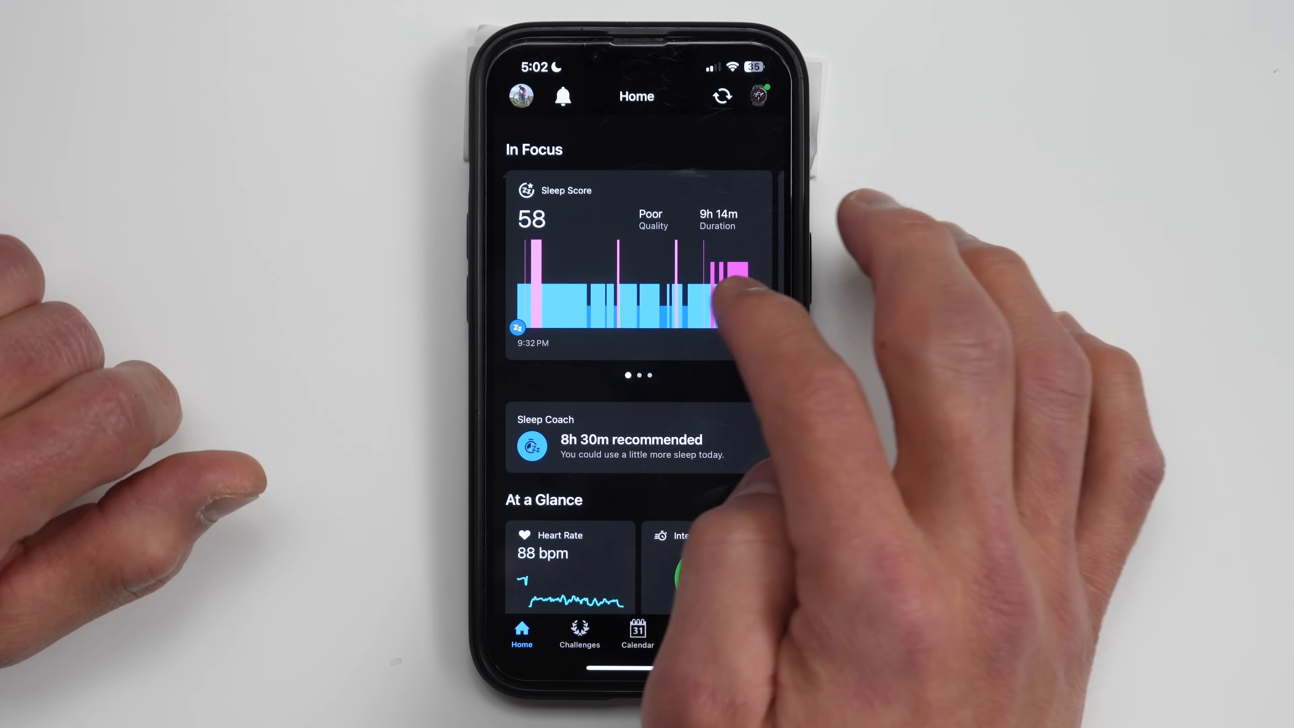
{"action": "scroll", "scroll_direction": "left", "scroll_amount": 3}
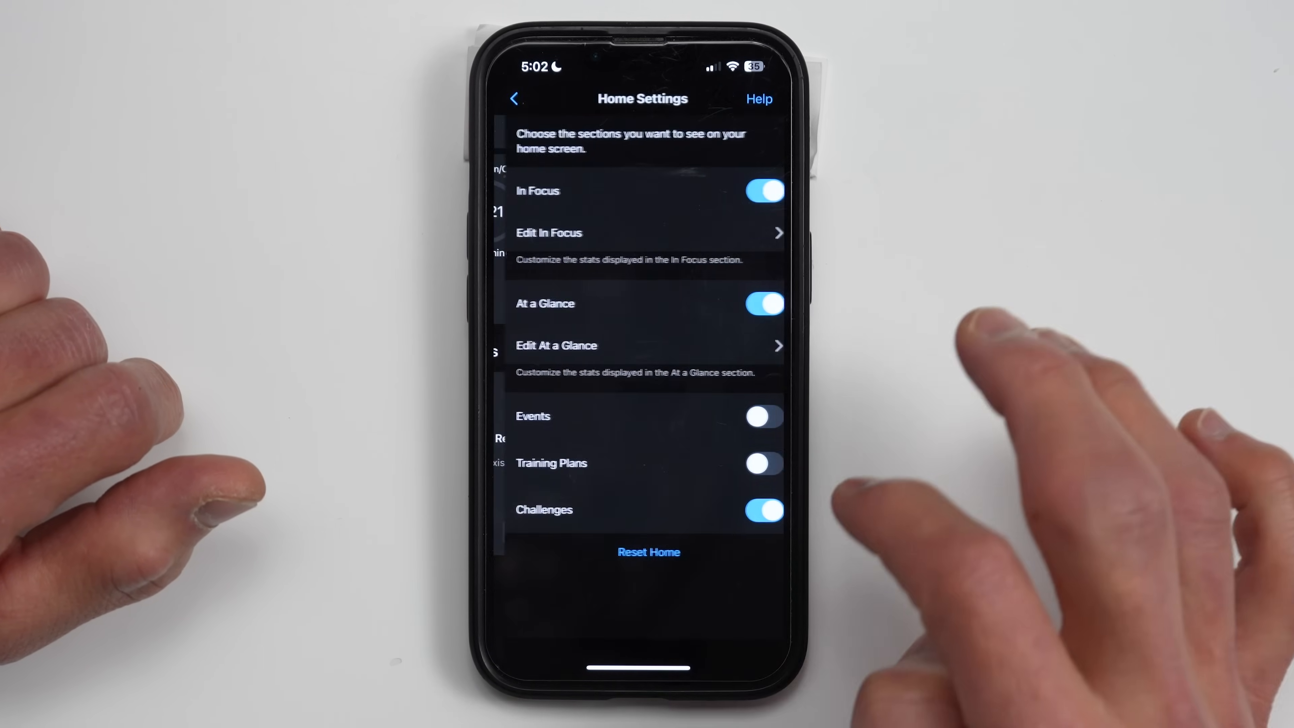
{"action": "left_click", "coordinate": [648, 552]}
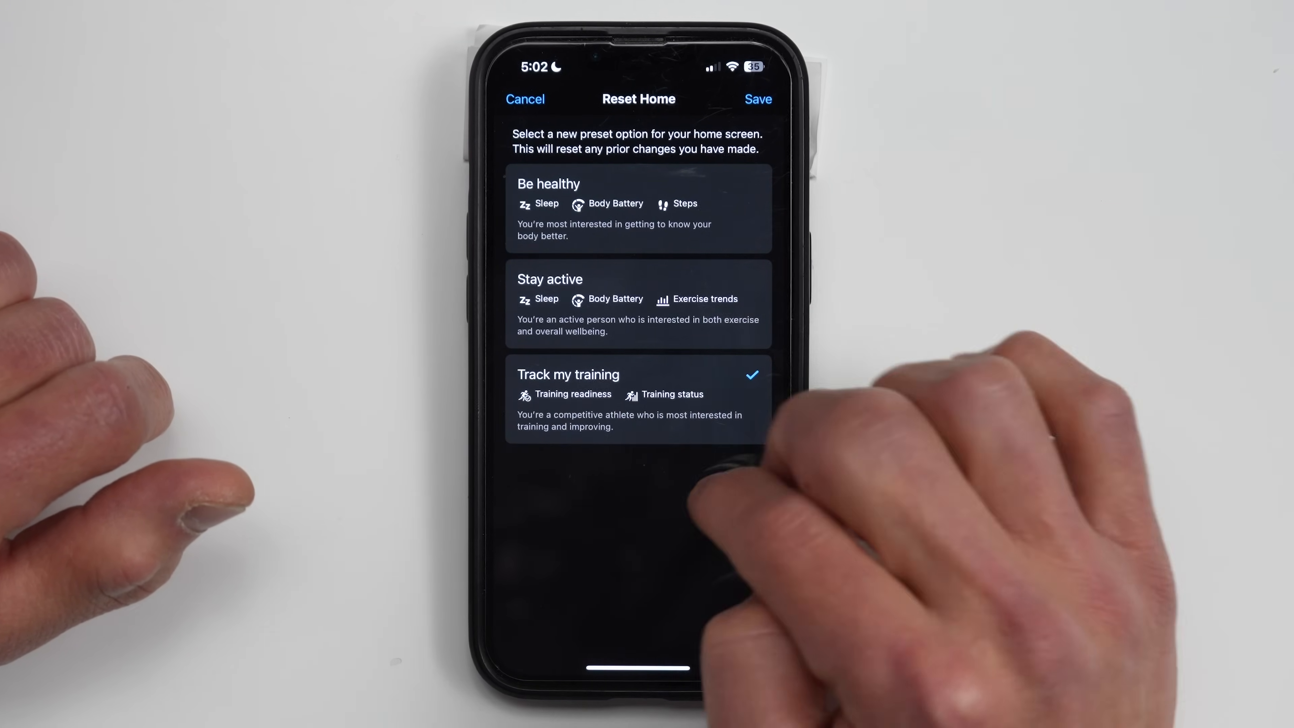
{"action": "left_click", "coordinate": [757, 99]}
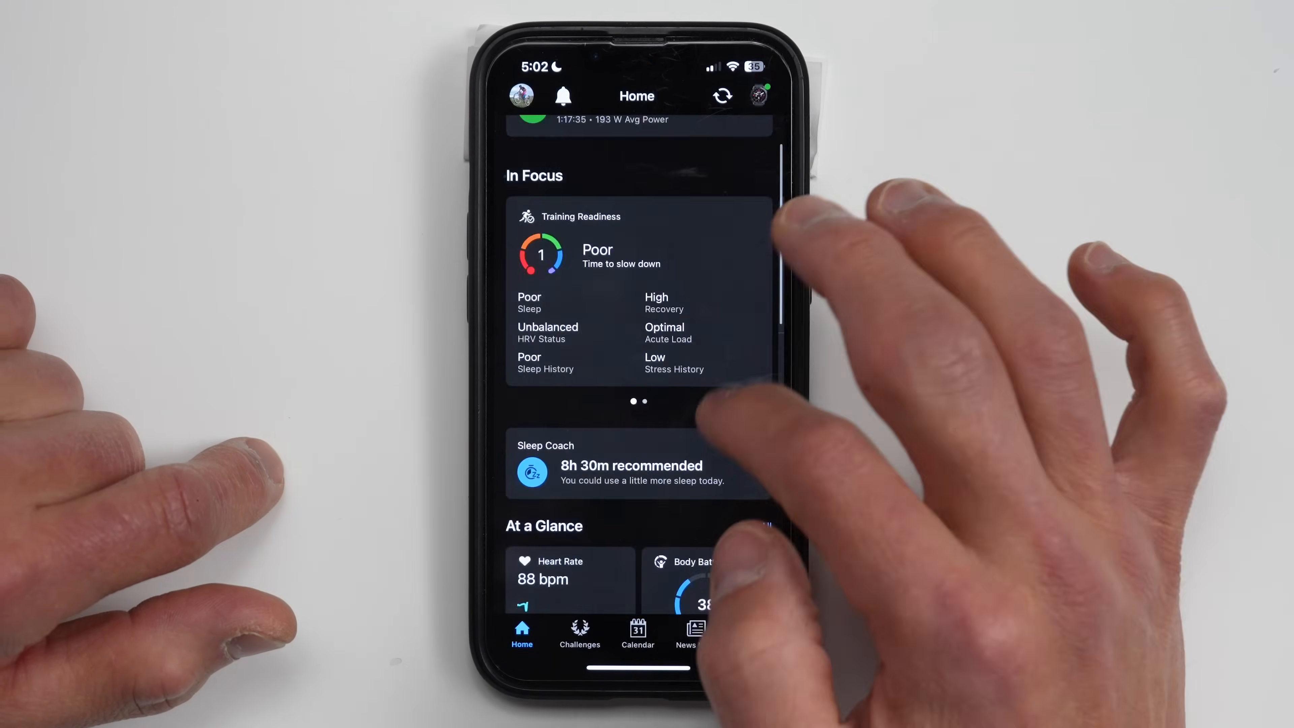
Step: In All About You, deselect Be more active from the chosen goals
{"action": "scroll", "scroll_direction": "down", "scroll_amount": 3}
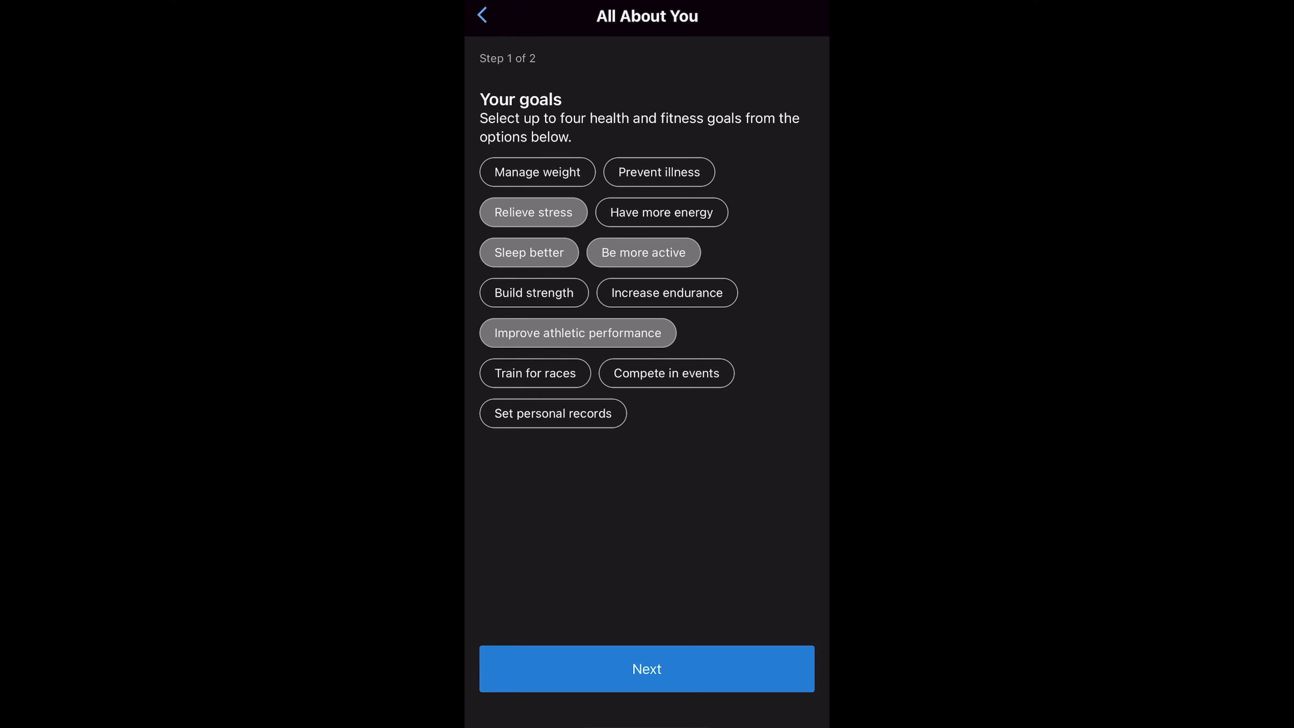
{"action": "left_click", "coordinate": [643, 252]}
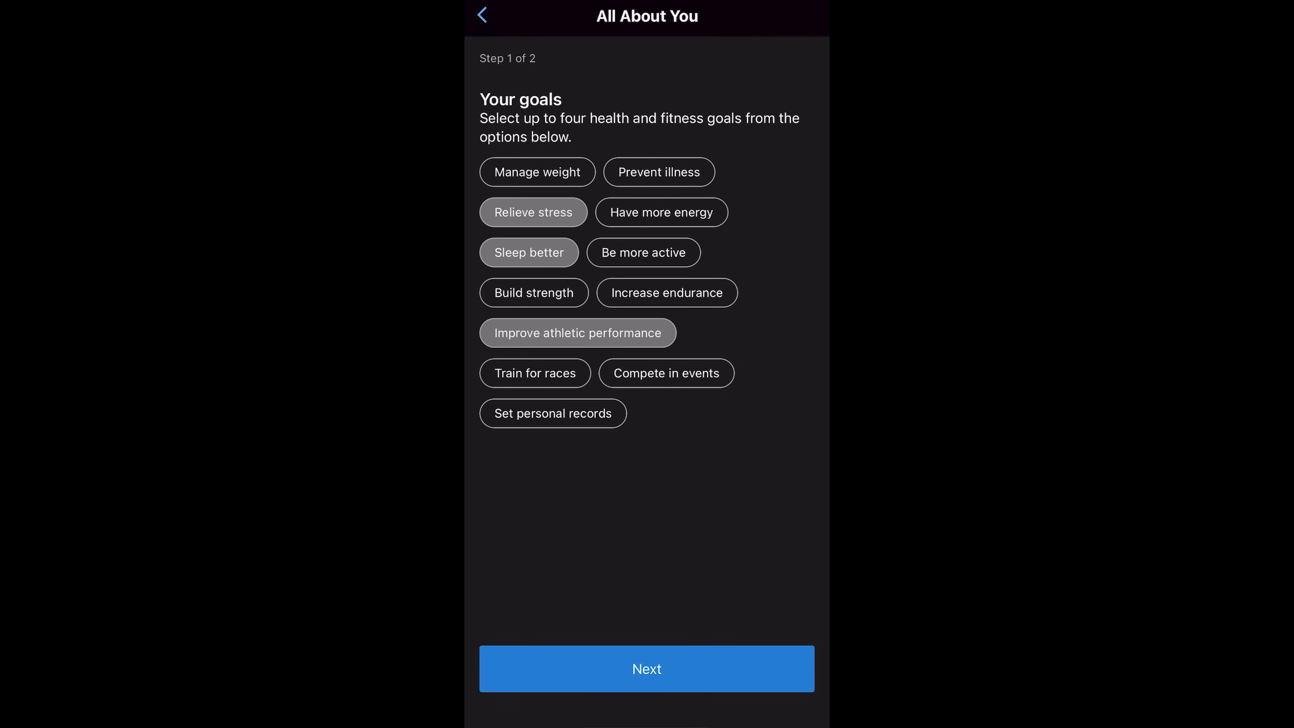
Step: Continue to rankings and rate Sleep and Exercise tracking as extremely important (5)
{"action": "left_click", "coordinate": [647, 669]}
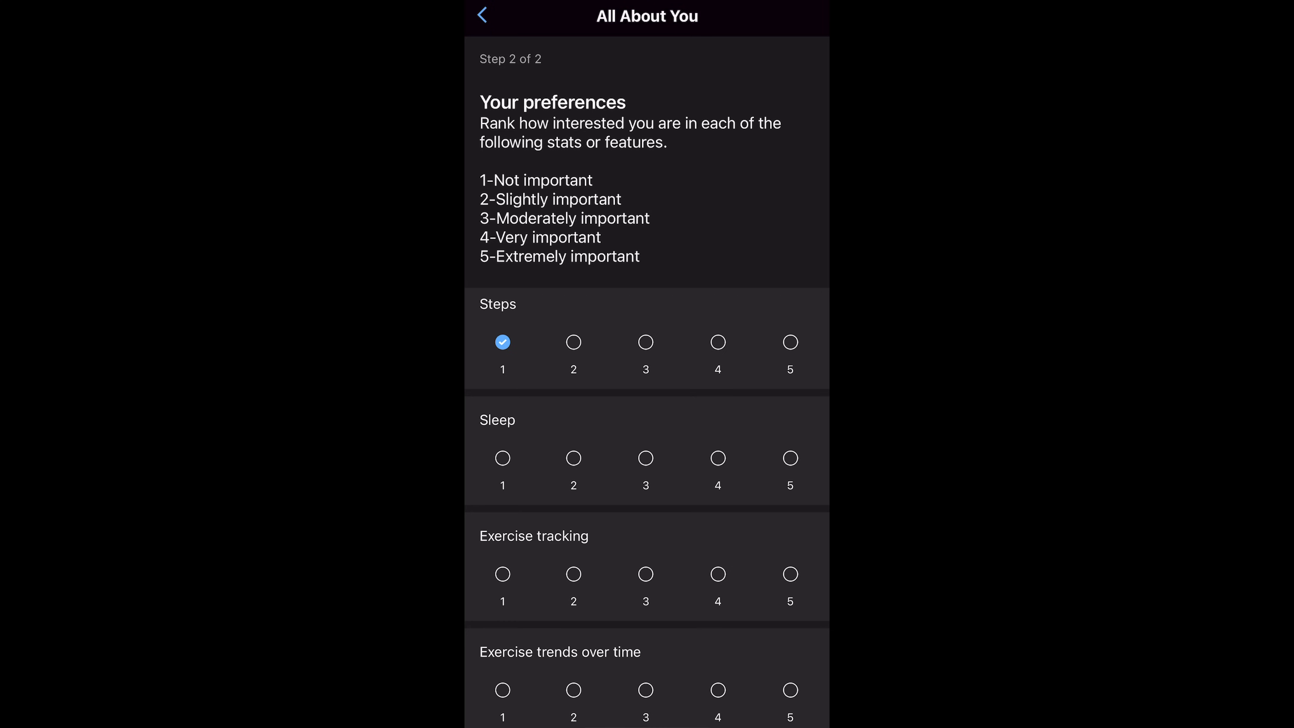
{"action": "left_click", "coordinate": [789, 457]}
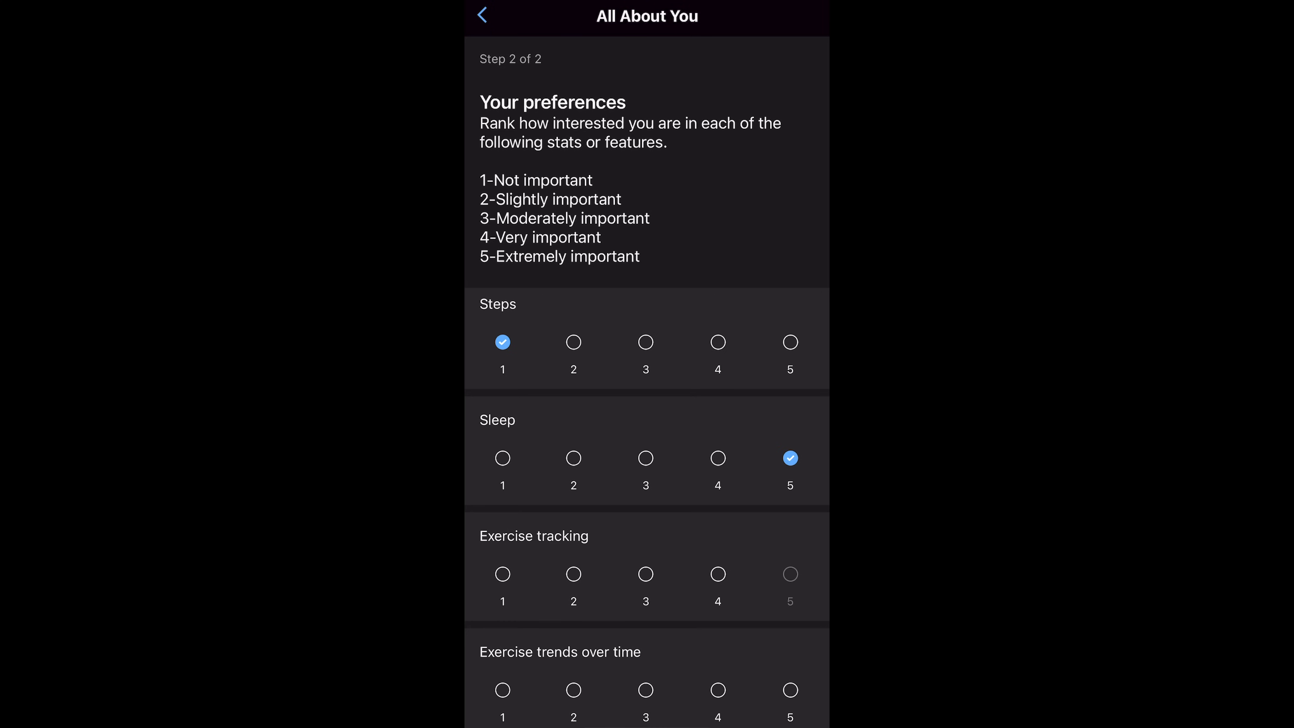
{"action": "scroll", "scroll_direction": "down", "scroll_amount": 3}
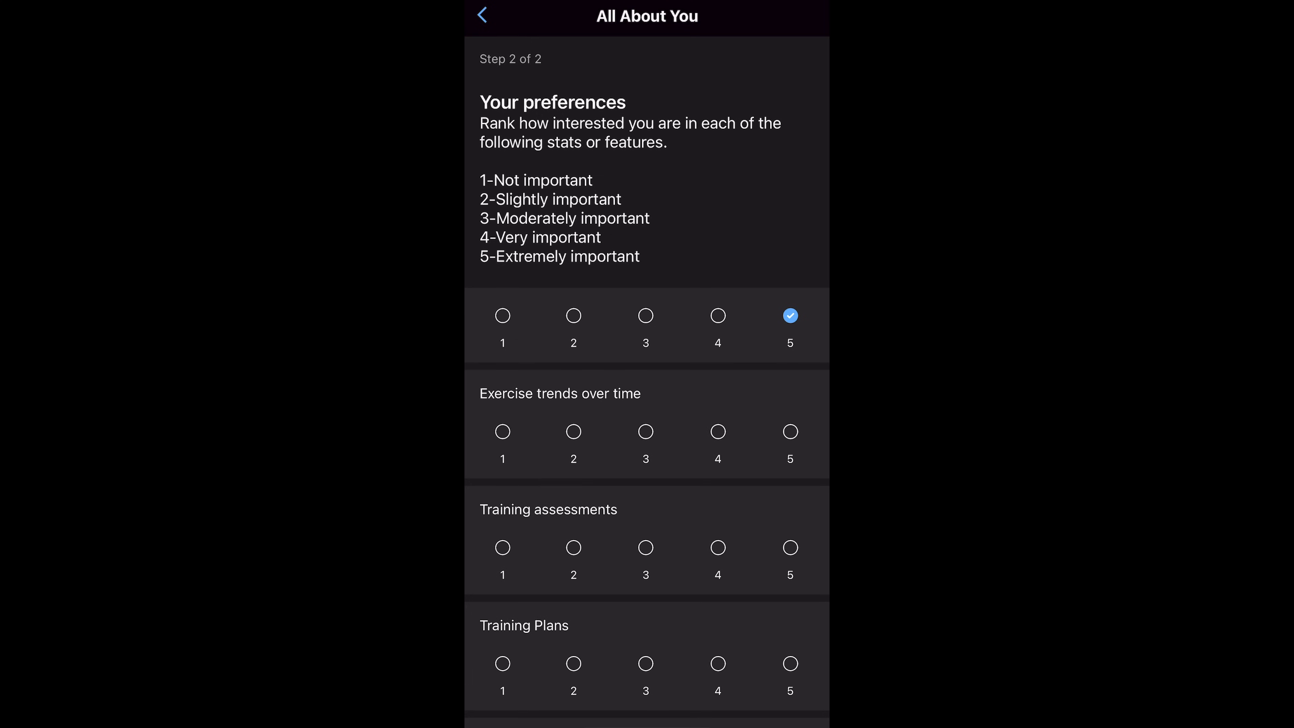
{"action": "scroll", "scroll_direction": "down", "scroll_amount": 3}
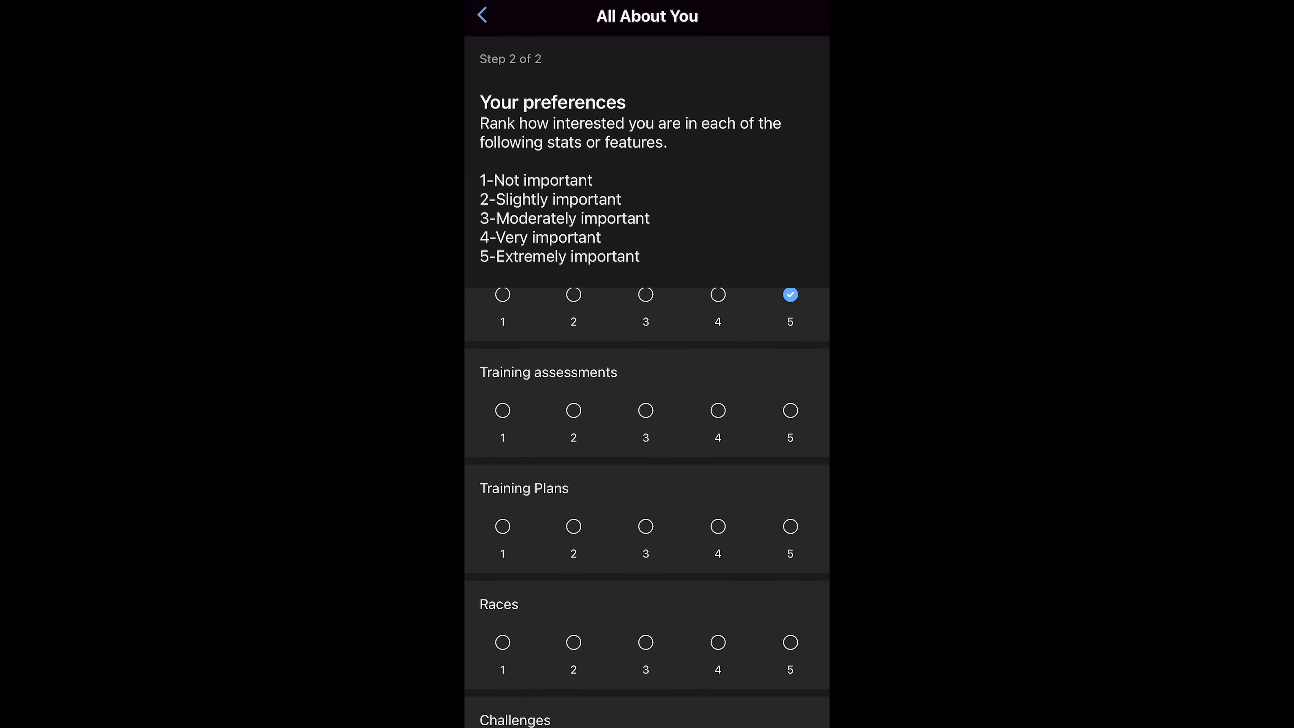
{"action": "left_click", "coordinate": [789, 409]}
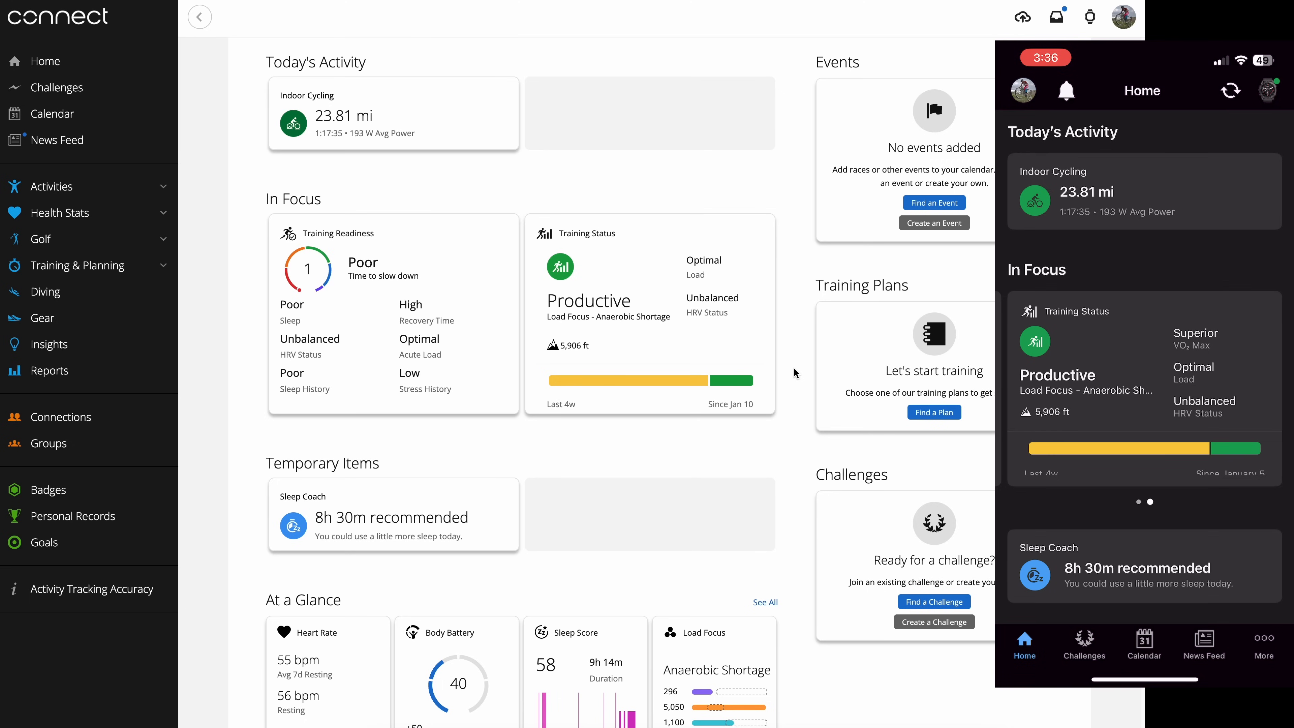
{"action": "scroll", "scroll_direction": "down", "scroll_amount": 3}
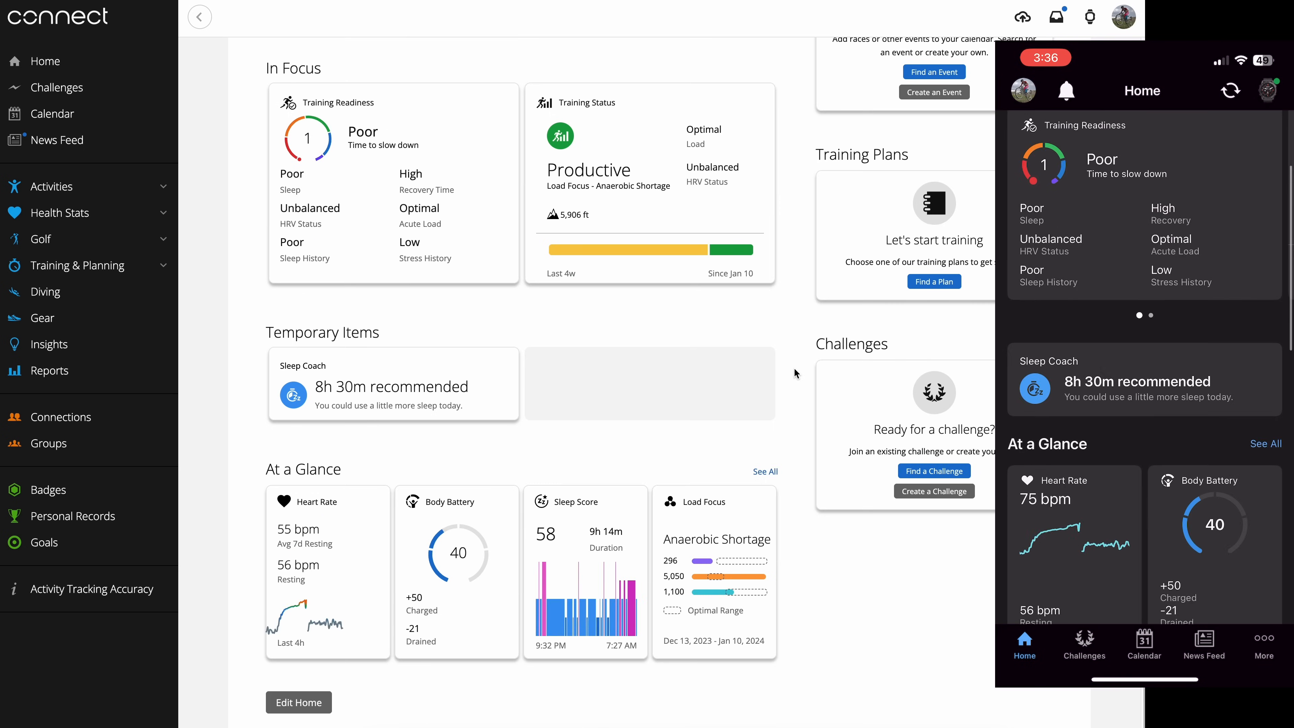
{"action": "scroll", "scroll_direction": "down", "scroll_amount": 3}
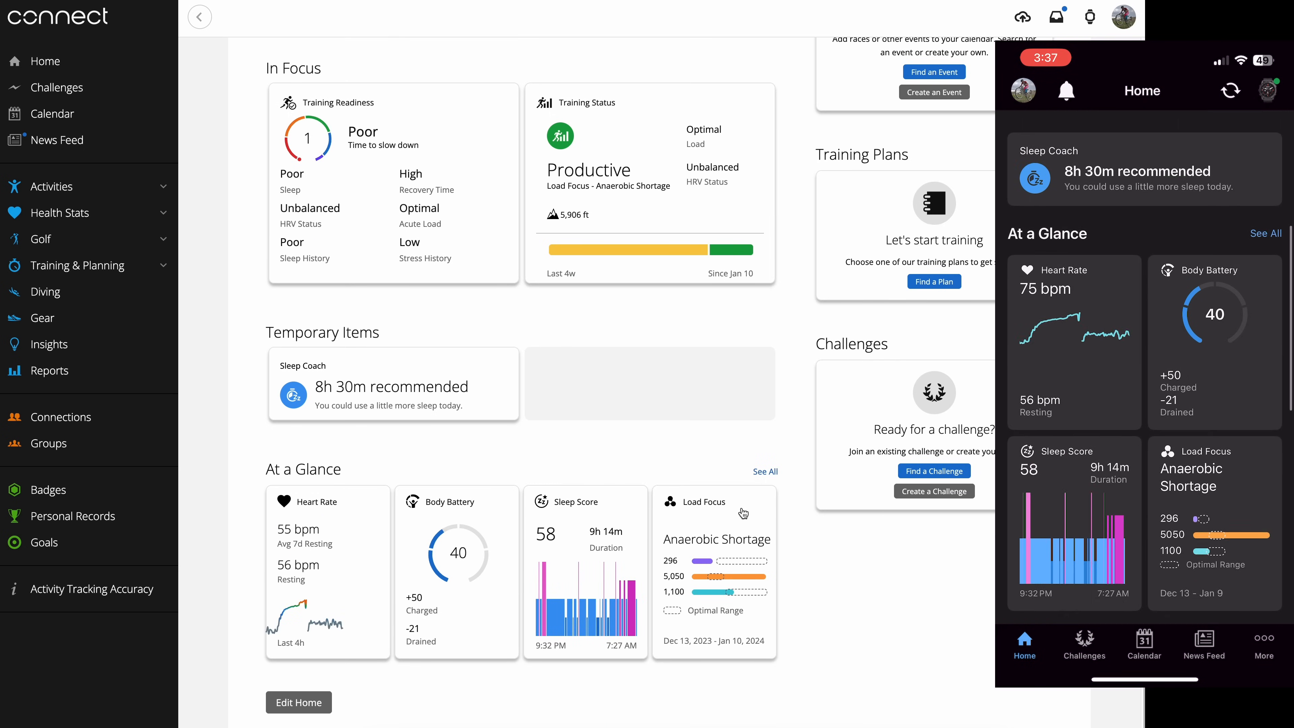
{"action": "scroll", "scroll_direction": "down", "scroll_amount": 3}
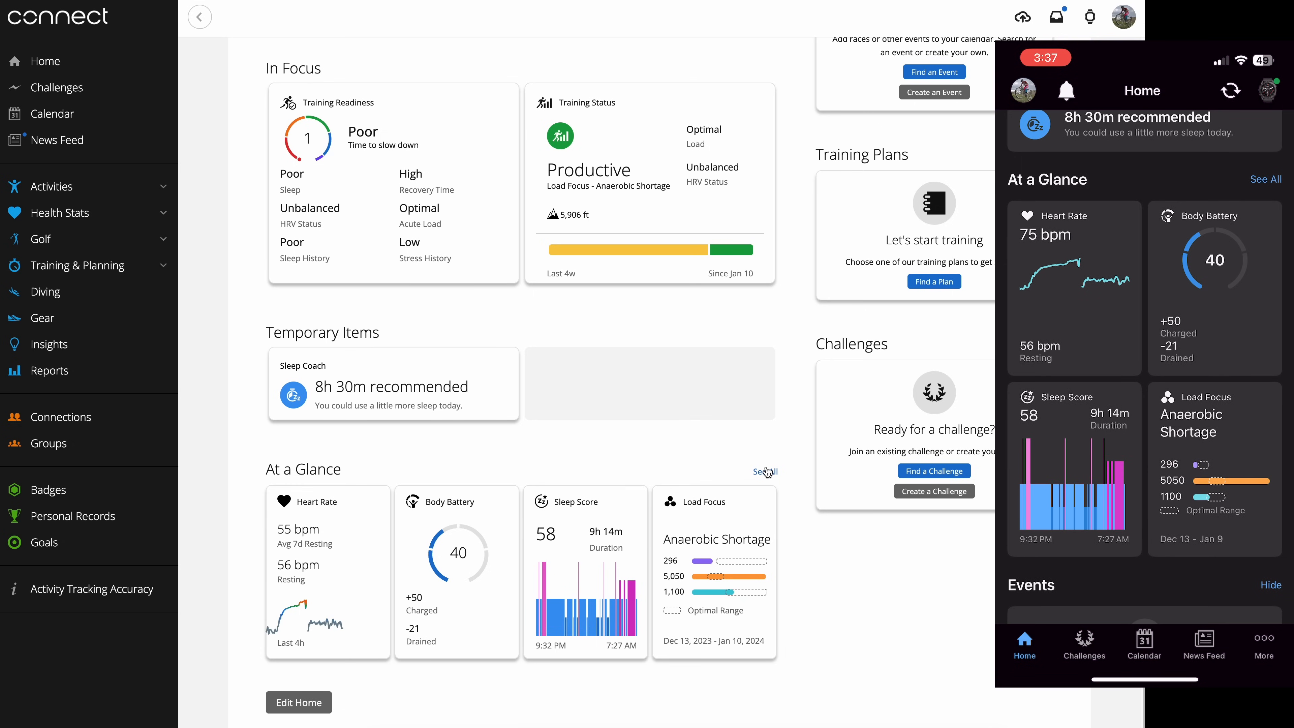
{"action": "left_click", "coordinate": [765, 471]}
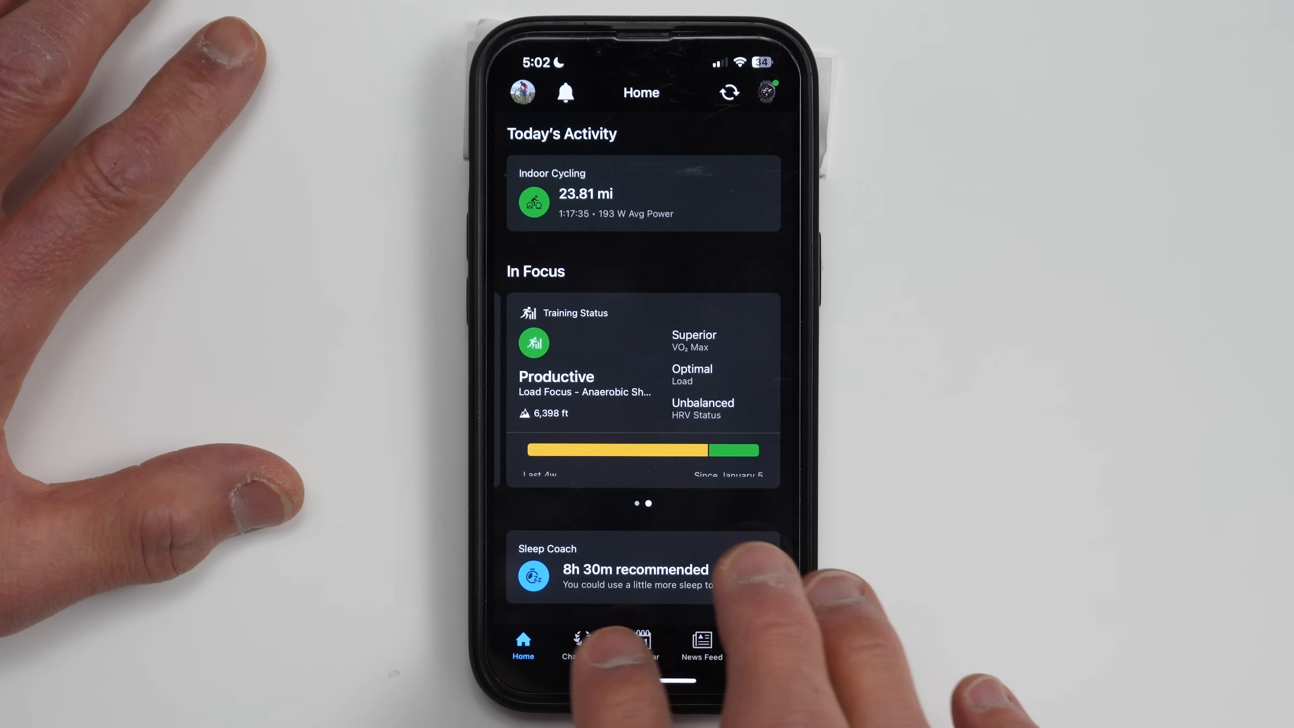
Step: Tour the Challenges, Calendar and More pages from the bottom bar
{"action": "left_click", "coordinate": [581, 643]}
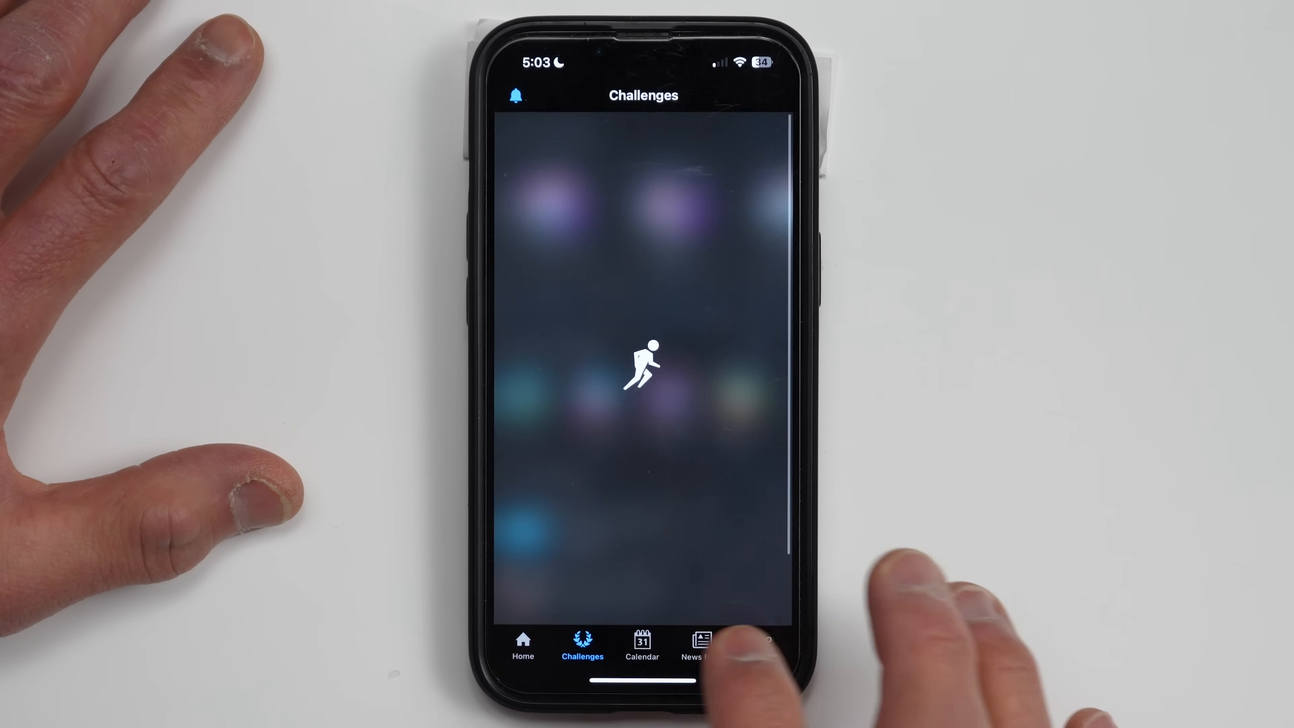
{"action": "left_click", "coordinate": [642, 644]}
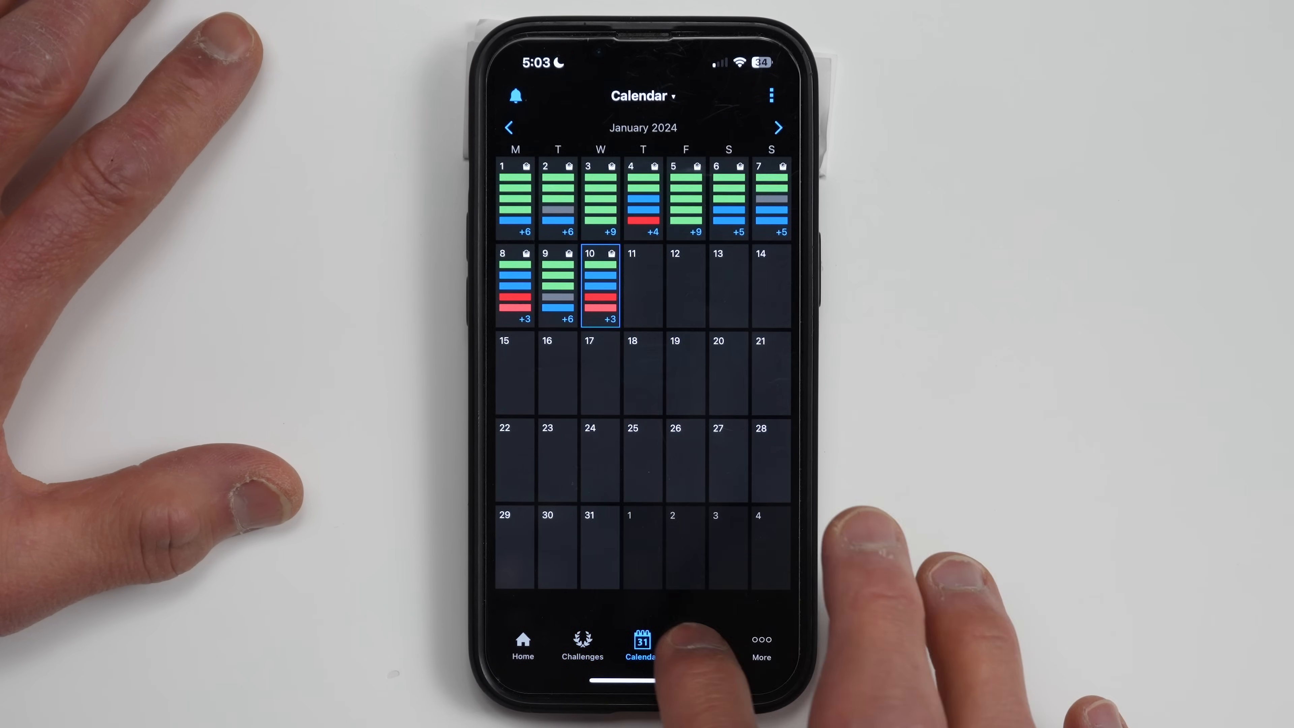
{"action": "left_click", "coordinate": [760, 646]}
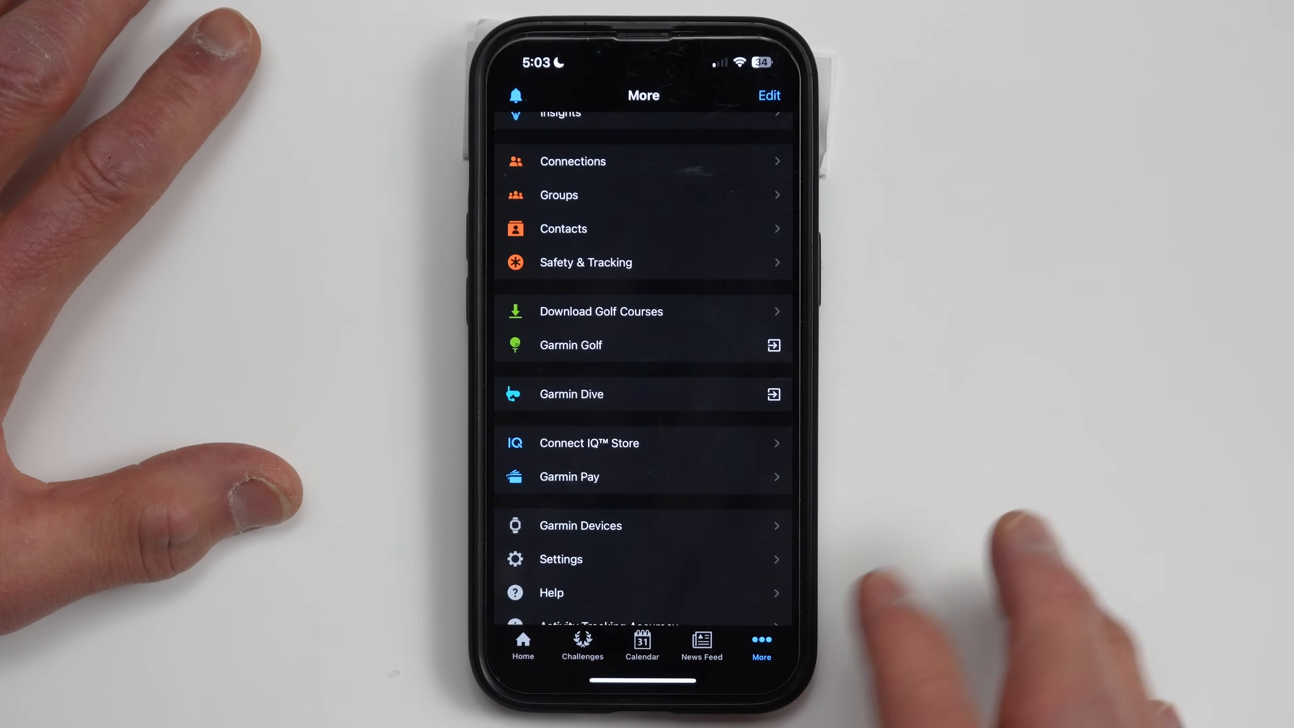
Step: From More, go into Activities and the Running list toward the Boulder Trail Running activity
{"action": "scroll", "scroll_direction": "down", "scroll_amount": 3}
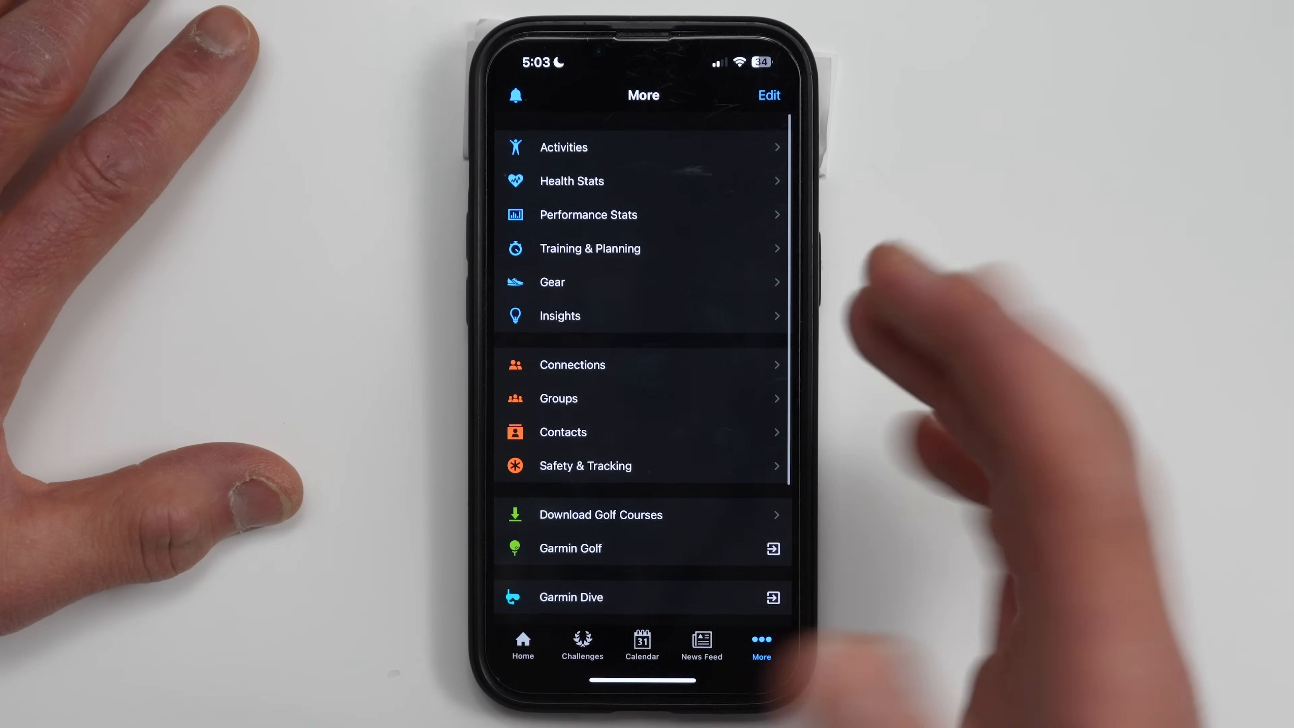
{"action": "left_click", "coordinate": [563, 147]}
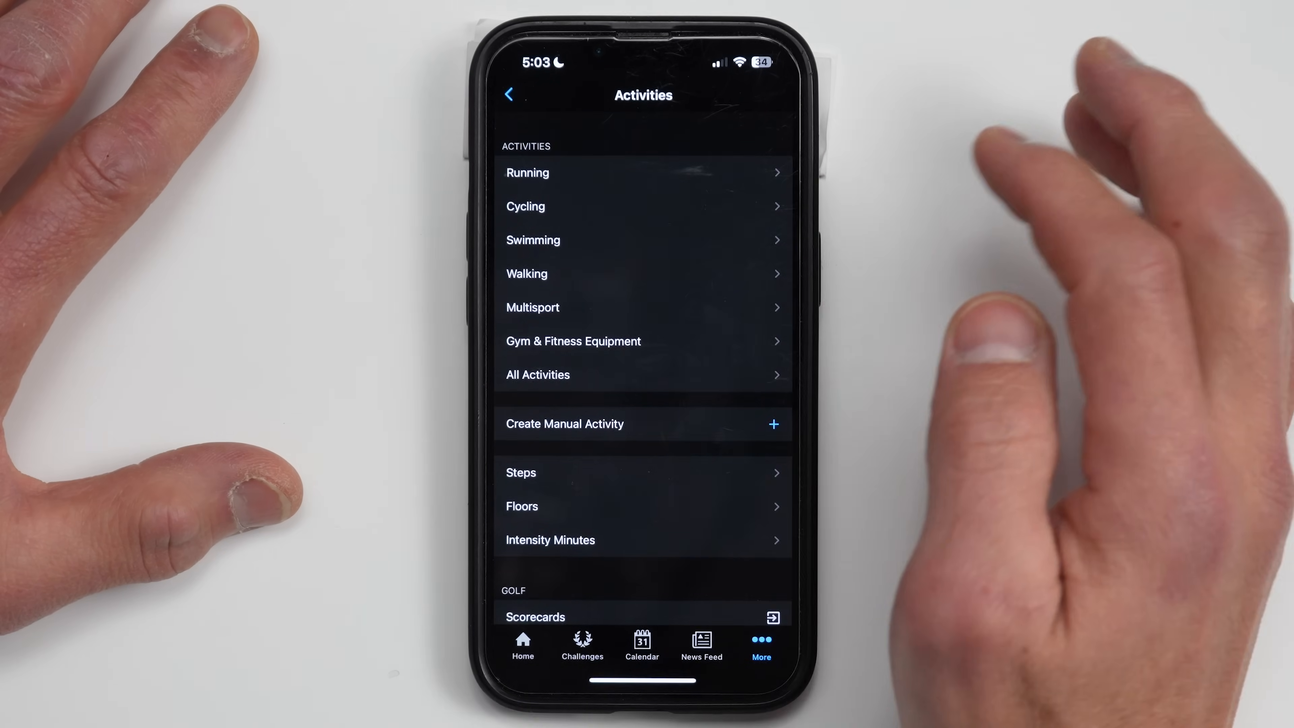
{"action": "left_click", "coordinate": [537, 375]}
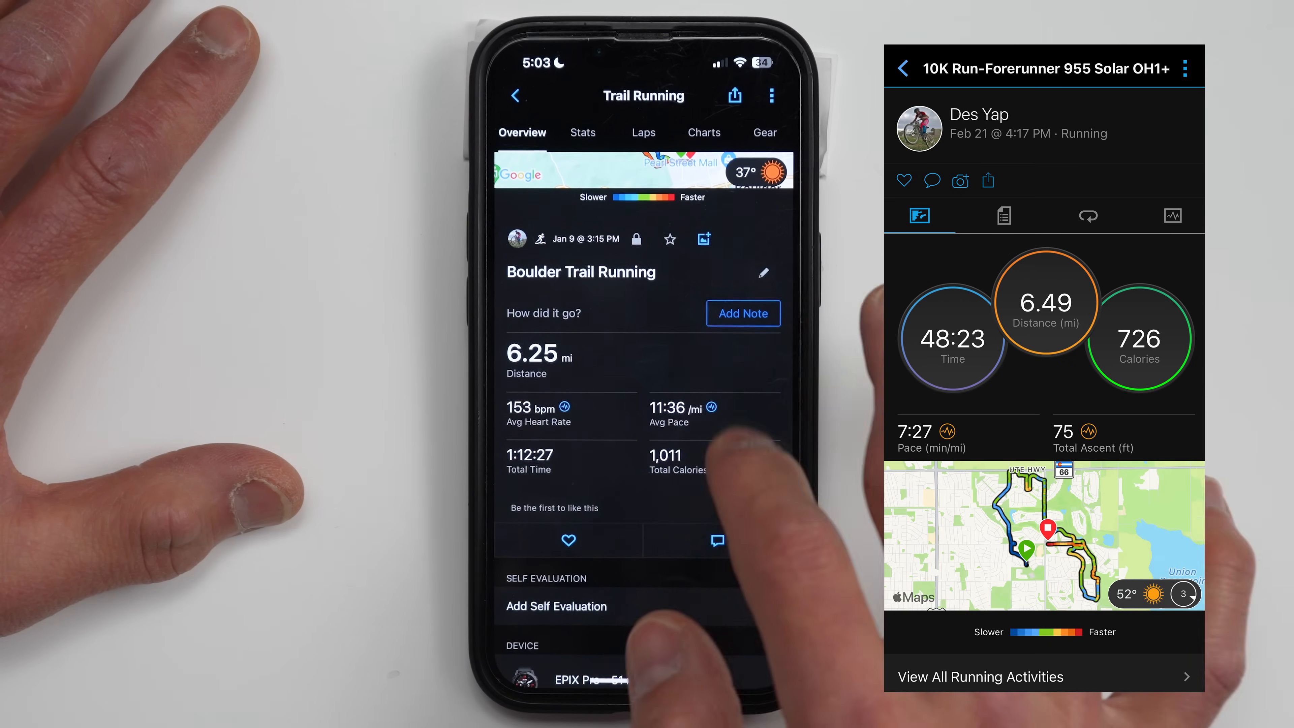
Step: Scroll the Trail Running overview, then return to the Home tab with In Focus and Sleep Coach cards
{"action": "scroll", "scroll_direction": "down", "scroll_amount": 3}
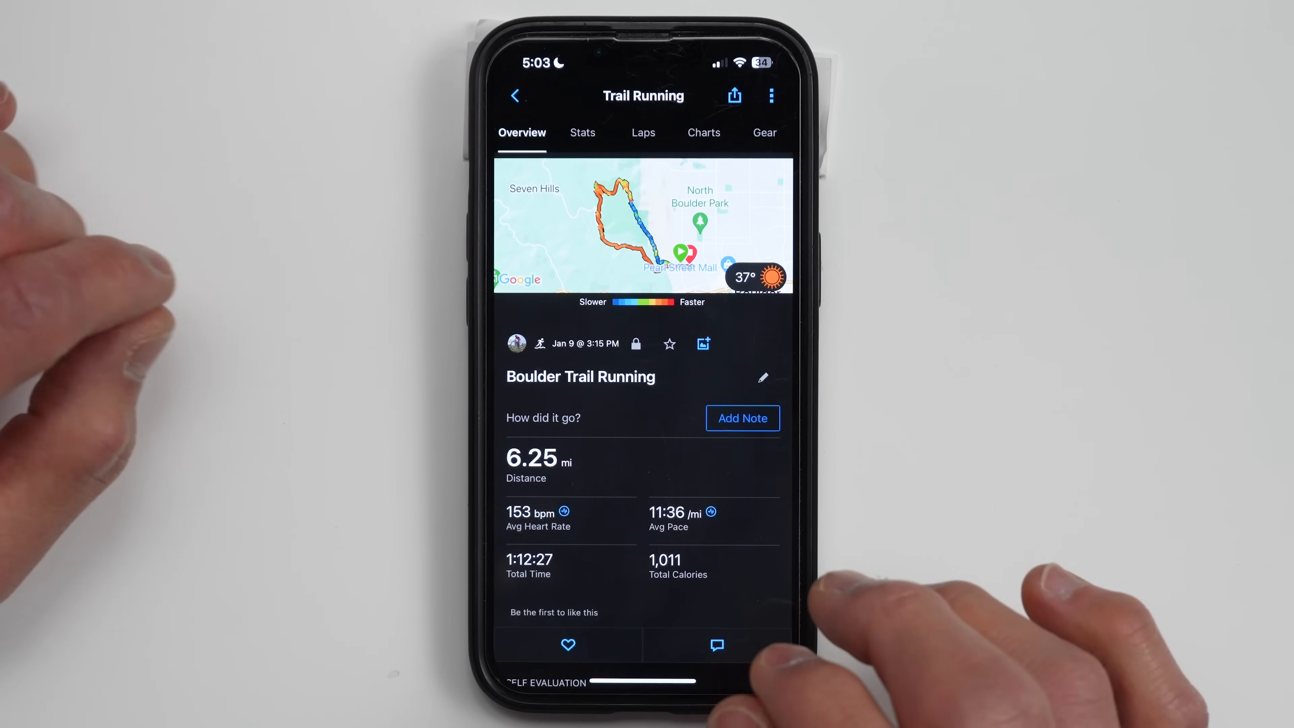
{"action": "left_click", "coordinate": [515, 96]}
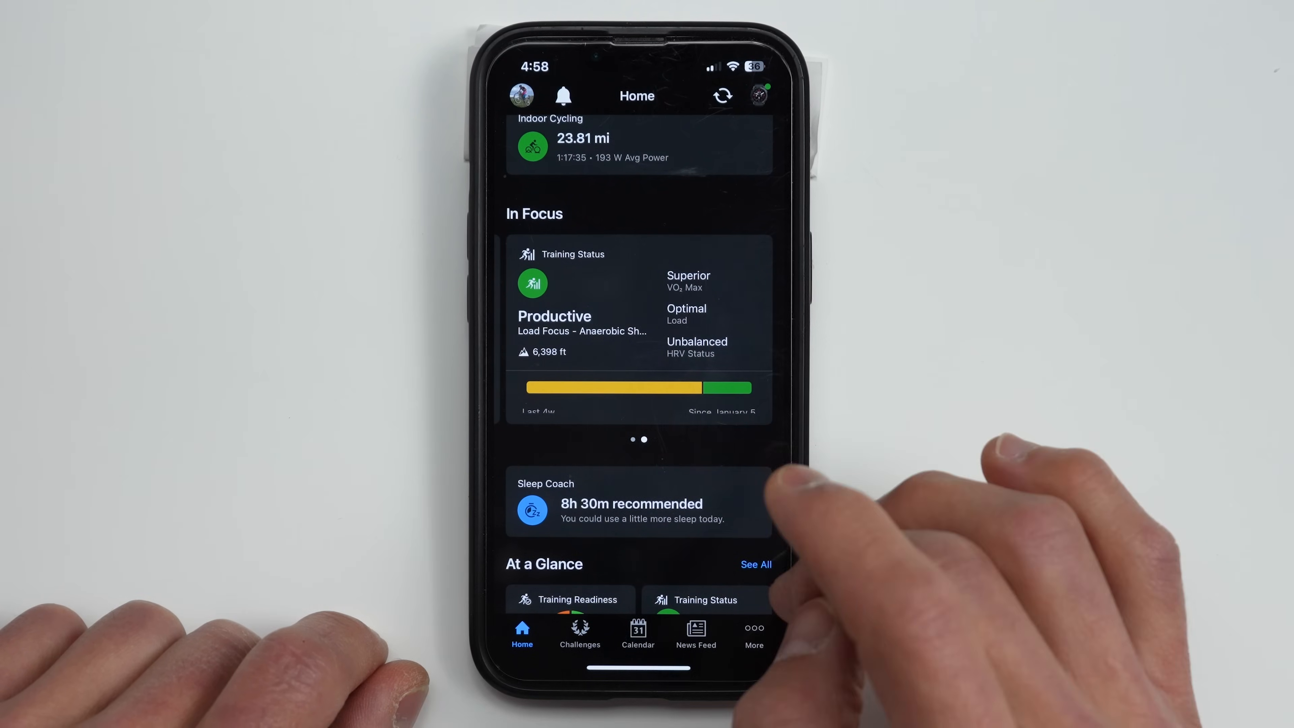
{"action": "scroll", "scroll_direction": "down", "scroll_amount": 3}
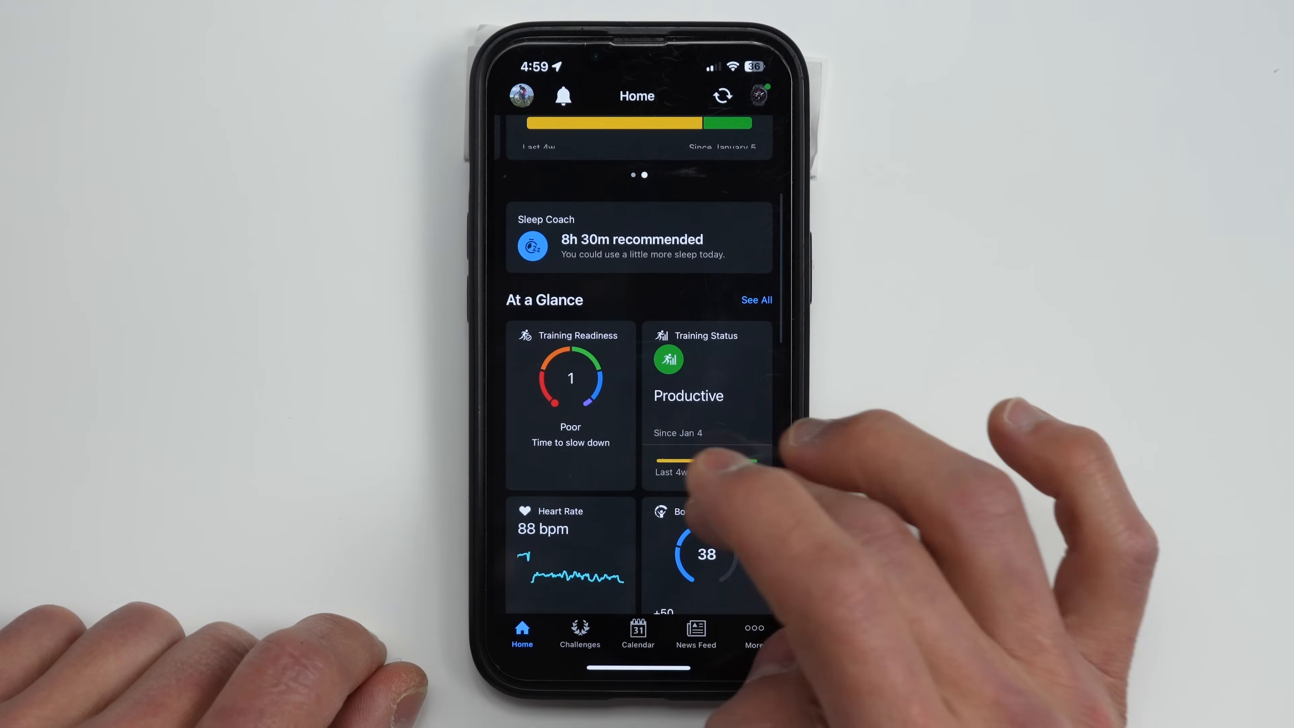
{"action": "scroll", "scroll_direction": "down", "scroll_amount": 3}
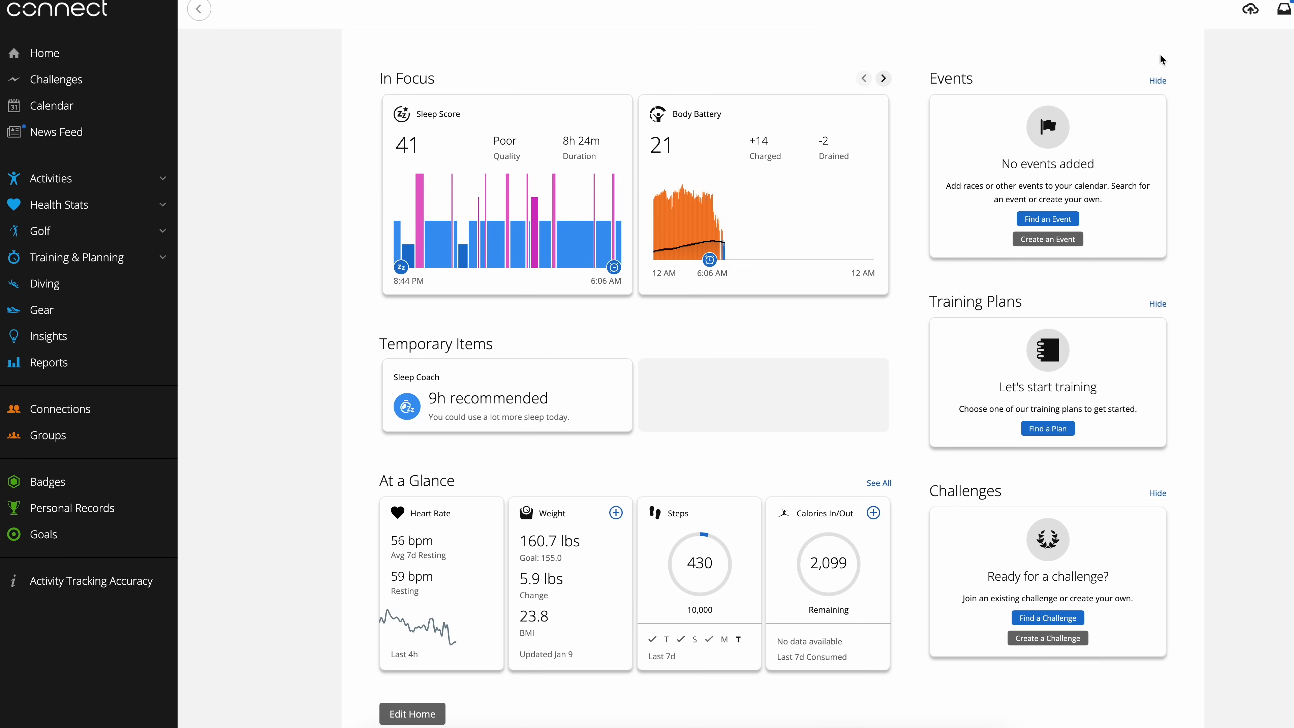
{"action": "left_click", "coordinate": [1157, 80]}
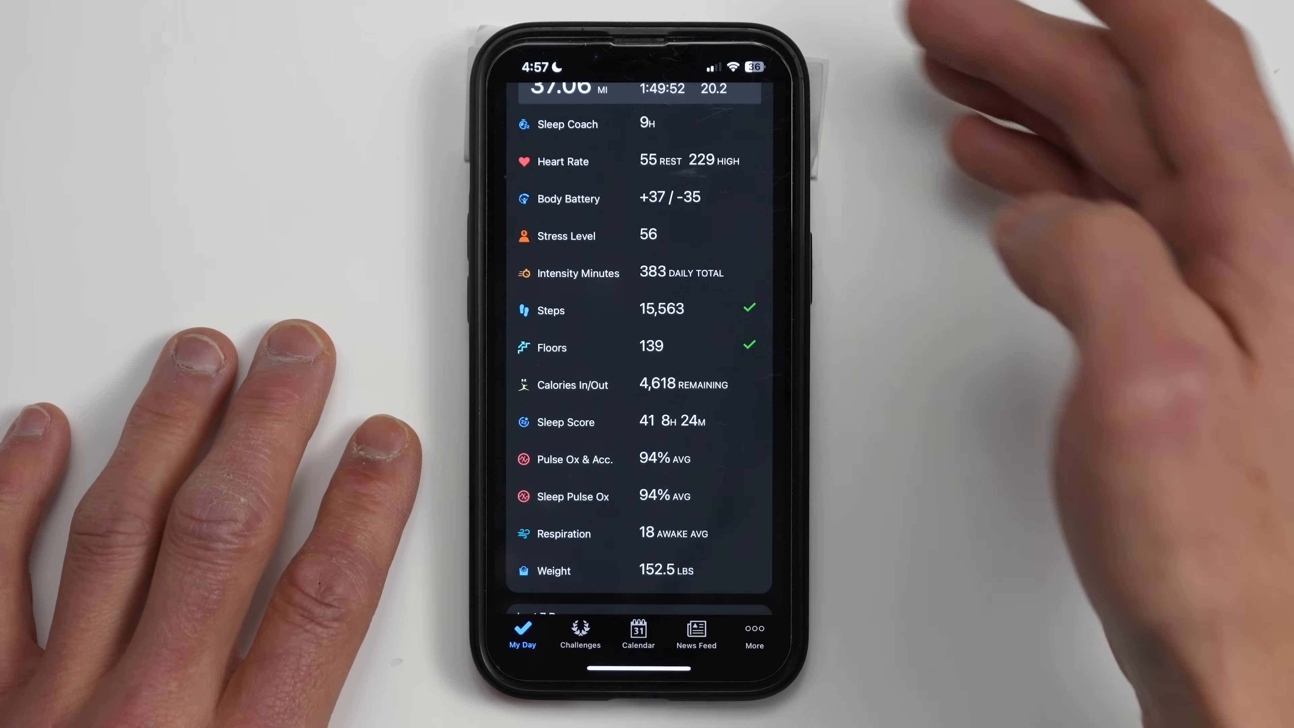
{"action": "scroll", "scroll_direction": "down", "scroll_amount": 3}
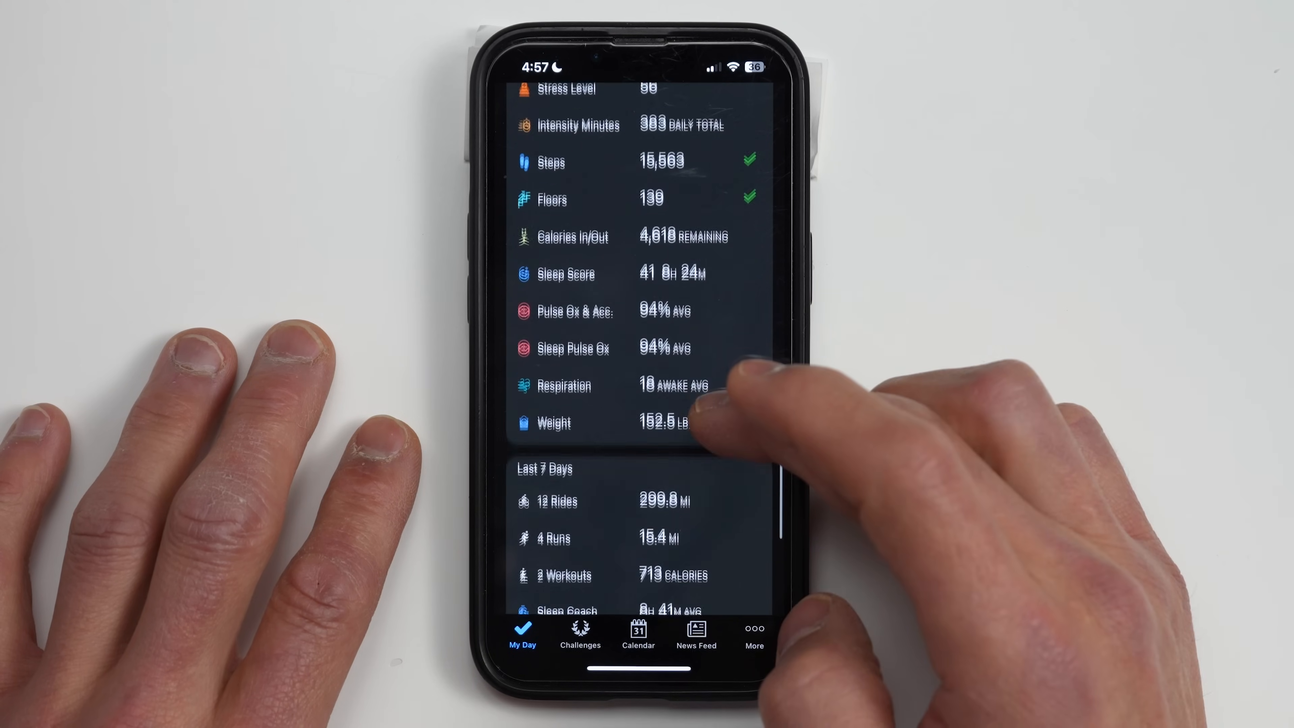
{"action": "scroll", "scroll_direction": "down", "scroll_amount": 3}
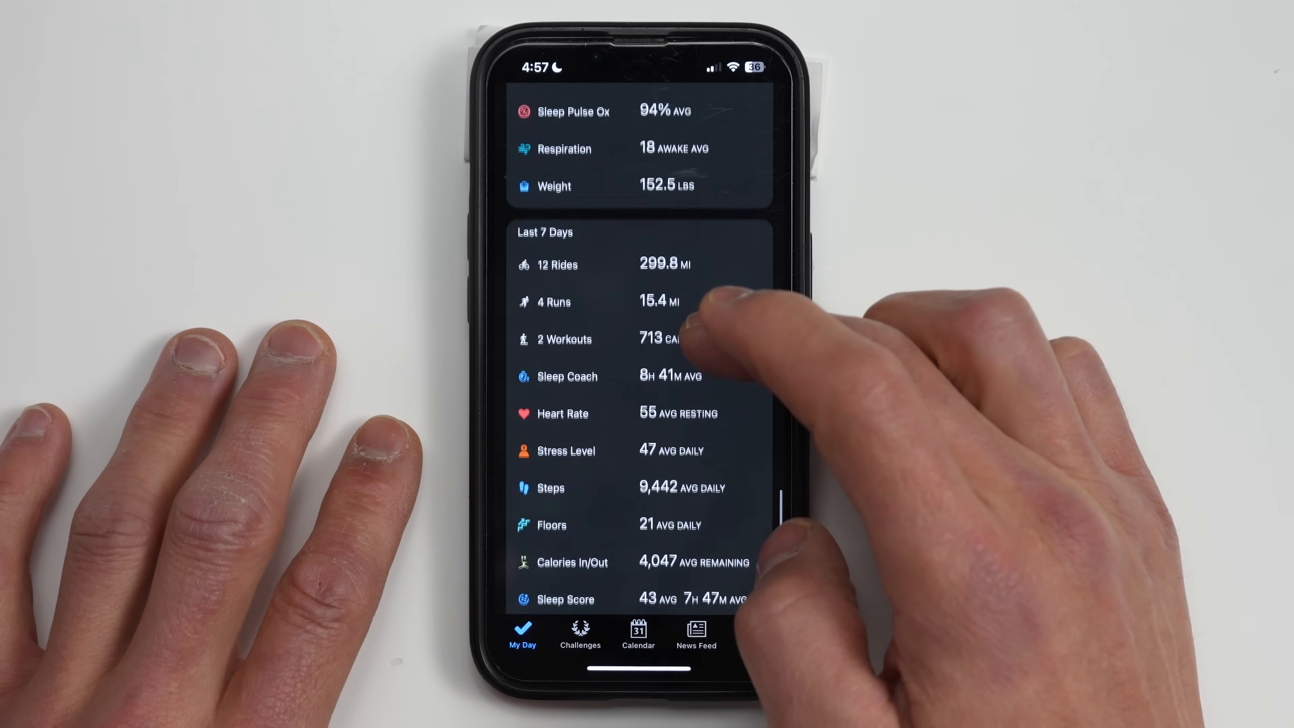